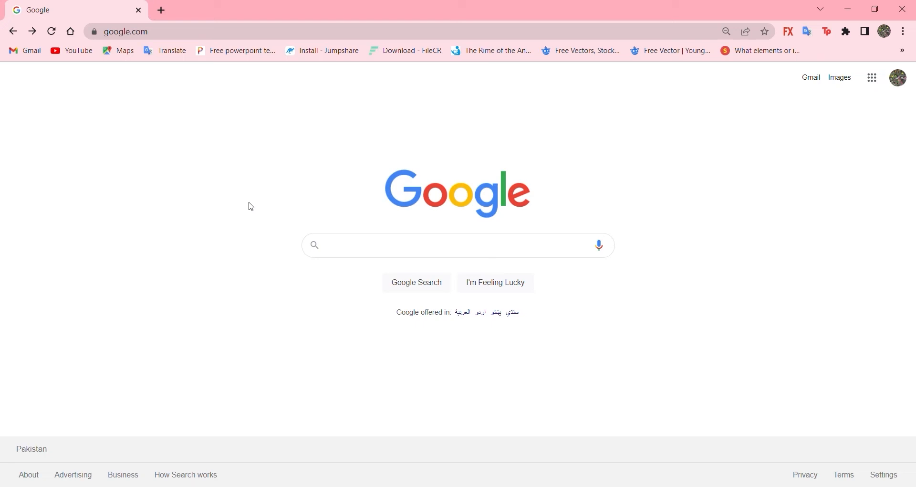
mouse_move(305, 233)
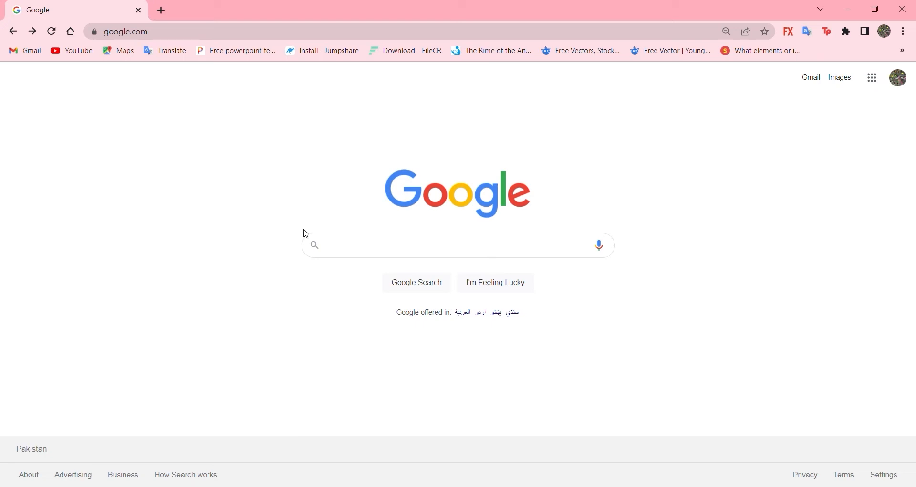
Step: Search Google for 'big cartel' via the history suggestion and reach the Big Cartel site
left_click(456, 245)
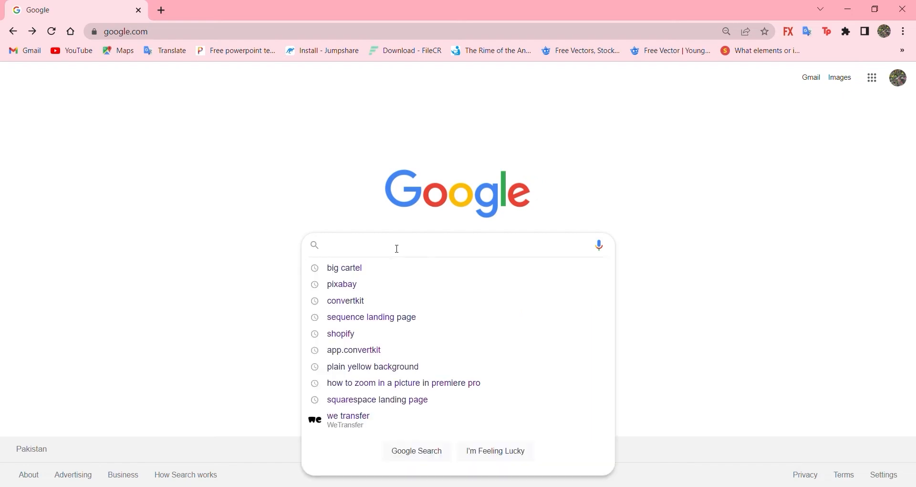
type("b")
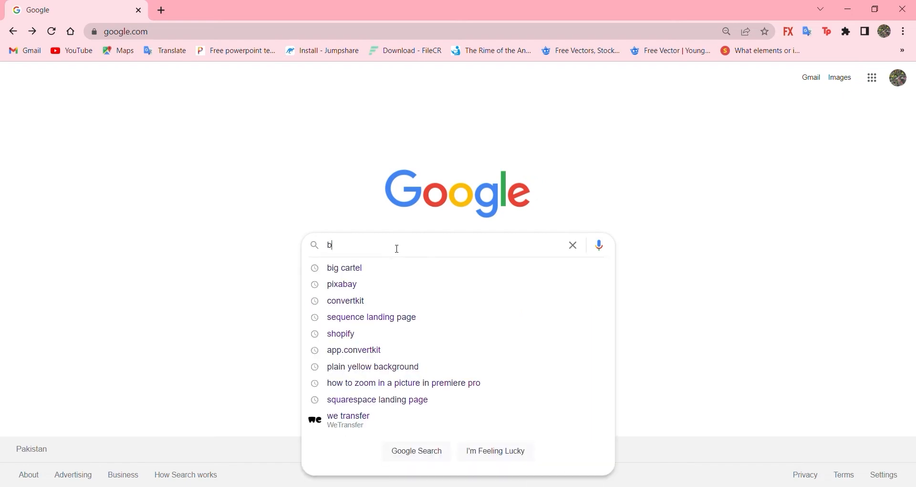
left_click(344, 267)
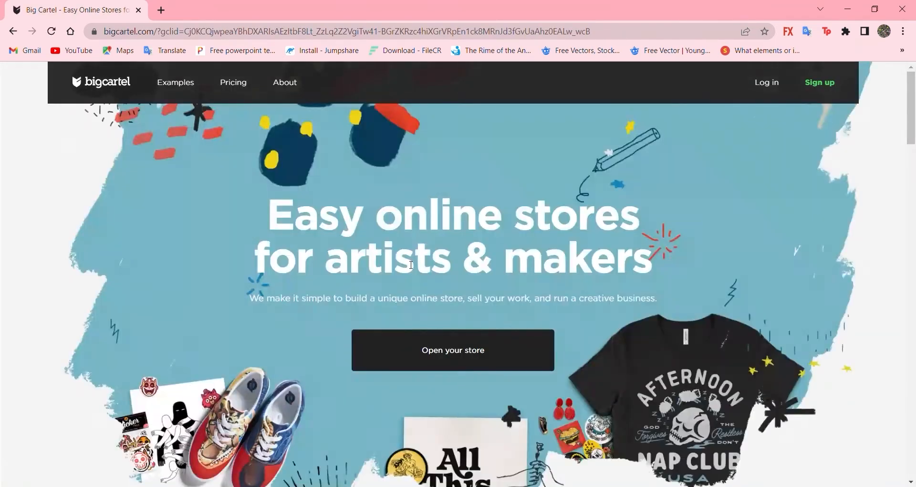
Step: Choose 'Sign up free' under the 5-product Free plan in the pricing section
scroll("down", 3)
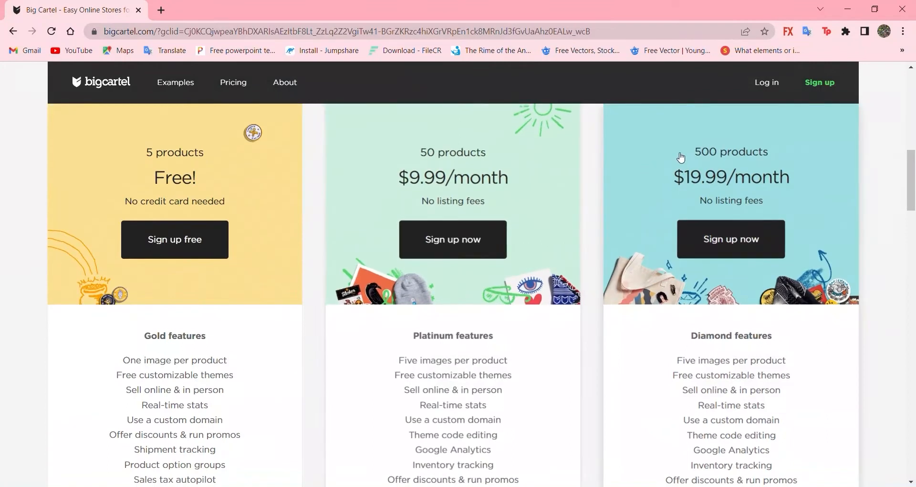
scroll("down", 3)
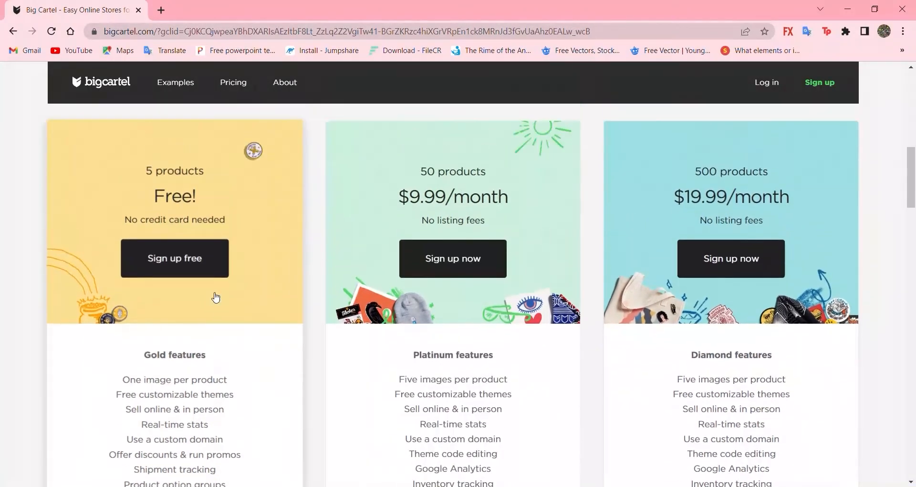
left_click(174, 257)
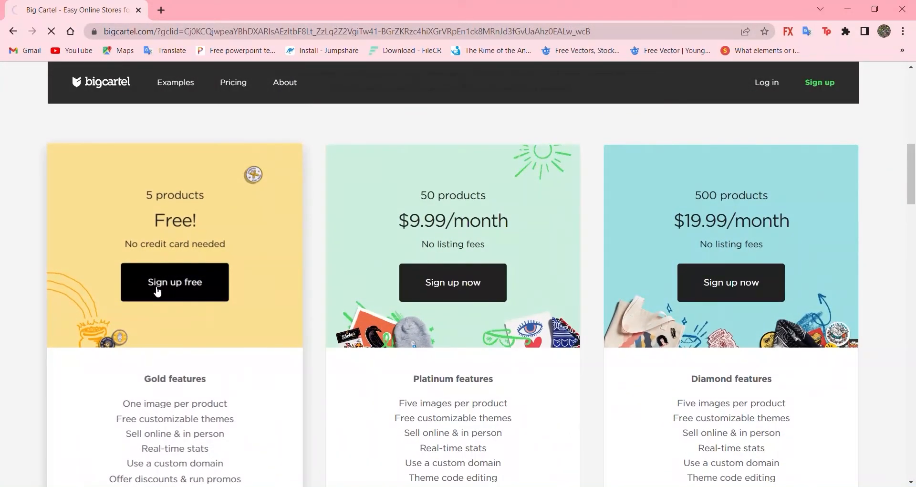
left_click(174, 282)
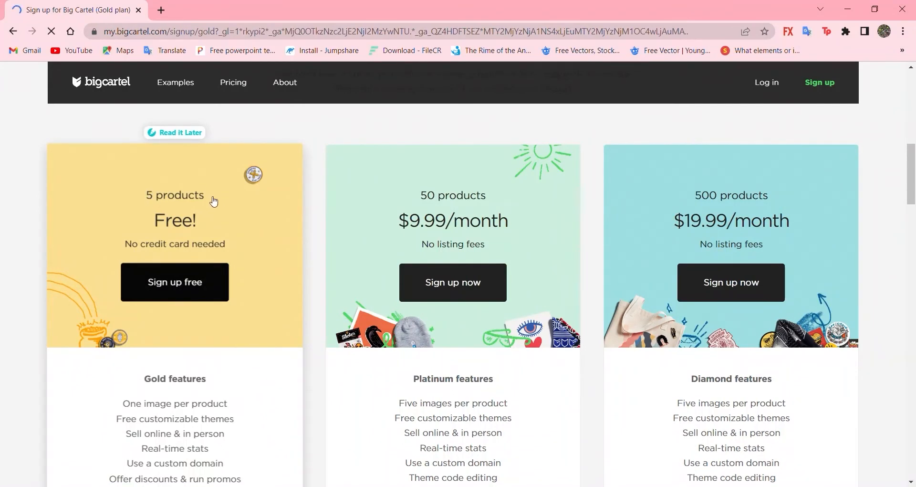
mouse_move(373, 173)
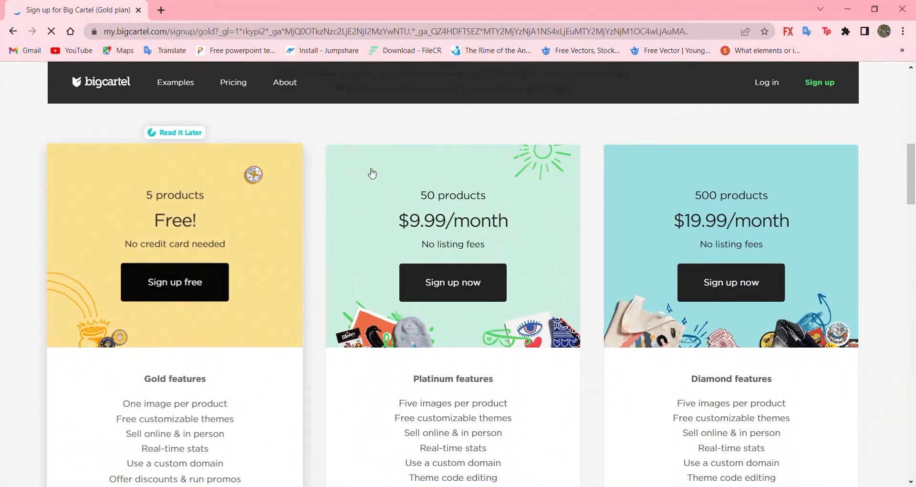
left_click(173, 283)
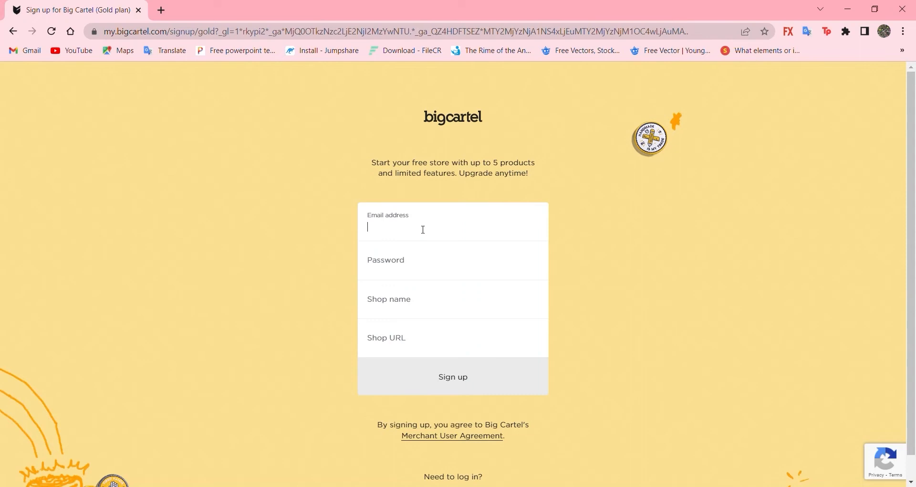
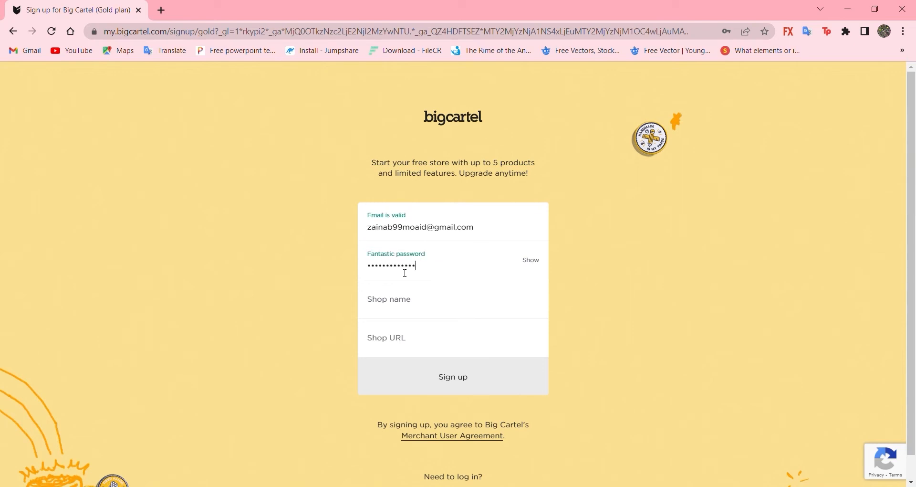
Step: Name the shop Zald99 (Zald being taken) and submit the sign-up
type("z")
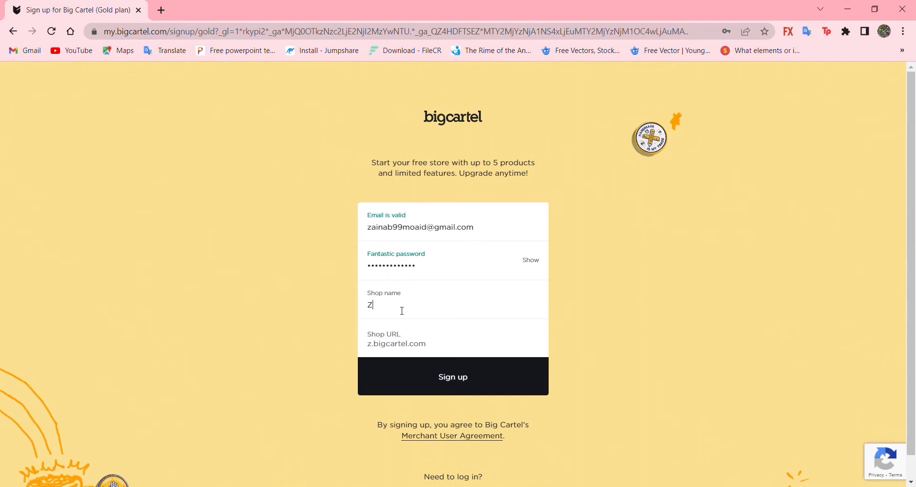
type("ald")
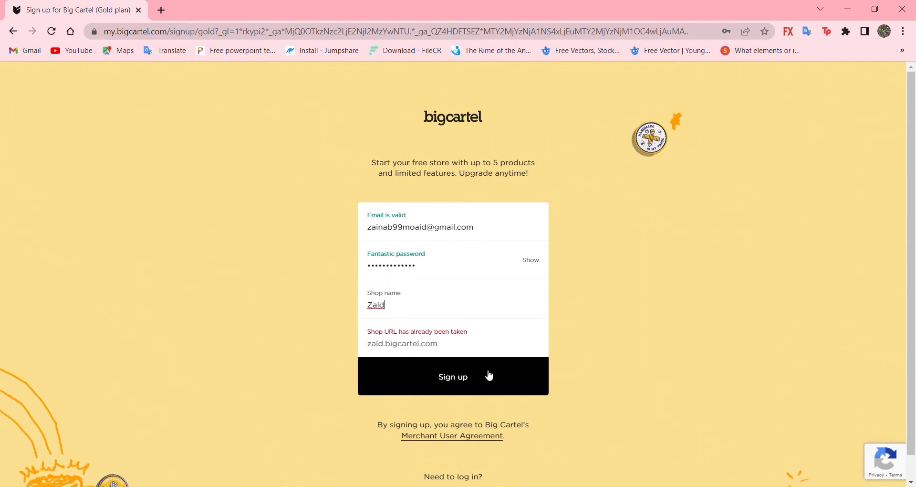
mouse_move(462, 373)
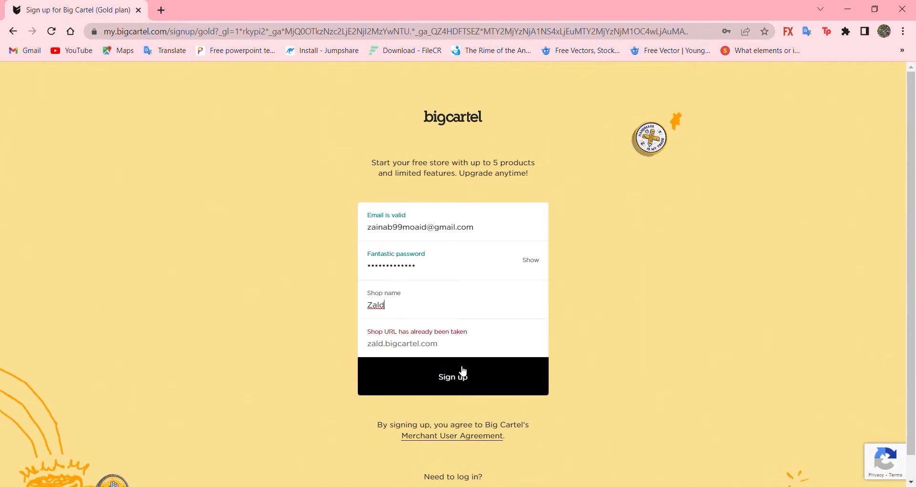
type("99")
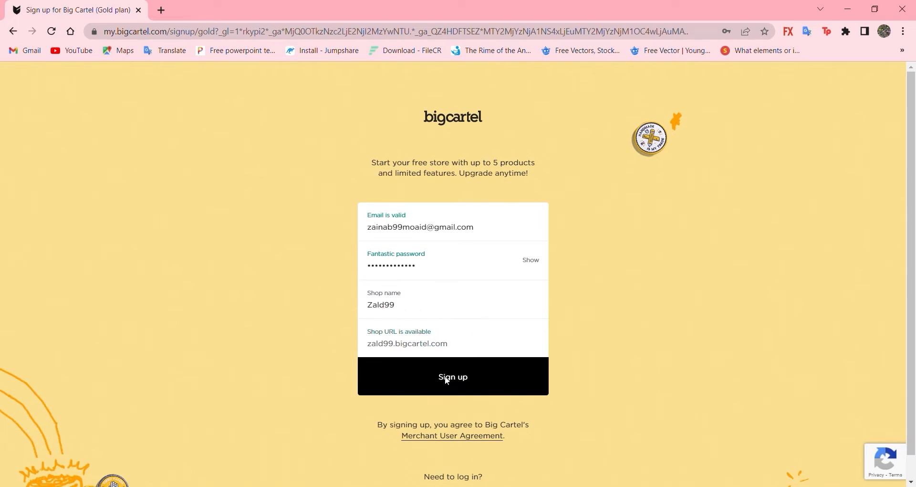
left_click(452, 376)
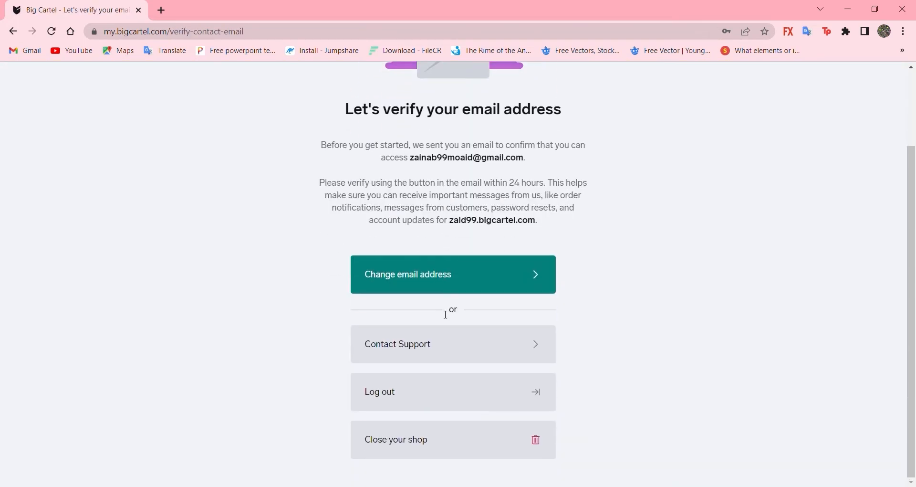
mouse_move(405, 188)
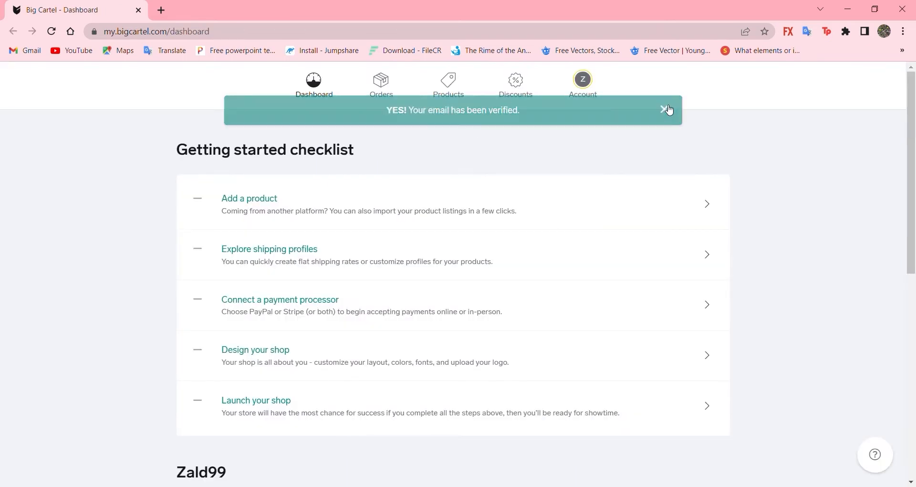
Step: Dismiss the email-verified banner, review the checklist and go to Products
left_click(665, 109)
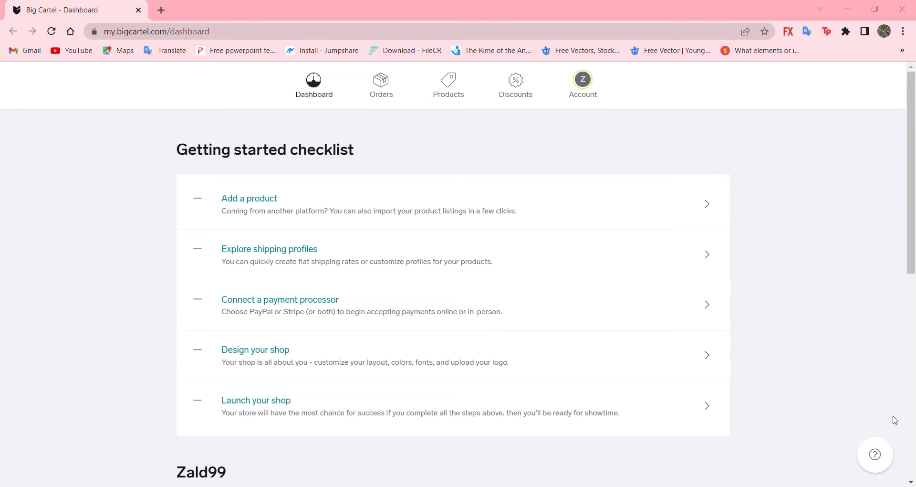
mouse_move(276, 188)
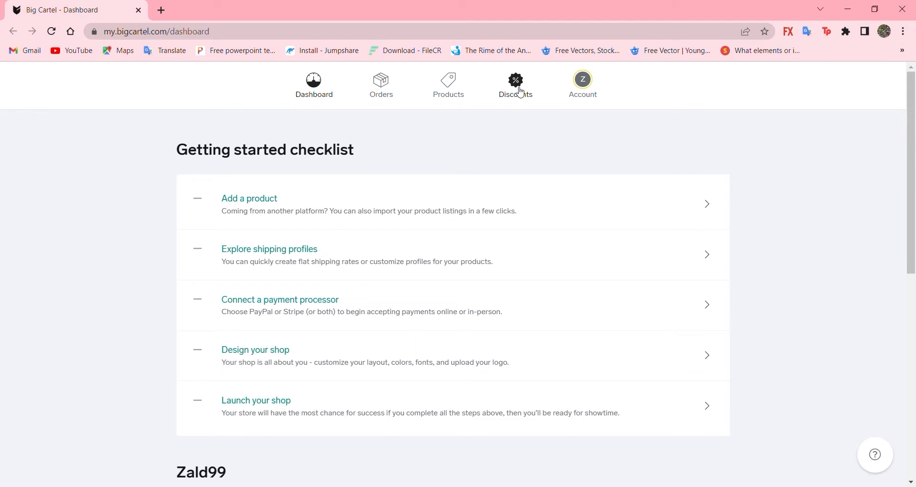
mouse_move(893, 423)
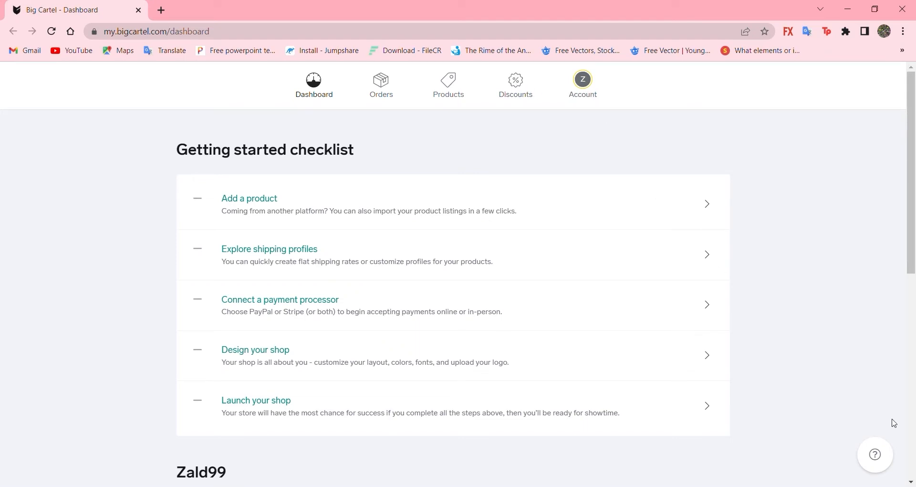
scroll("down", 3)
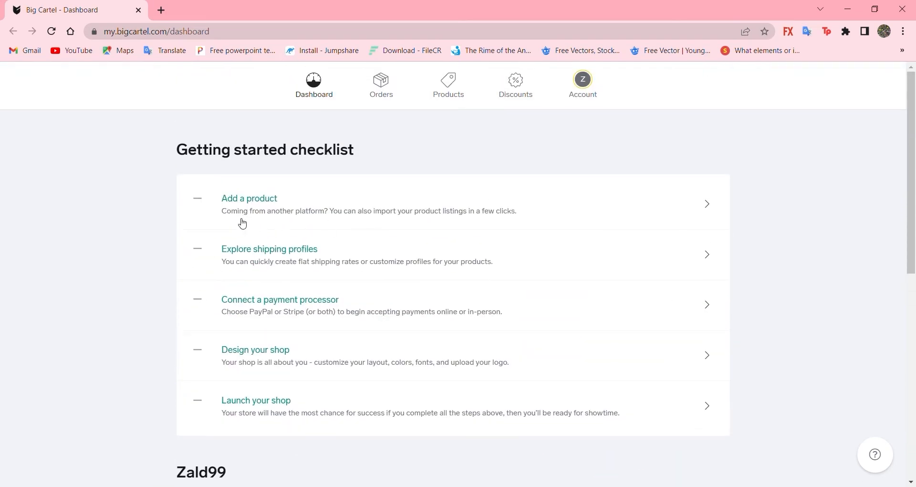
mouse_move(207, 254)
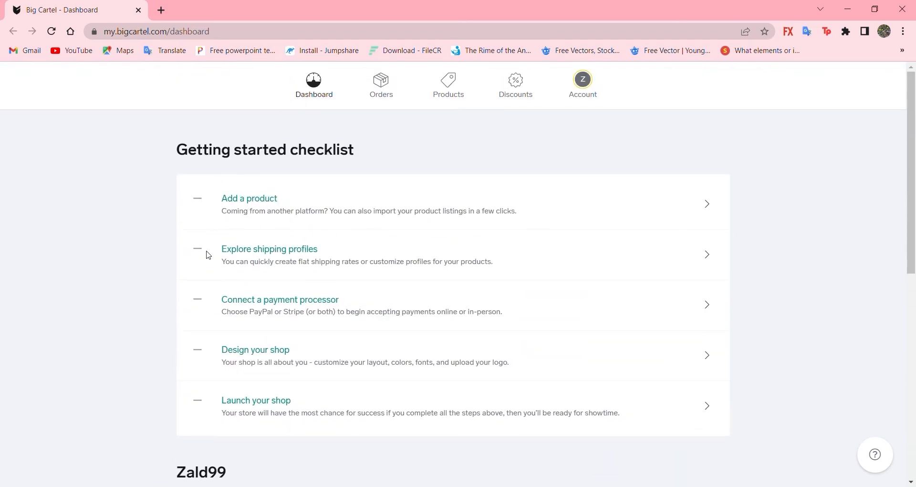
mouse_move(228, 324)
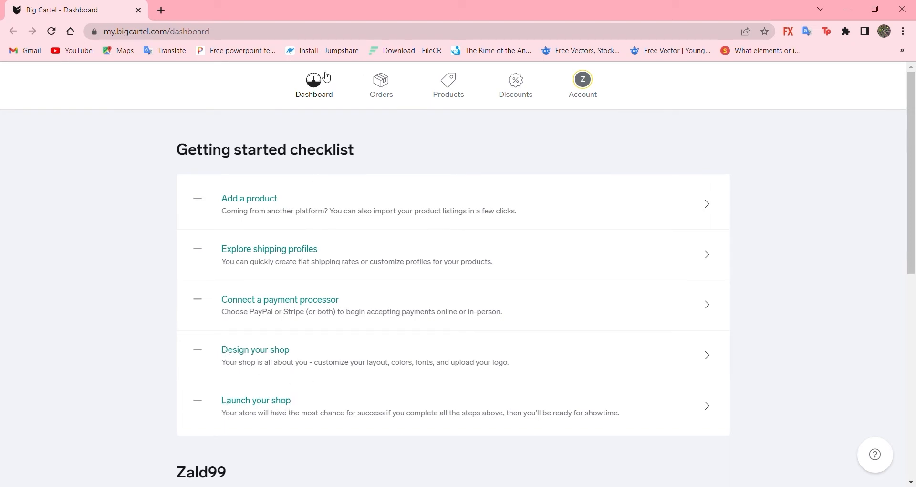
left_click(249, 199)
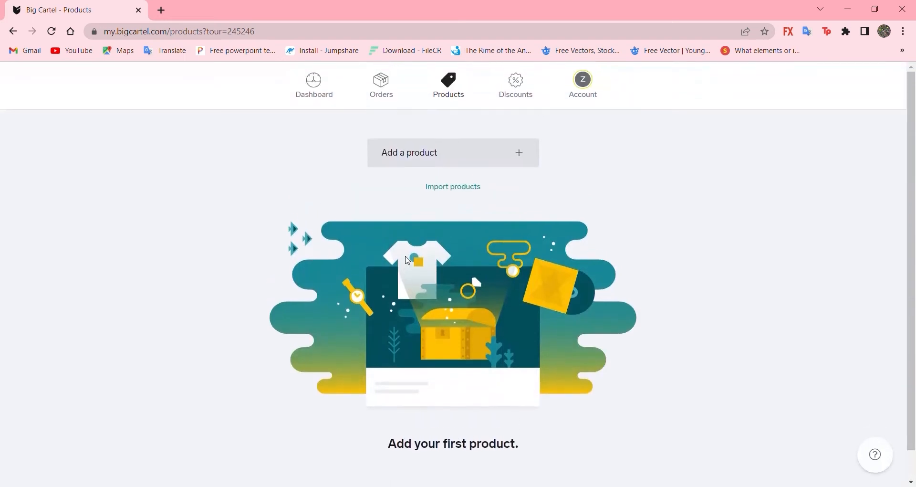
Step: Add a product, opening the New Product form with its guided tour
left_click(452, 152)
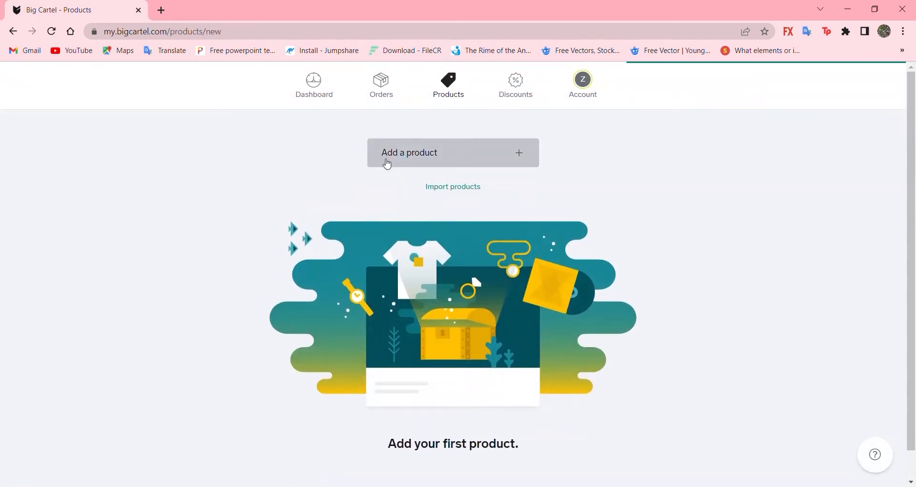
mouse_move(390, 162)
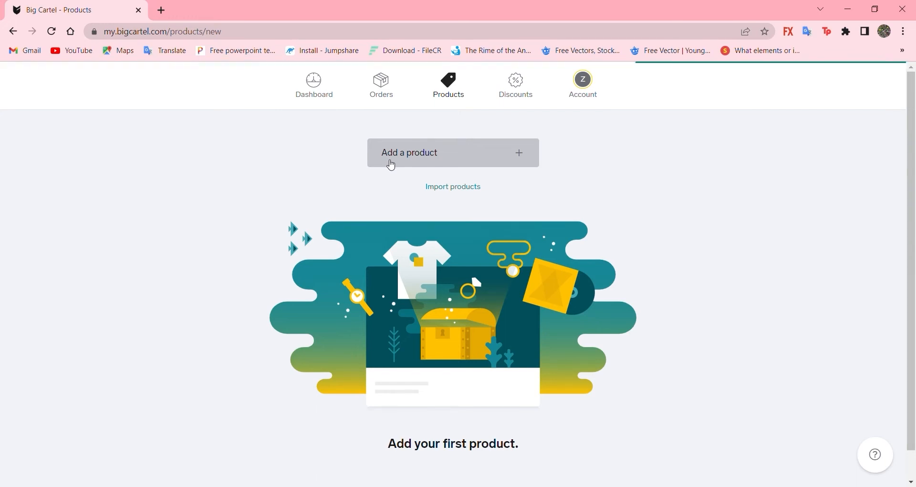
left_click(453, 152)
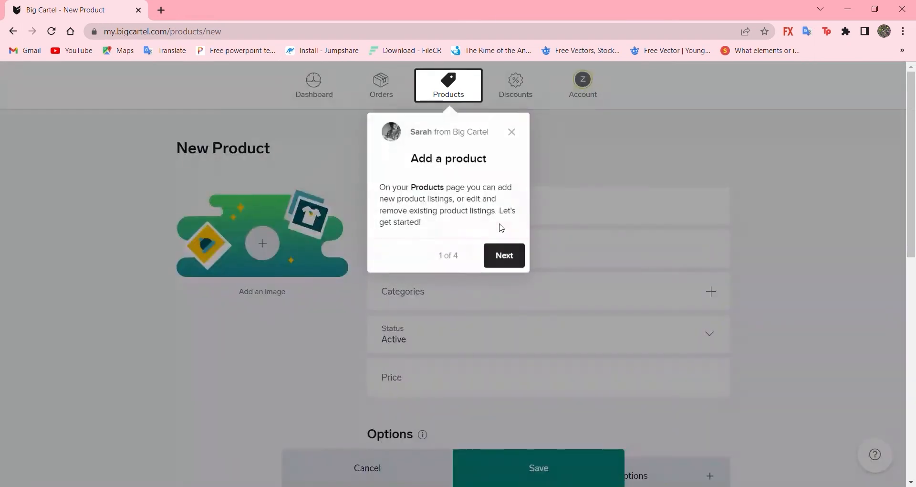
Step: Name the product cap, leave it Active and price it at 20
left_click(511, 132)
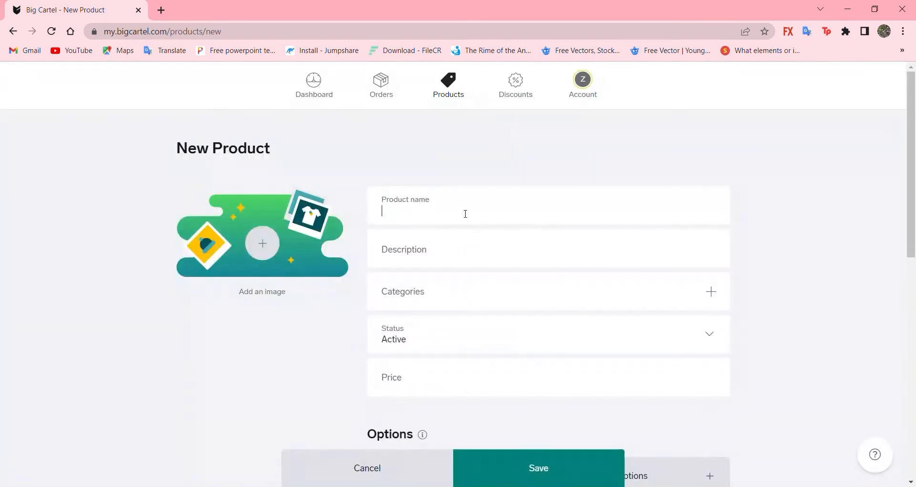
type("cap")
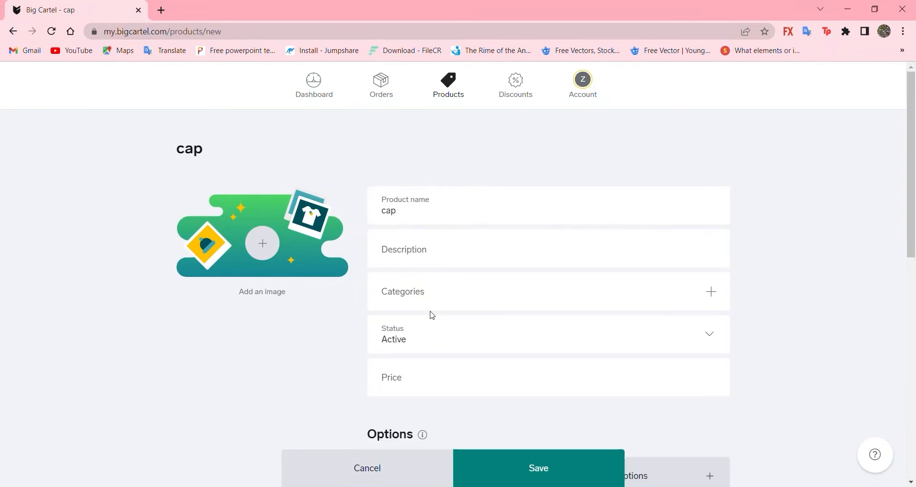
left_click(710, 291)
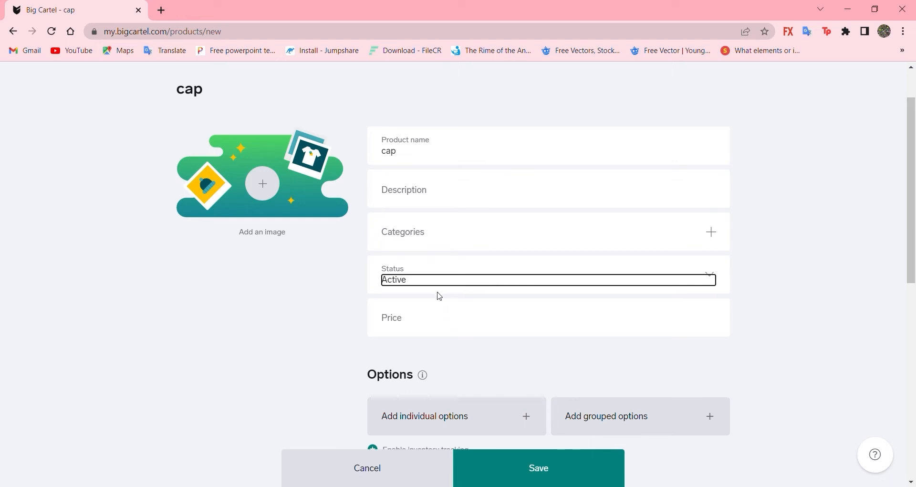
left_click(423, 317)
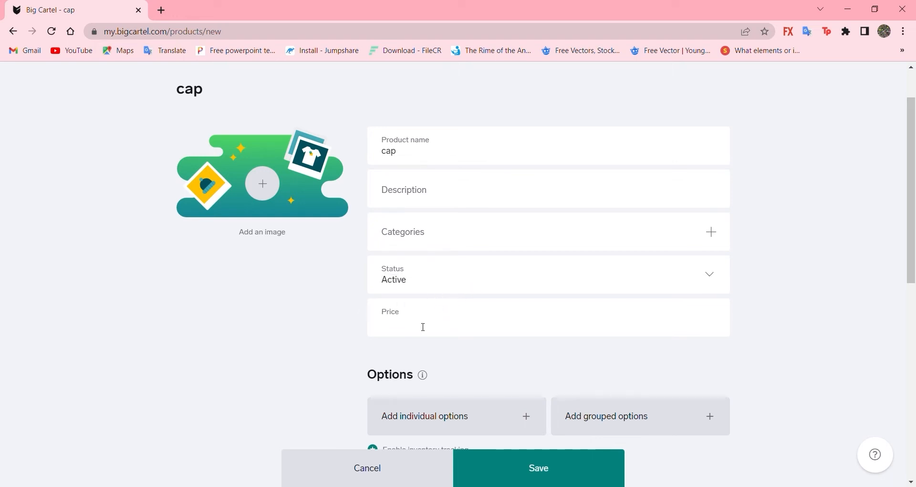
type("20")
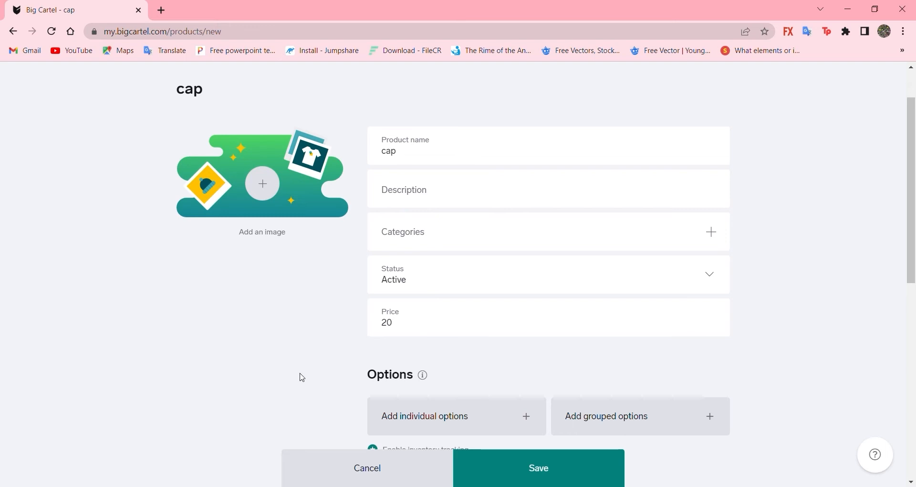
scroll("down", 3)
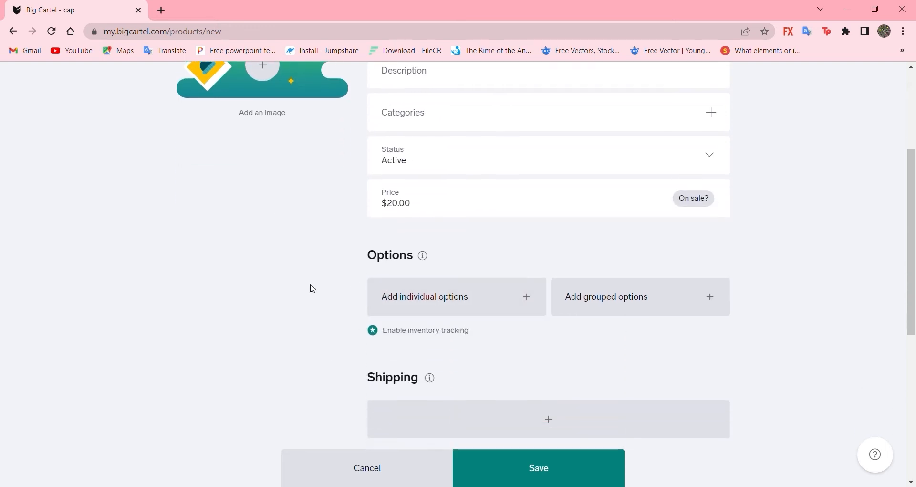
Step: Add an option named cap and a shipping destination for Algeria
scroll("down", 3)
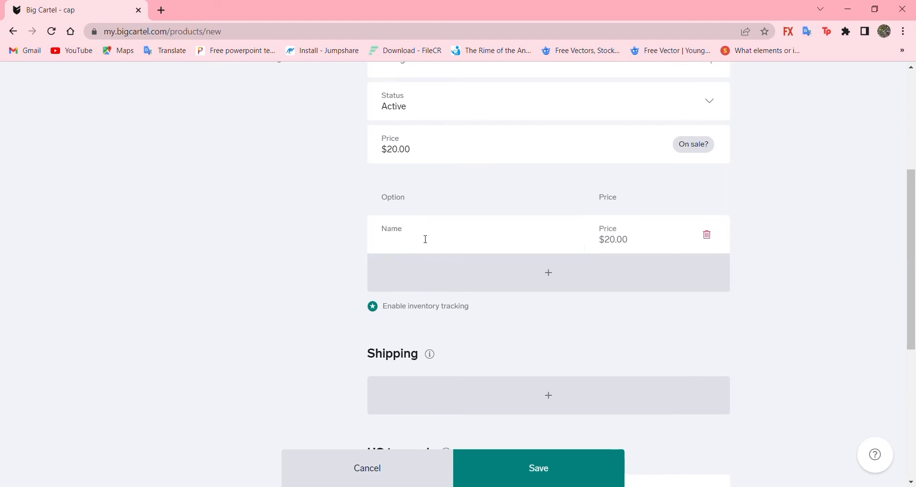
type("cap")
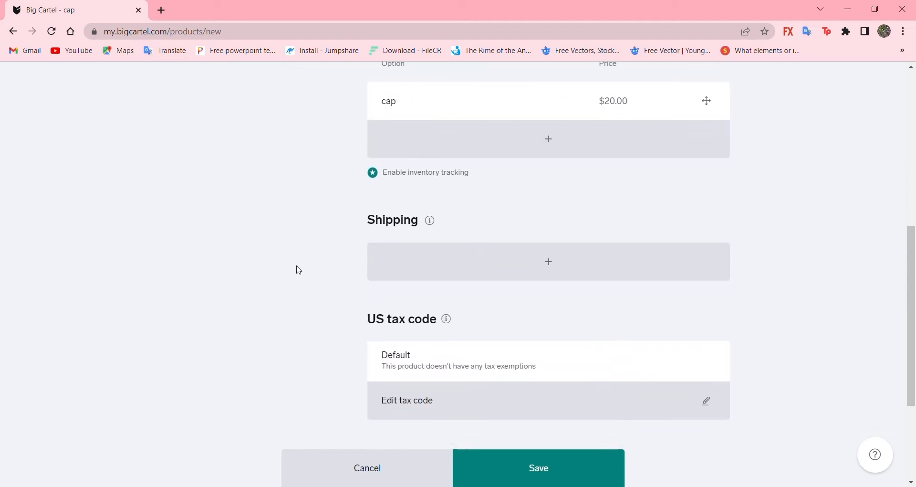
left_click(547, 262)
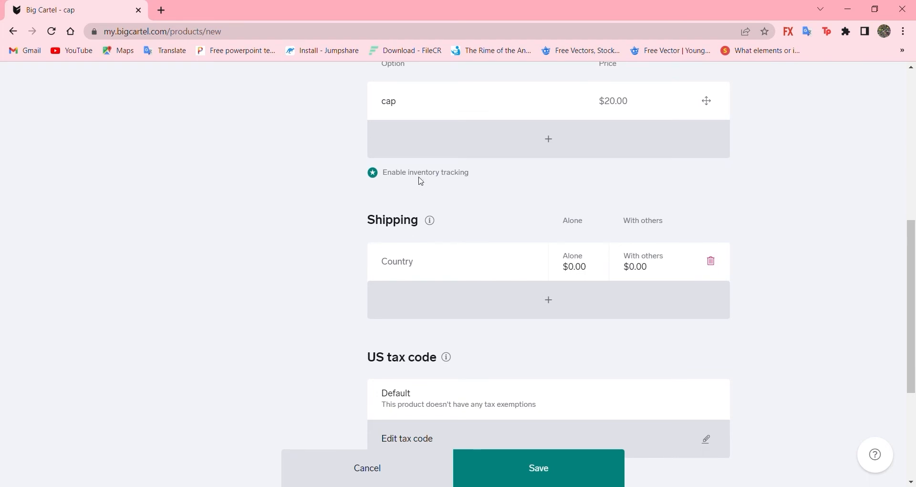
mouse_move(427, 92)
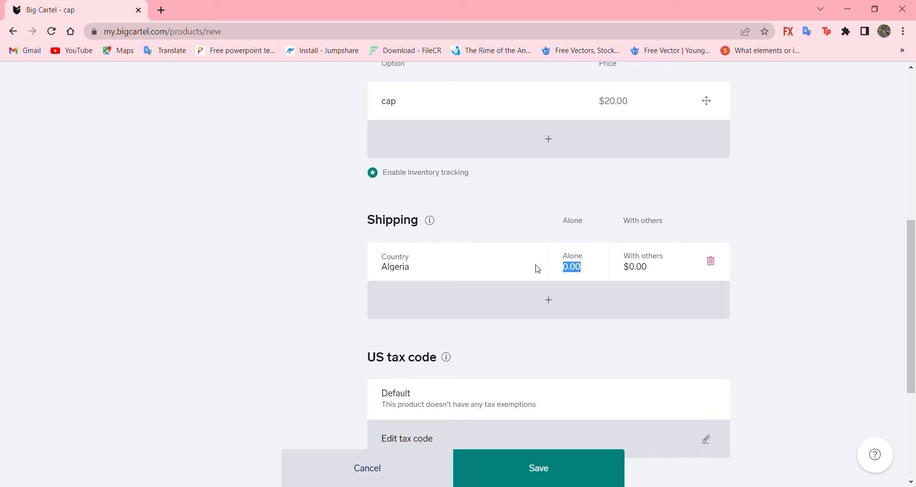
Step: Set Algeria shipping to 5 alone and 10.00 with others
type("5")
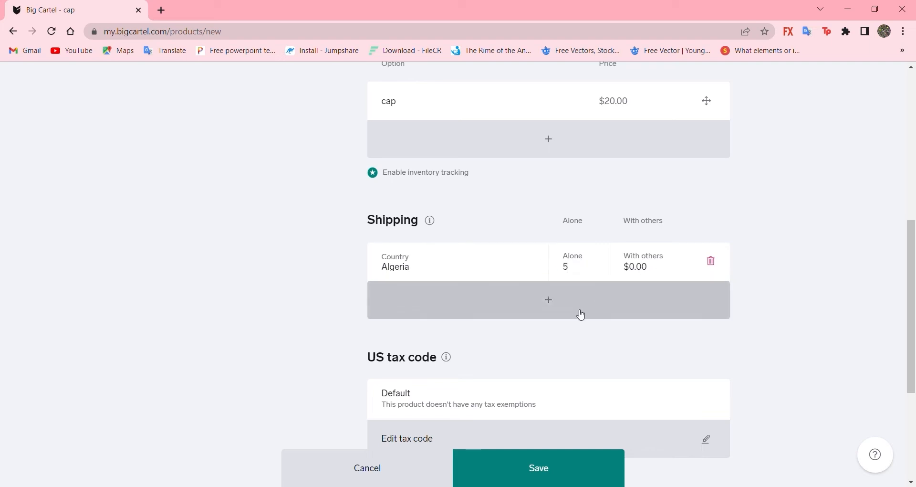
left_click(631, 266)
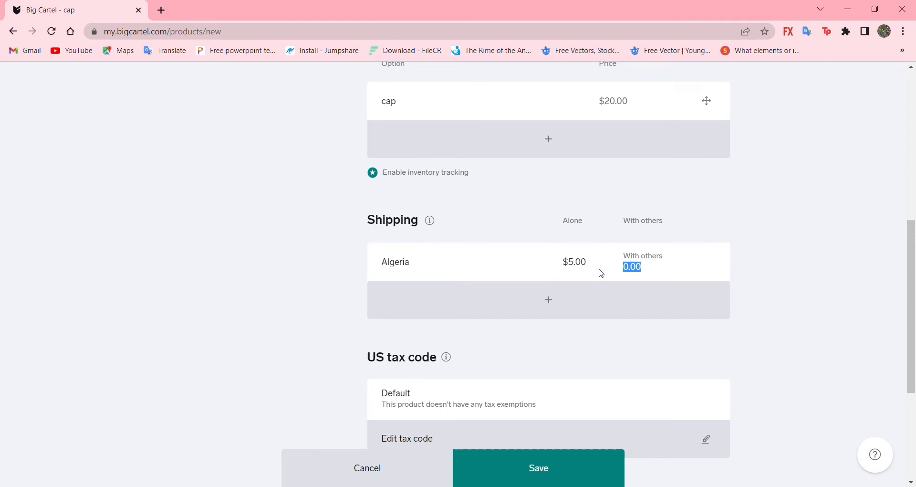
type("10.00")
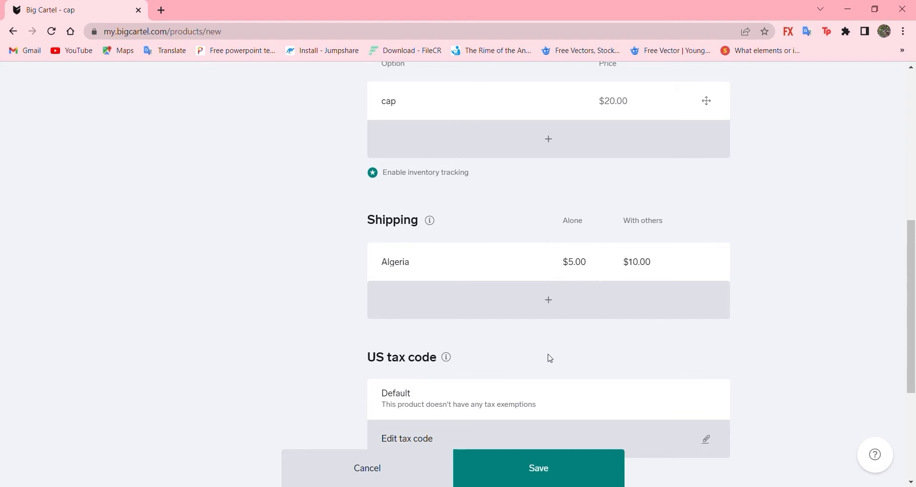
scroll("down", 3)
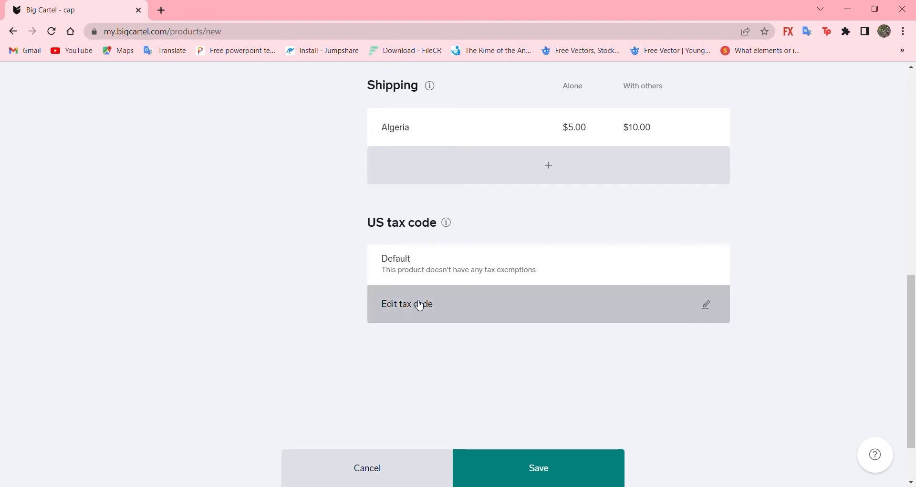
scroll("down", 3)
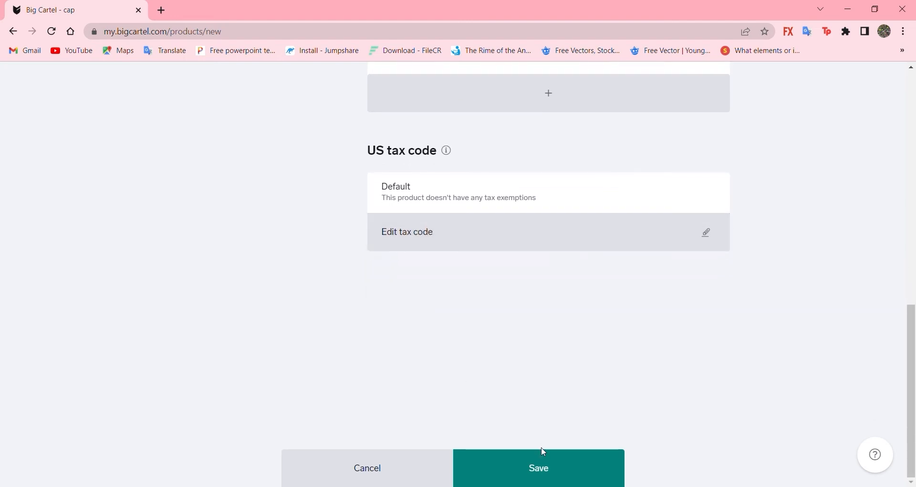
Step: Save the new cap product and get the product-added confirmation
left_click(537, 467)
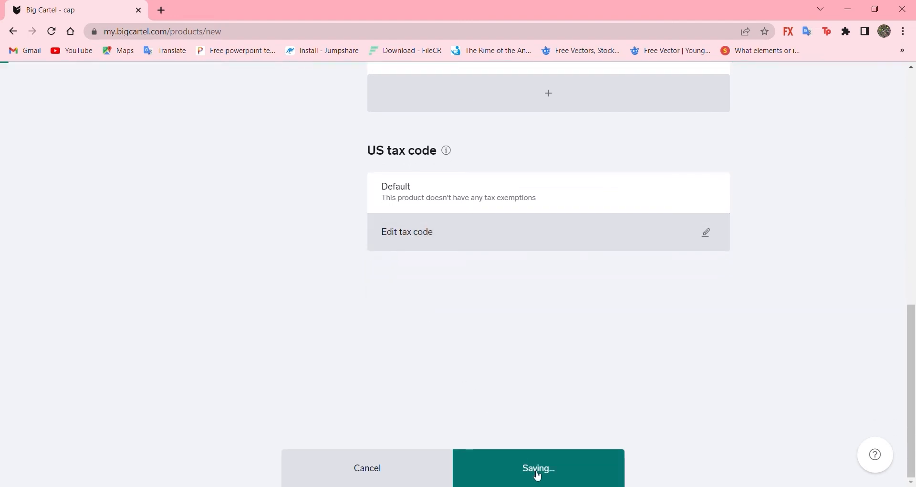
left_click(537, 467)
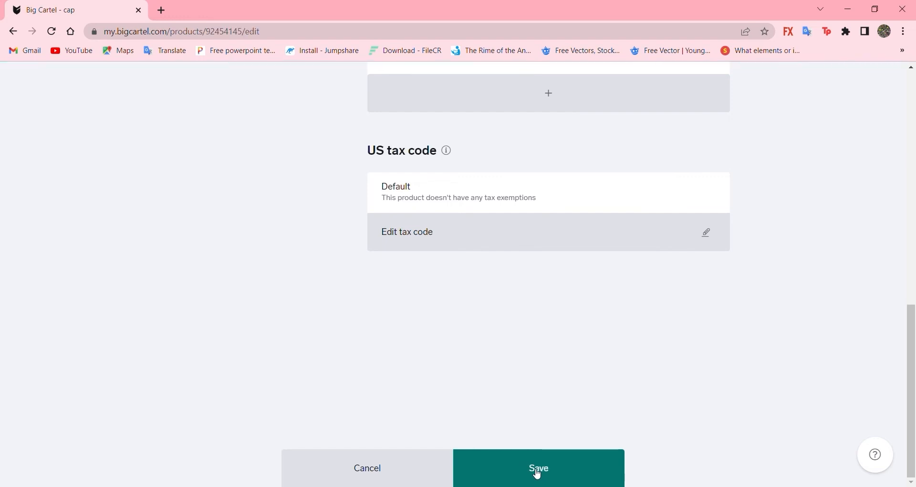
left_click(537, 468)
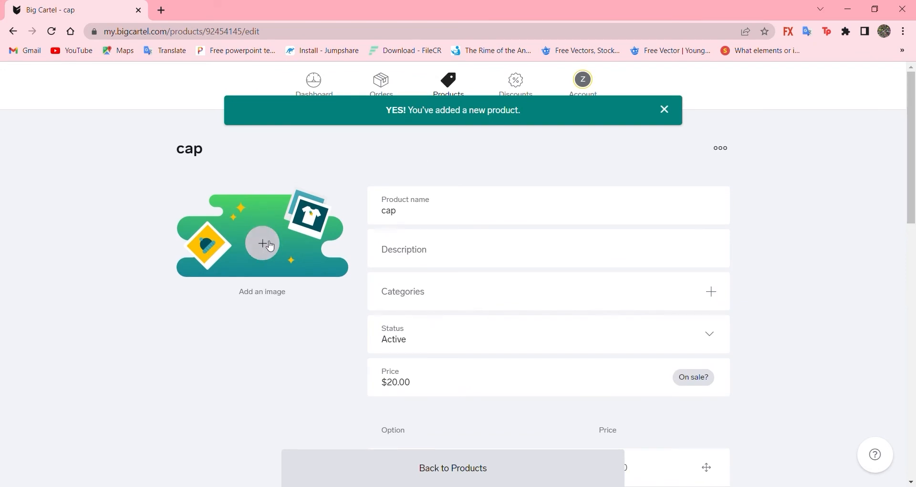
Step: Upload a red cap photo to the cap product and save the update
left_click(664, 109)
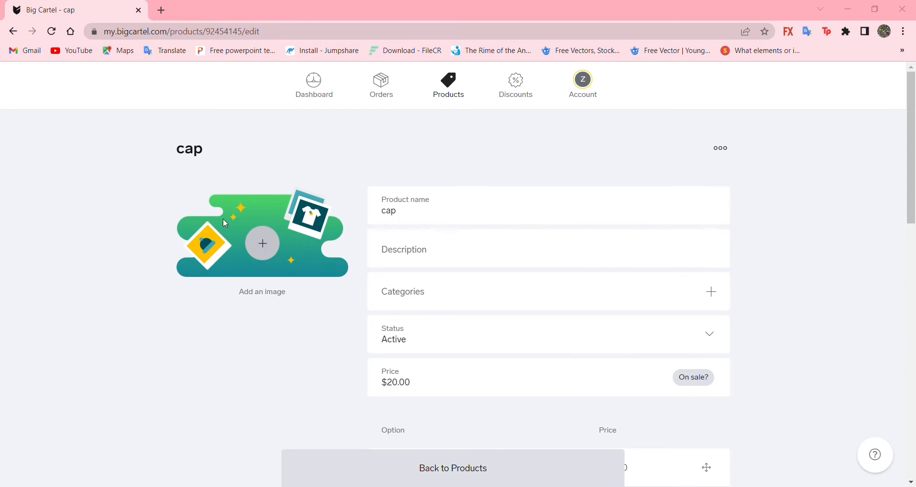
mouse_move(702, 449)
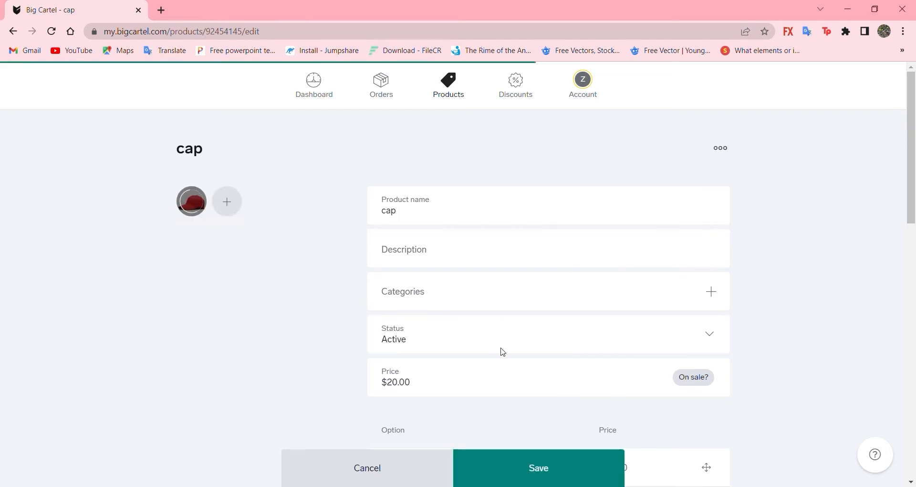
left_click(537, 468)
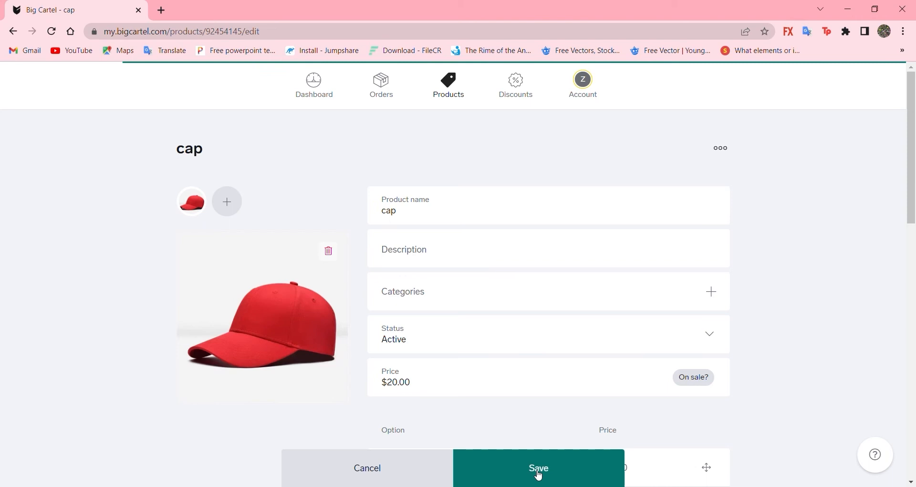
left_click(538, 467)
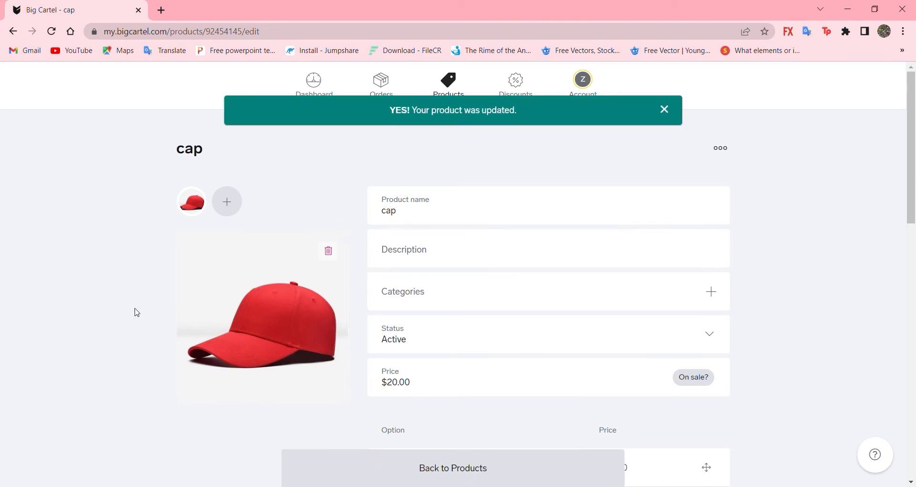
mouse_move(492, 139)
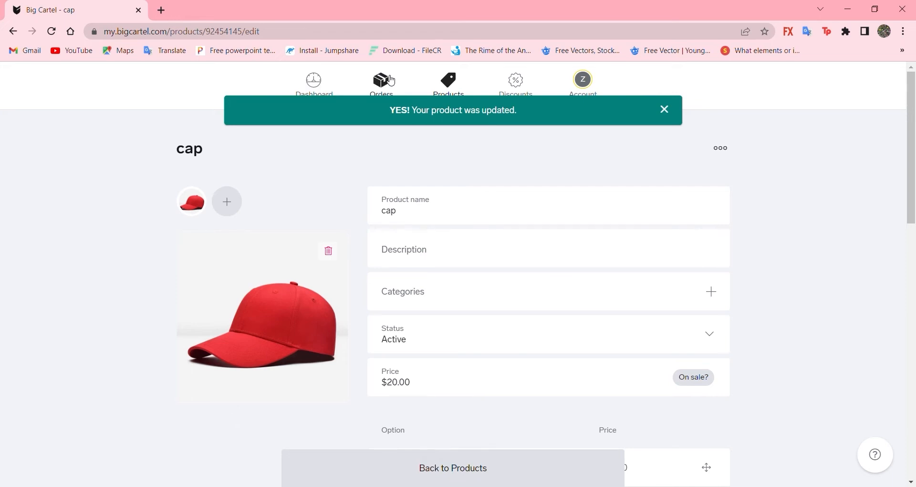
Step: Browse the orders page and return to the Products list showing cap at $20.00
left_click(664, 109)
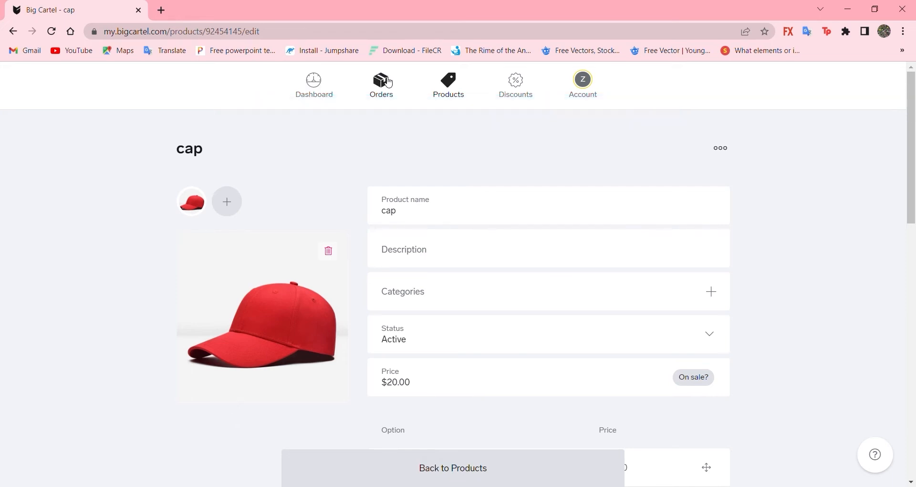
left_click(385, 85)
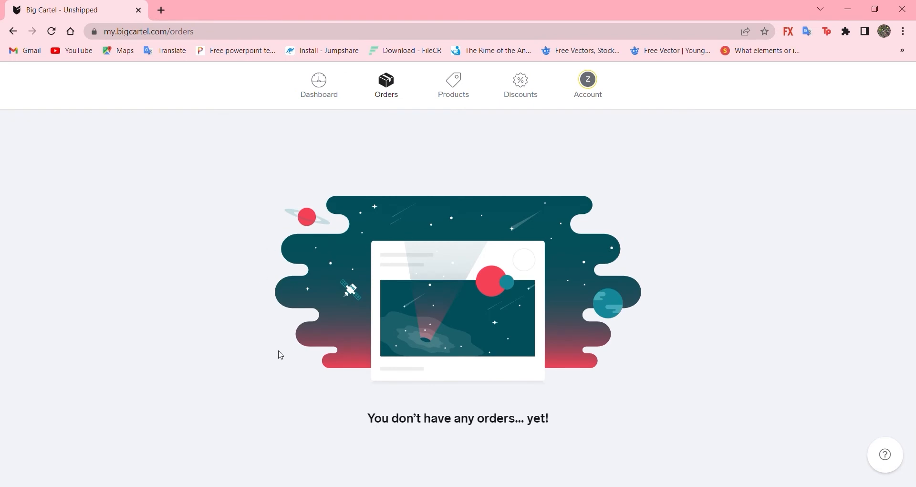
mouse_move(417, 205)
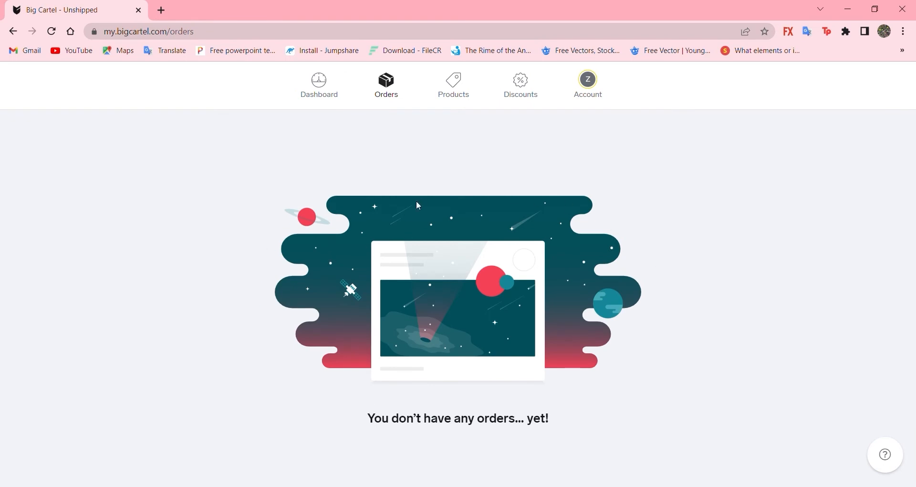
mouse_move(464, 104)
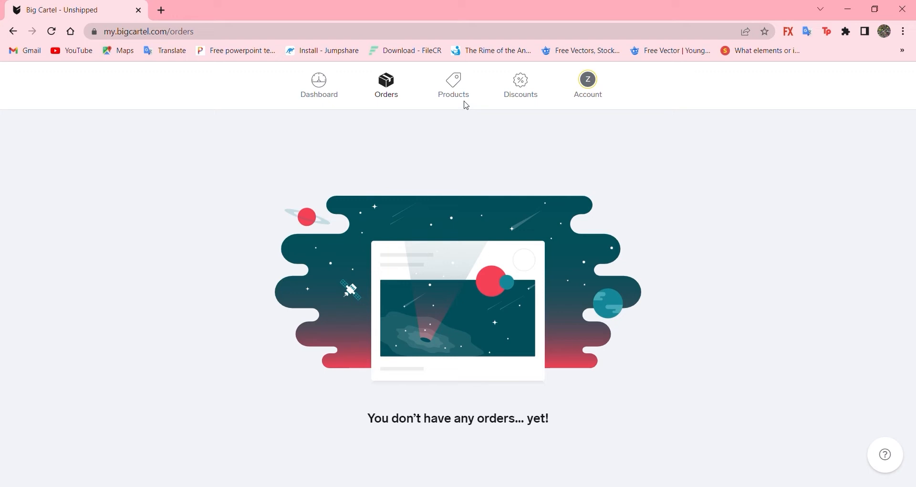
left_click(452, 85)
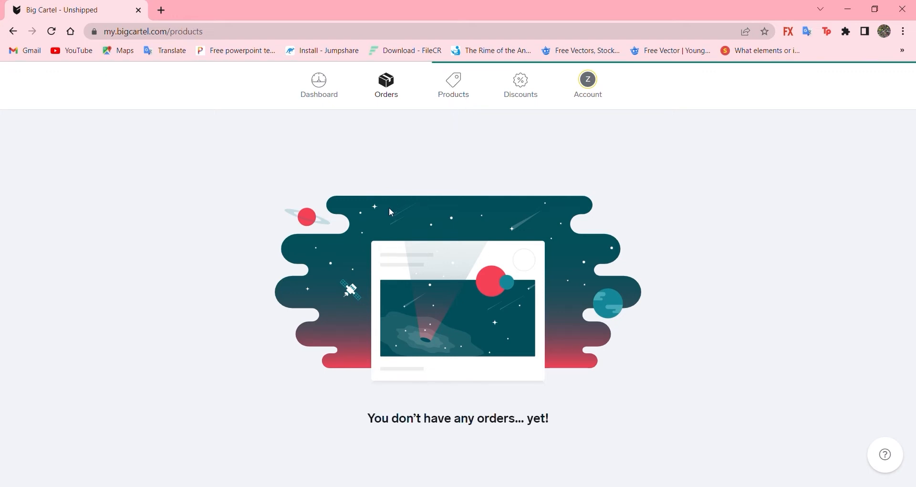
left_click(453, 84)
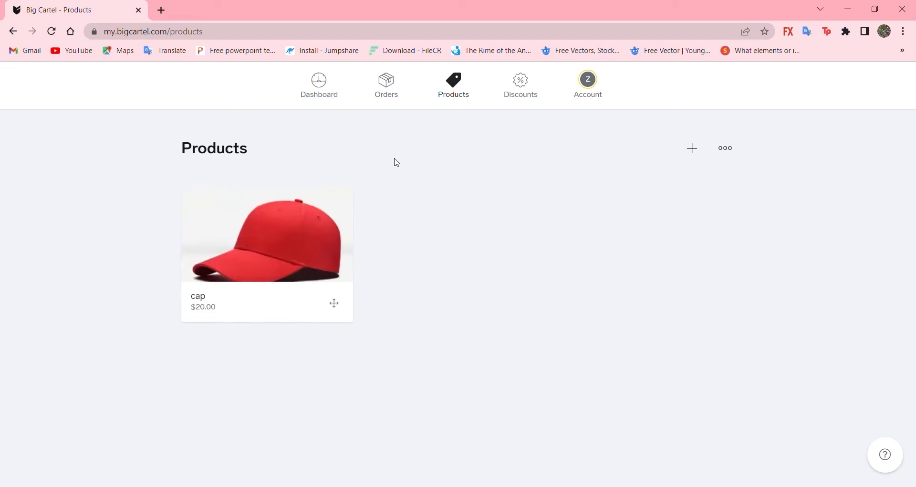
mouse_move(458, 258)
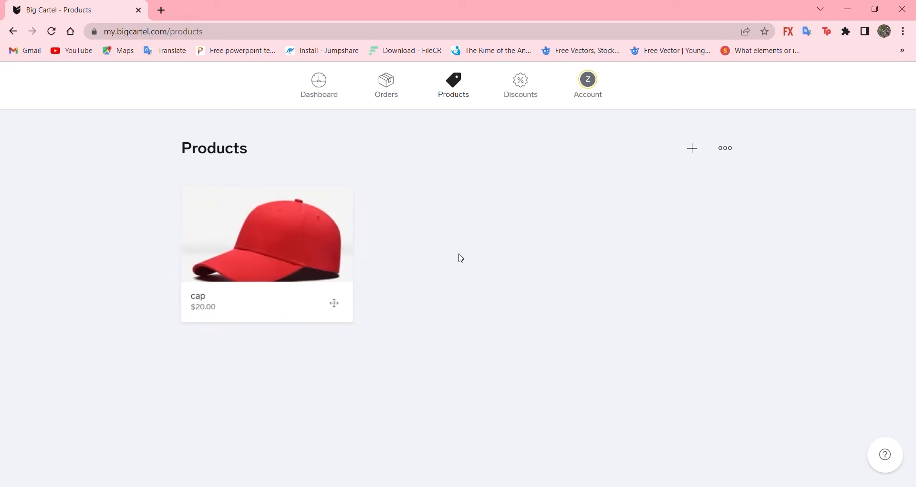
mouse_move(725, 147)
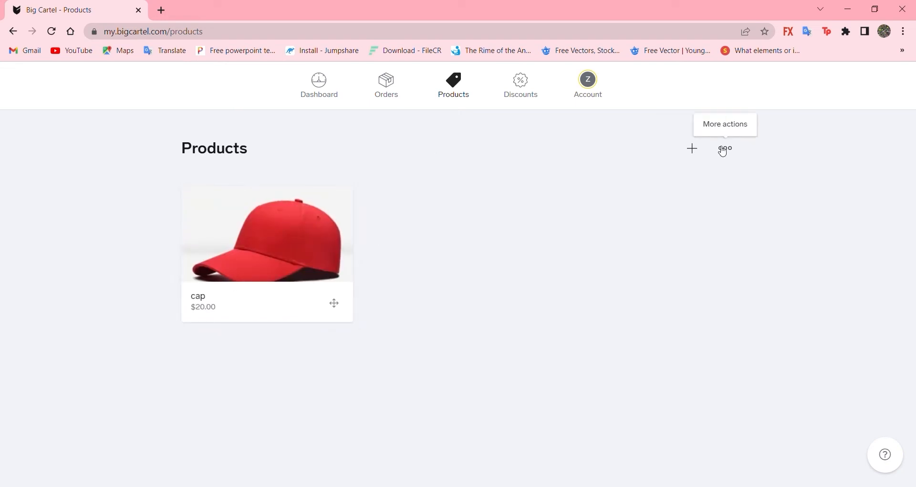
Step: View the product list's ••• options, then go to the Discounts section
left_click(725, 148)
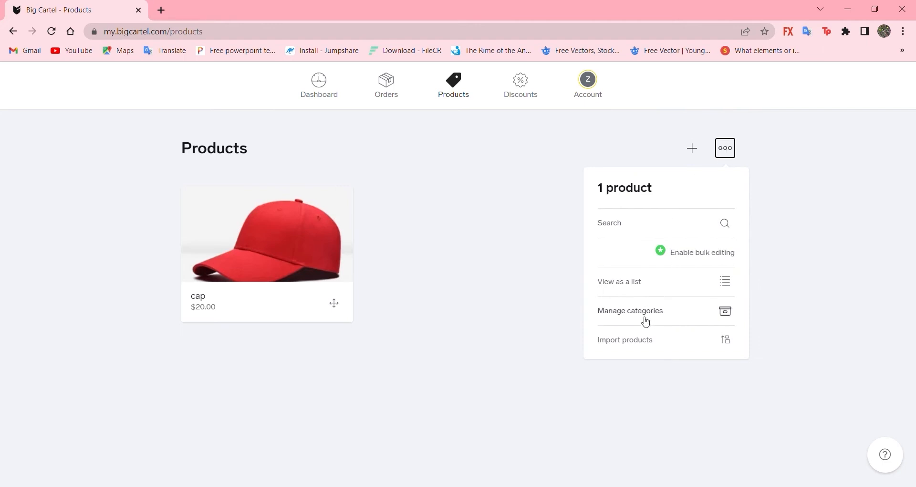
mouse_move(542, 309)
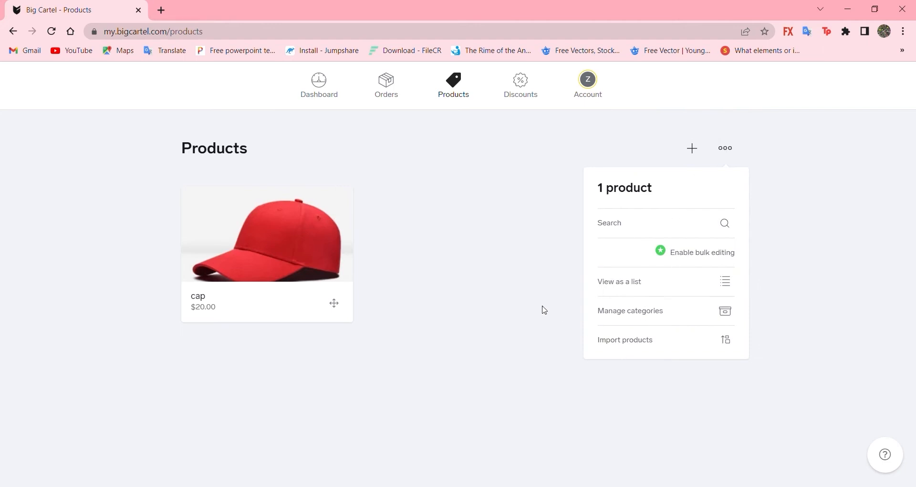
left_click(519, 84)
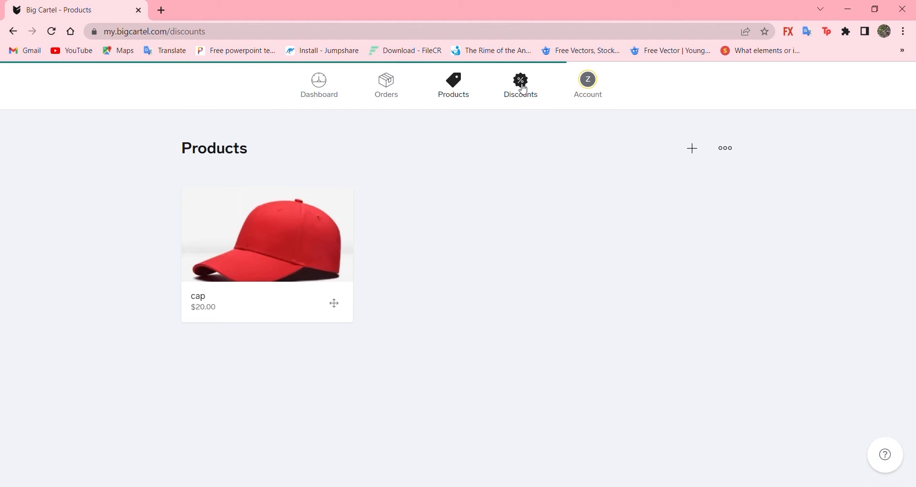
left_click(519, 84)
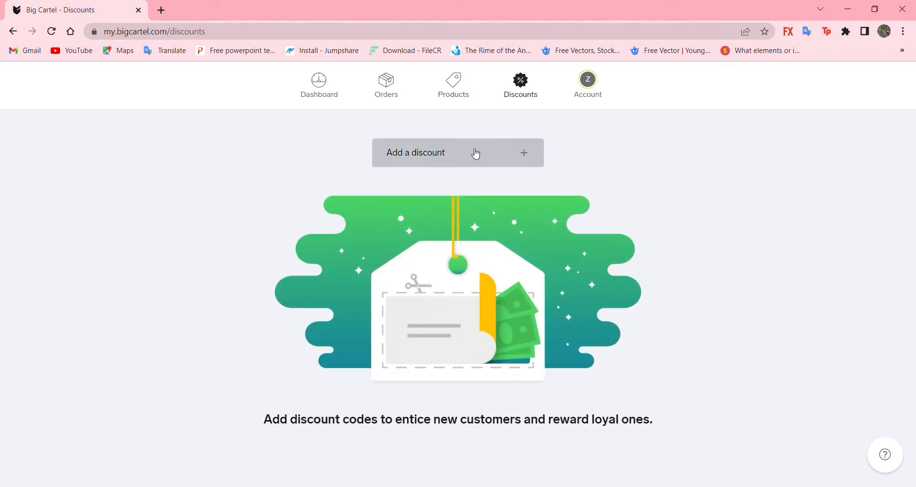
left_click(415, 152)
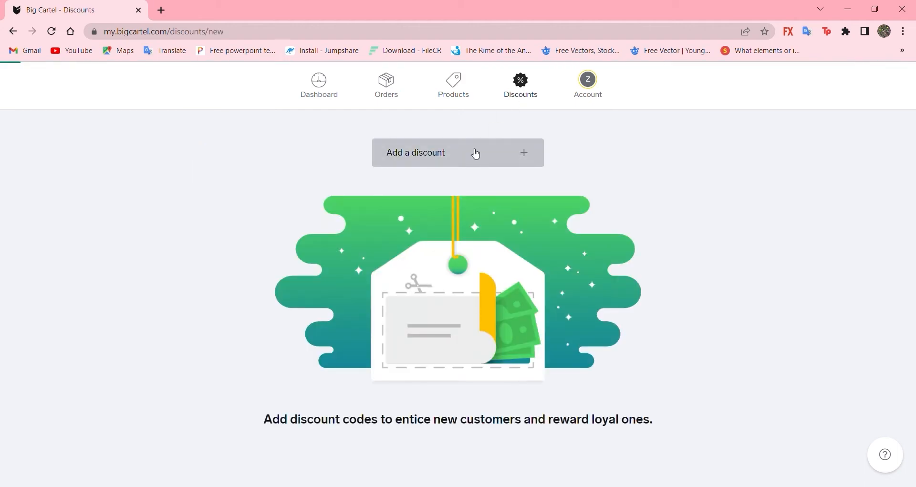
left_click(457, 152)
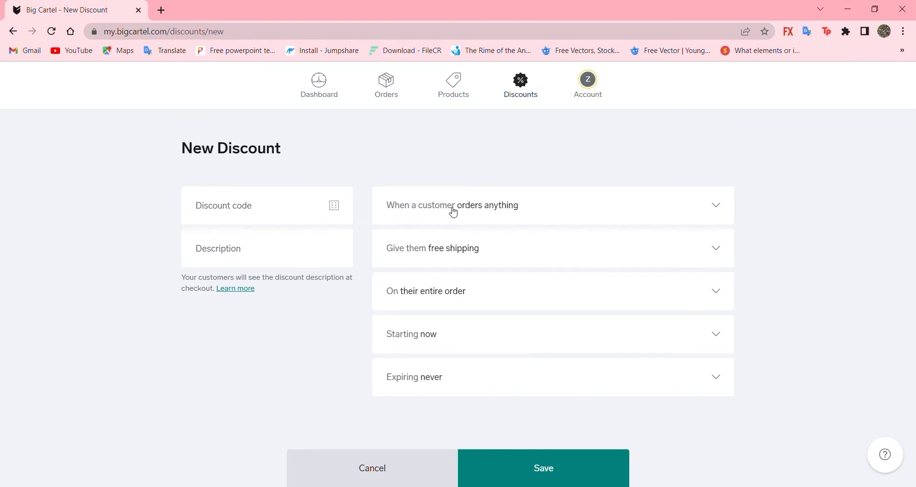
mouse_move(498, 250)
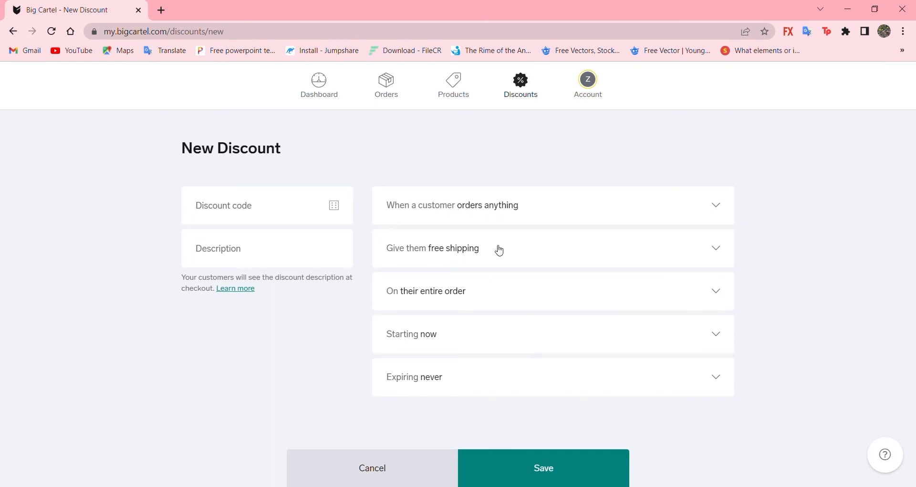
mouse_move(423, 380)
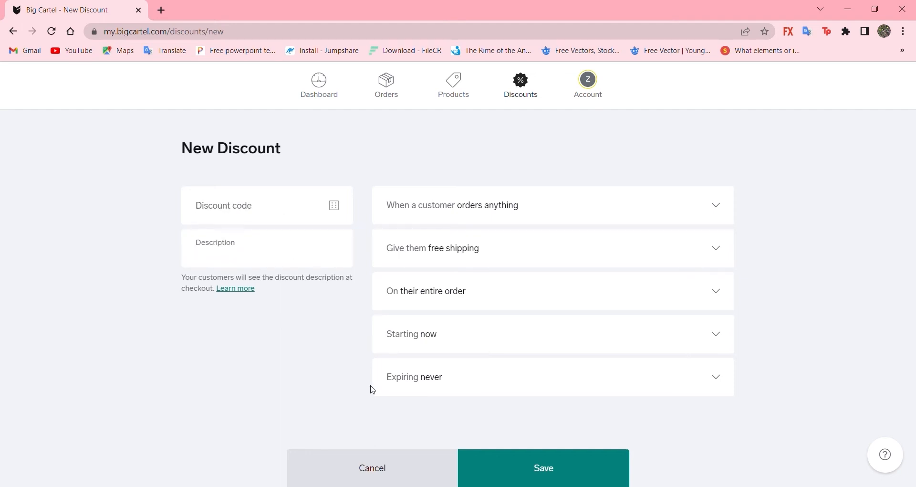
left_click(371, 468)
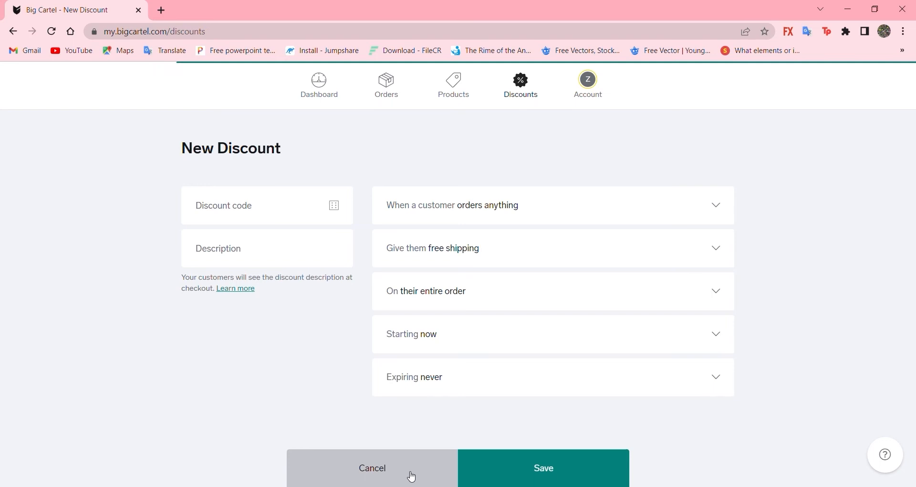
left_click(371, 468)
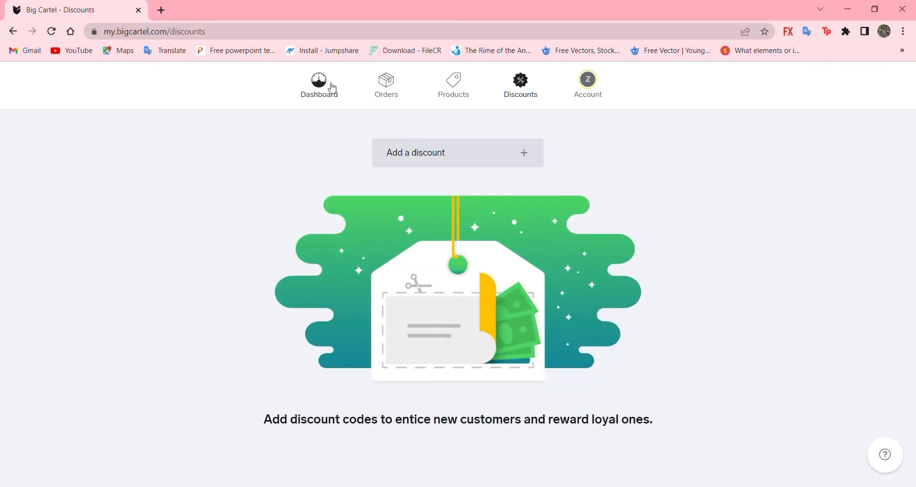
Step: Go via the Dashboard checklist to the Account page with the Zald99 shop profile
left_click(319, 84)
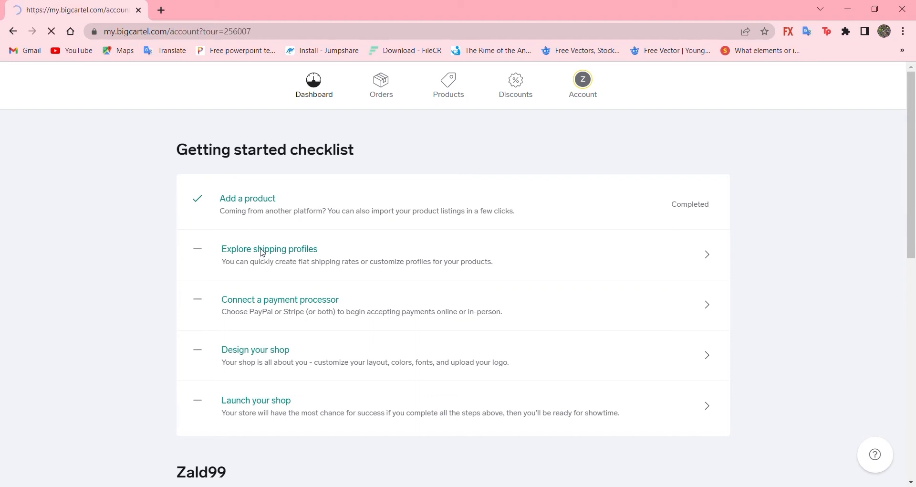
left_click(582, 84)
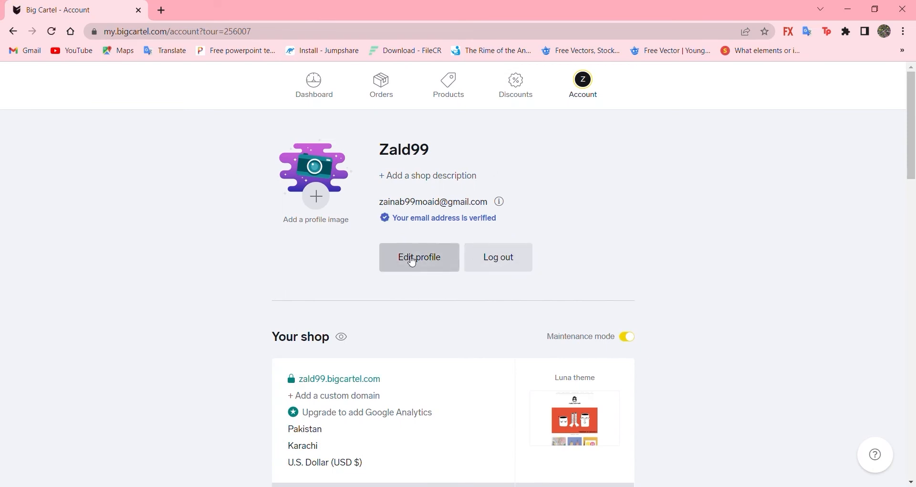
Step: Edit the shop profile description to 'all related to sport' and save it
left_click(418, 257)
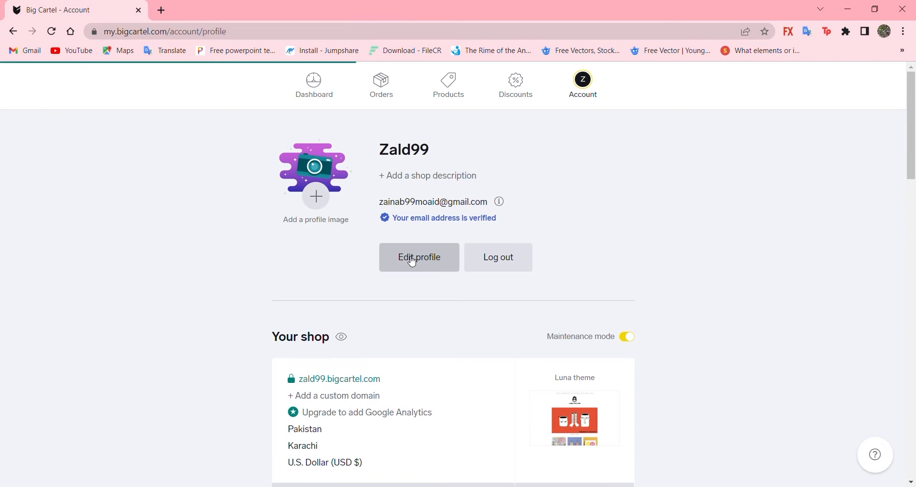
left_click(418, 256)
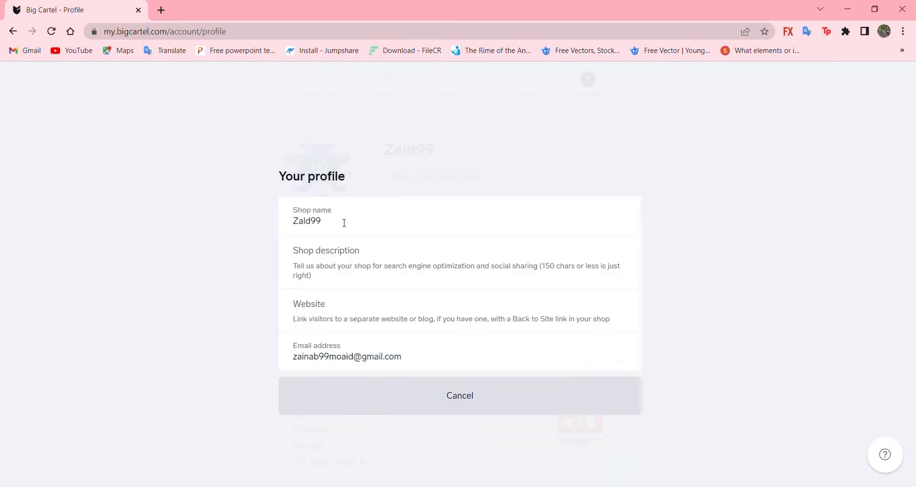
mouse_move(360, 275)
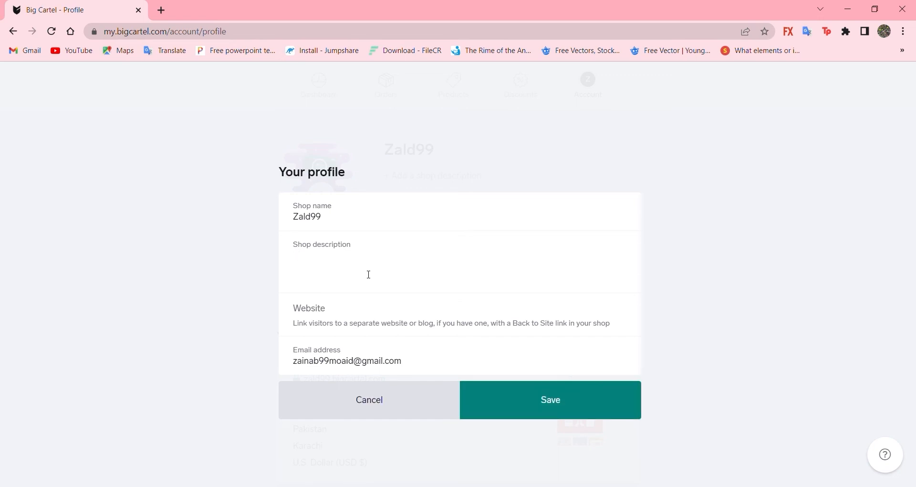
type("all relate")
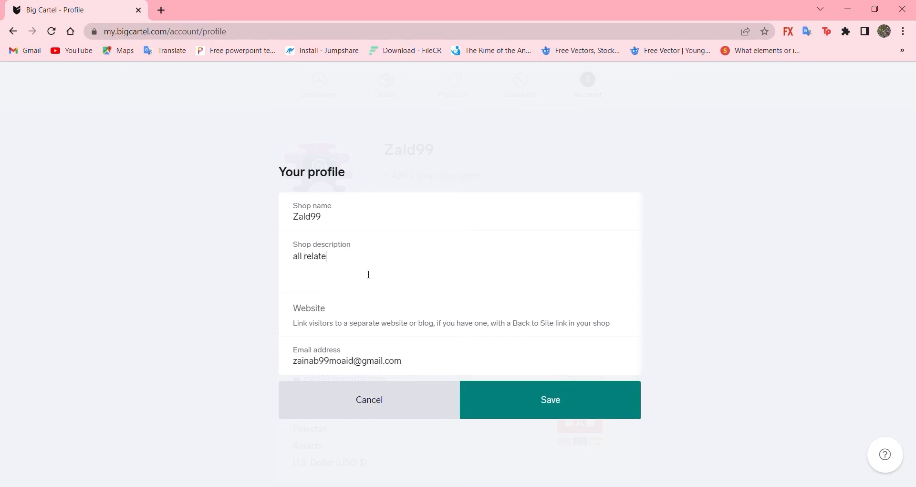
type("d to sport")
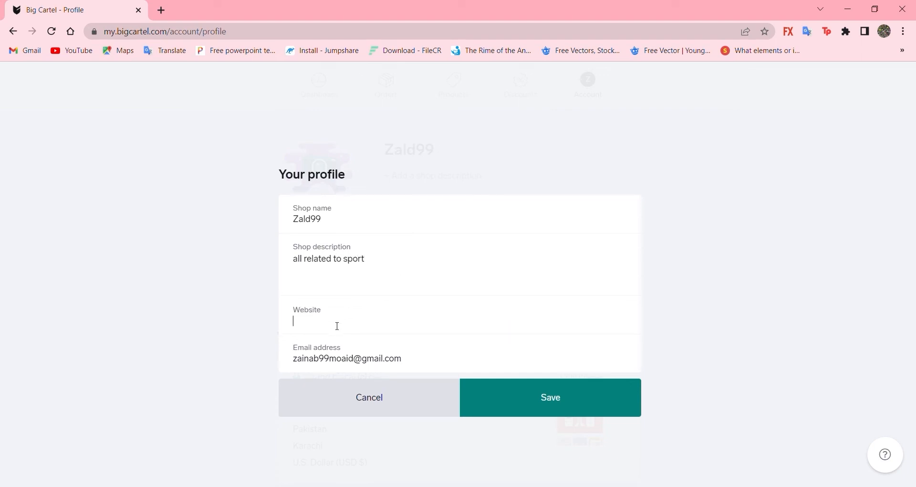
left_click(550, 397)
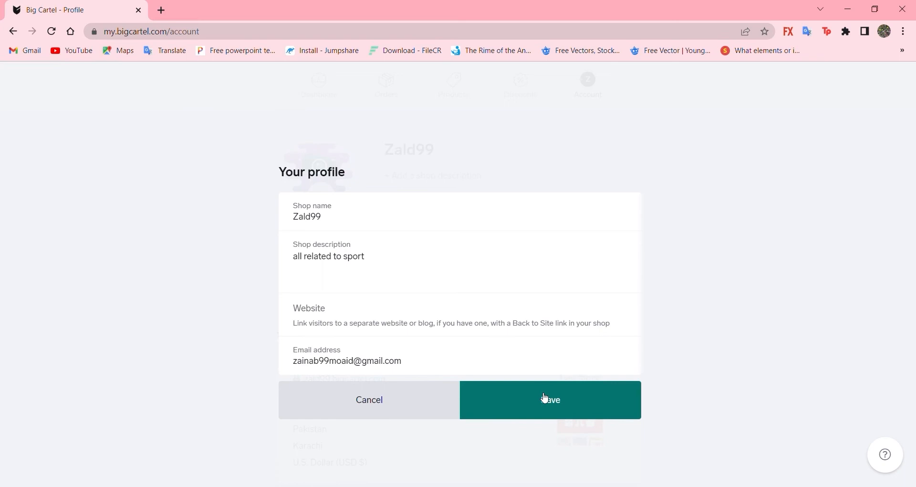
left_click(550, 399)
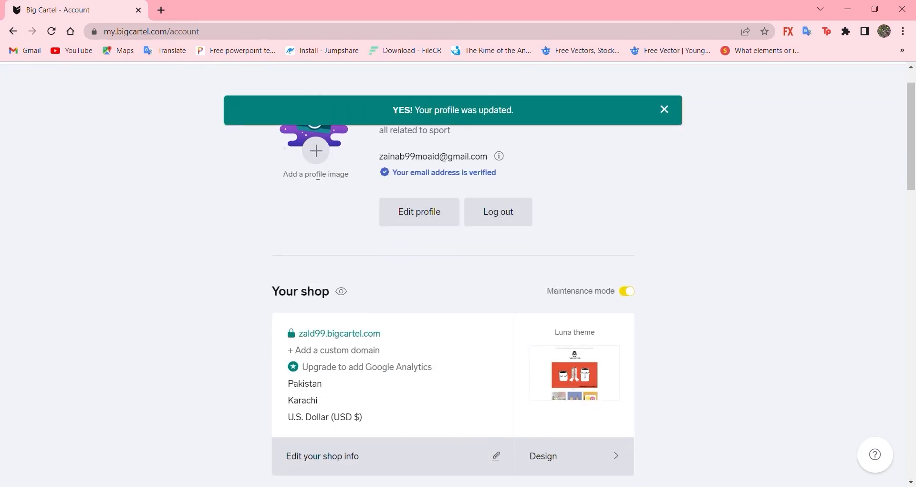
Step: Upload the black-cap photo from the computer as the shop's profile image
left_click(664, 109)
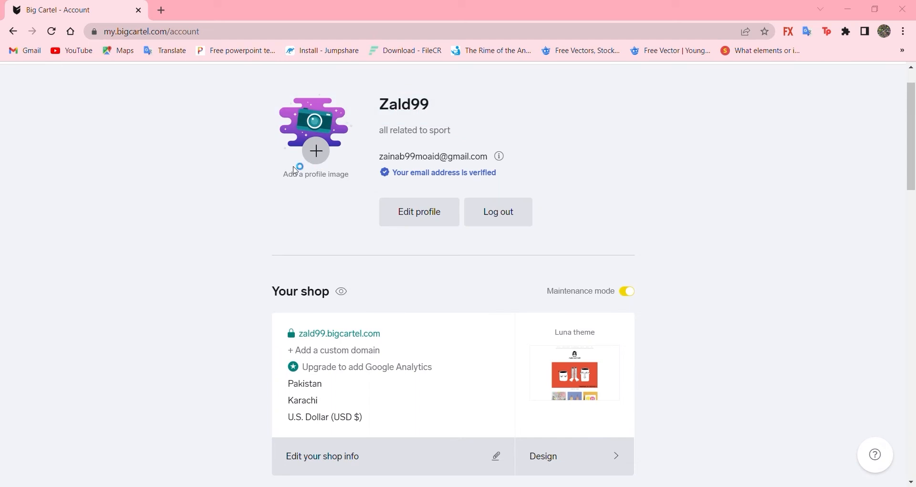
mouse_move(560, 310)
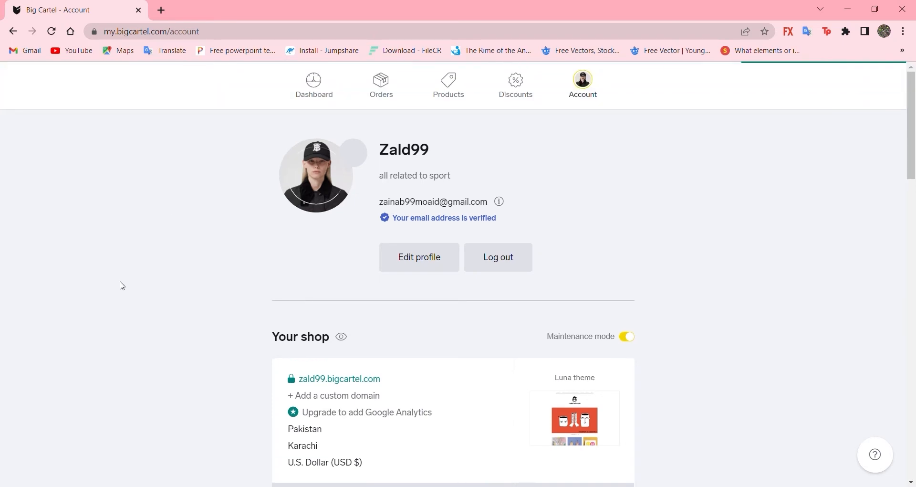
scroll("down", 3)
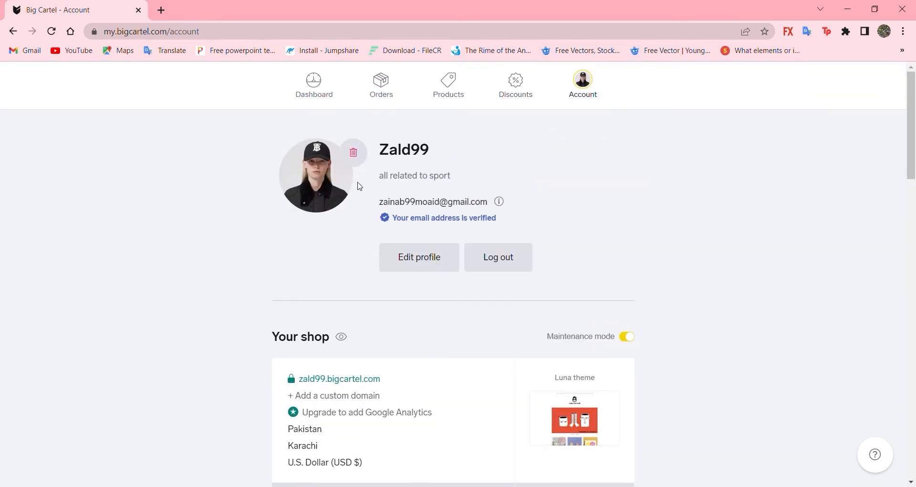
Step: Review the Get paid page, highlighting the note that Stripe isn't available
scroll("down", 3)
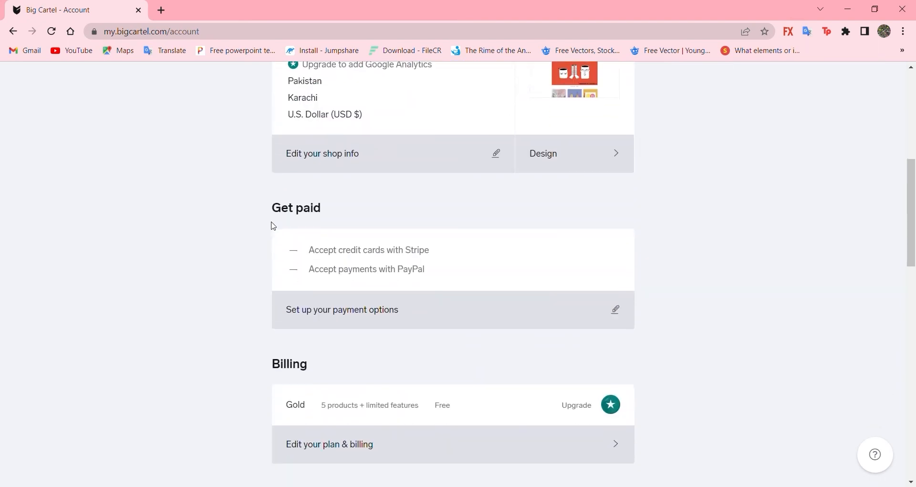
mouse_move(308, 265)
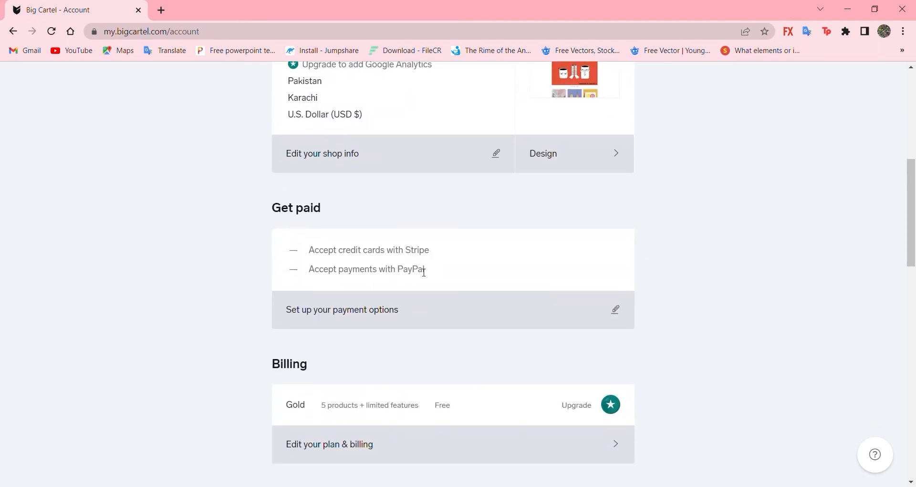
left_click(341, 309)
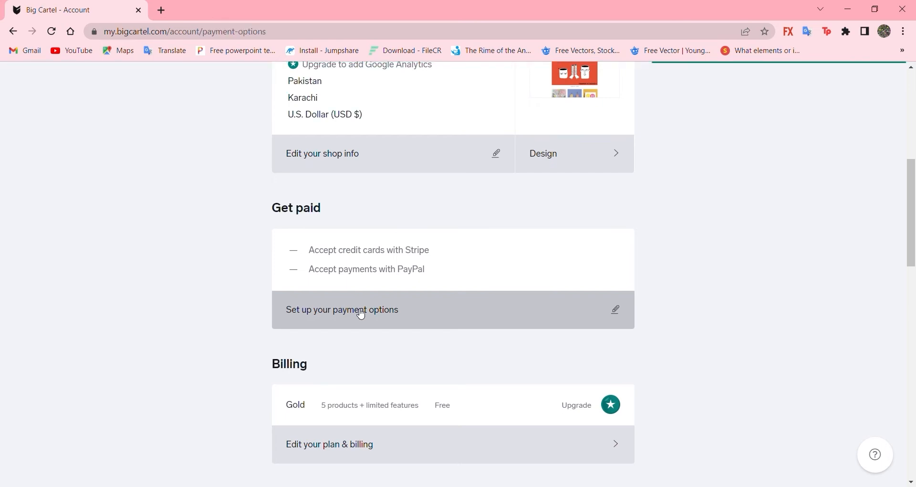
left_click(342, 309)
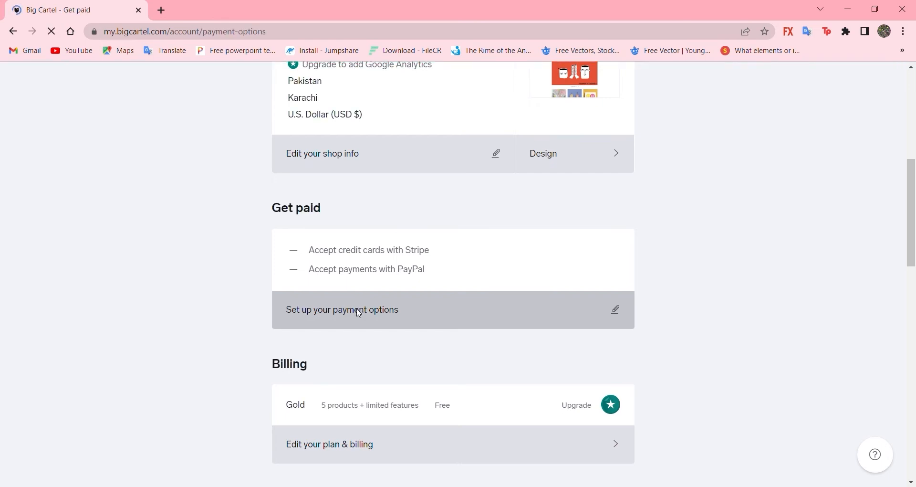
left_click(342, 309)
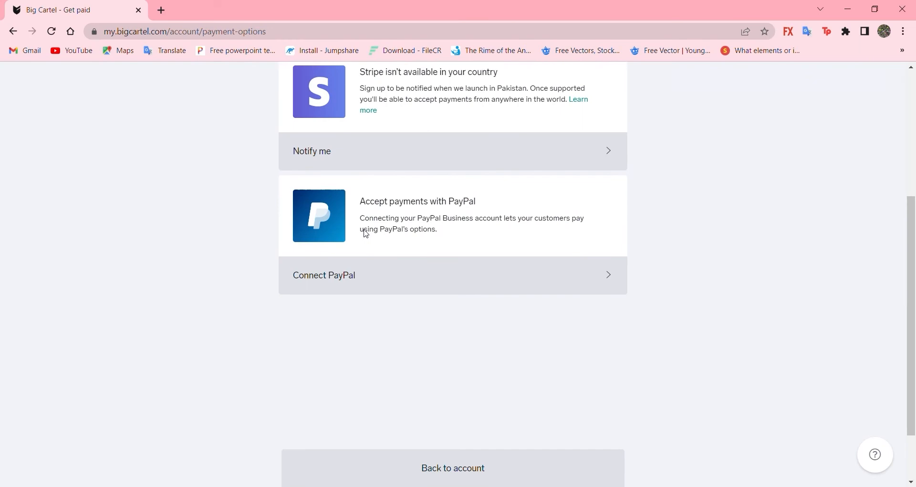
scroll("up", 3)
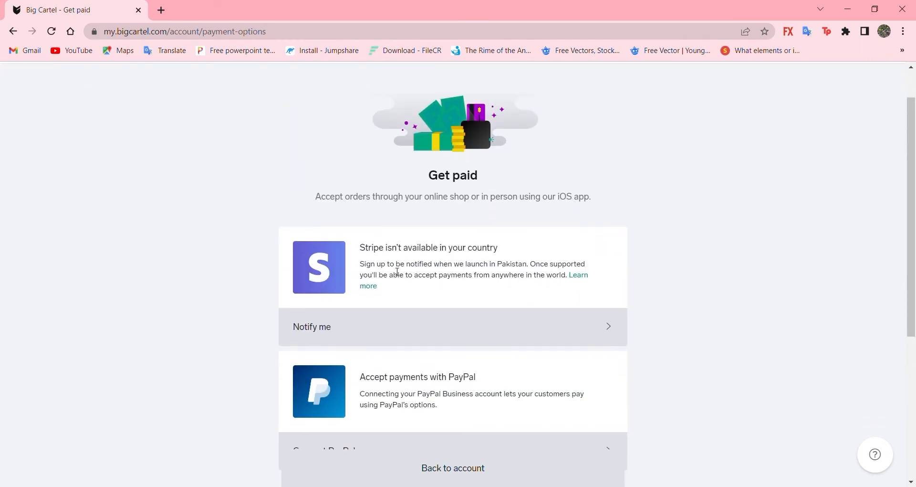
left_click_drag(365, 247, 435, 247)
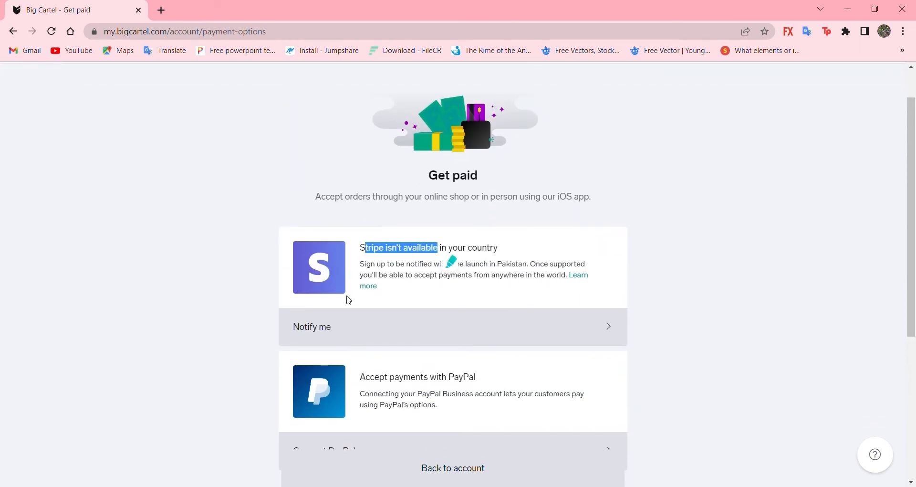
scroll("down", 3)
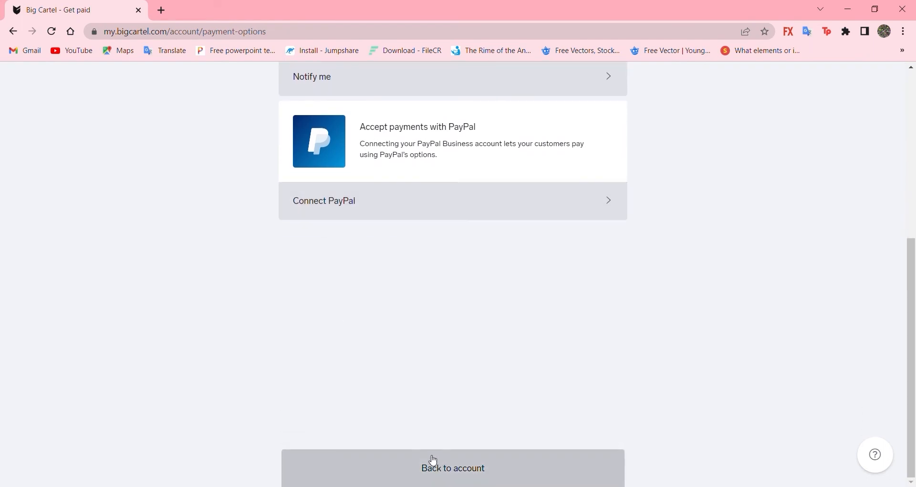
Step: Return to the Account overview and scroll down to its Billing section
left_click(452, 467)
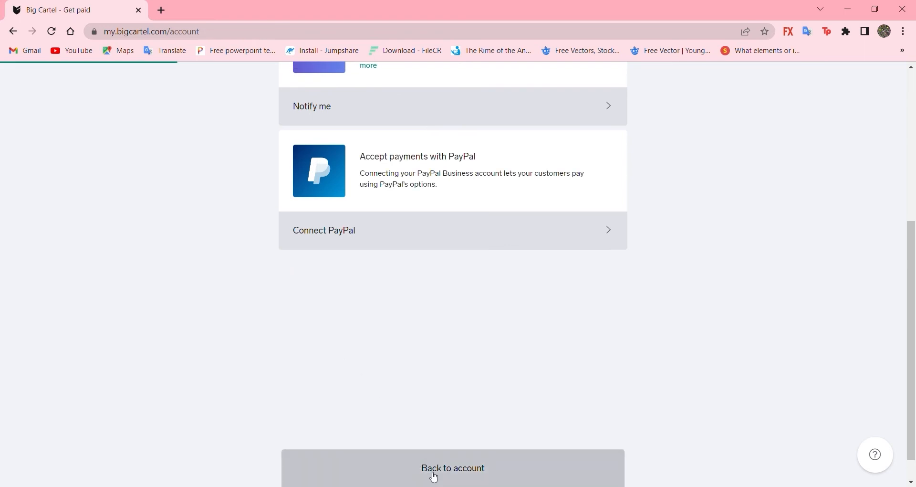
left_click(452, 467)
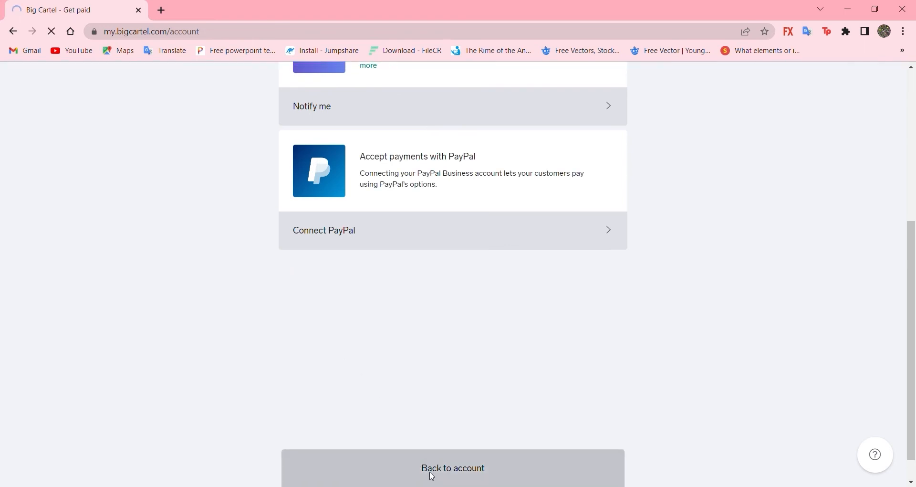
left_click(452, 467)
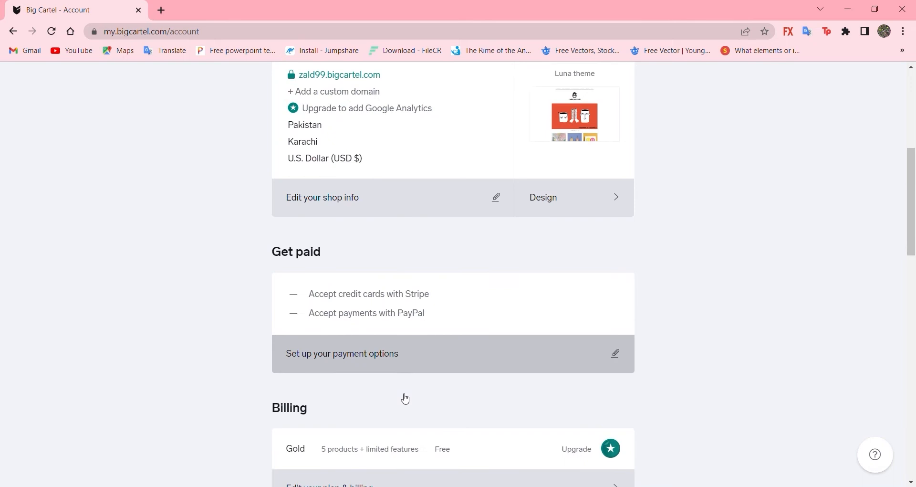
scroll("down", 3)
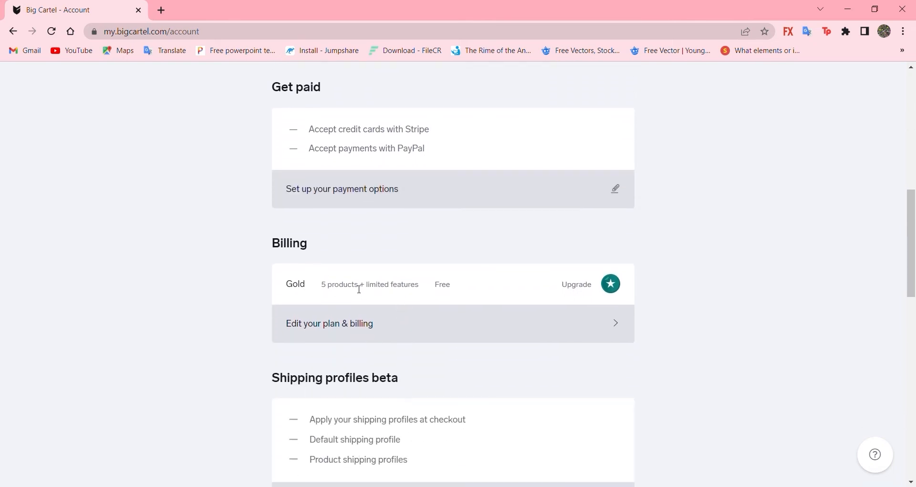
mouse_move(367, 329)
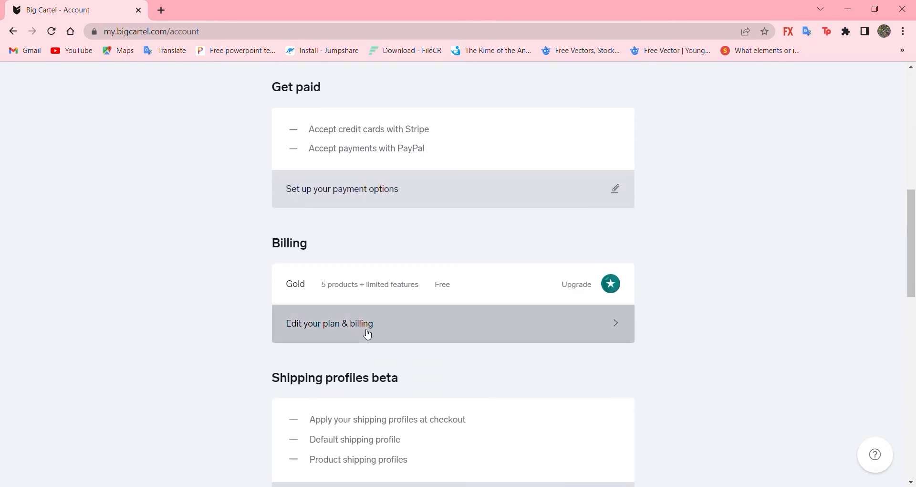
Step: View the plan & billing page with the free Gold plan and Platinum and Diamond upgrades
left_click(329, 324)
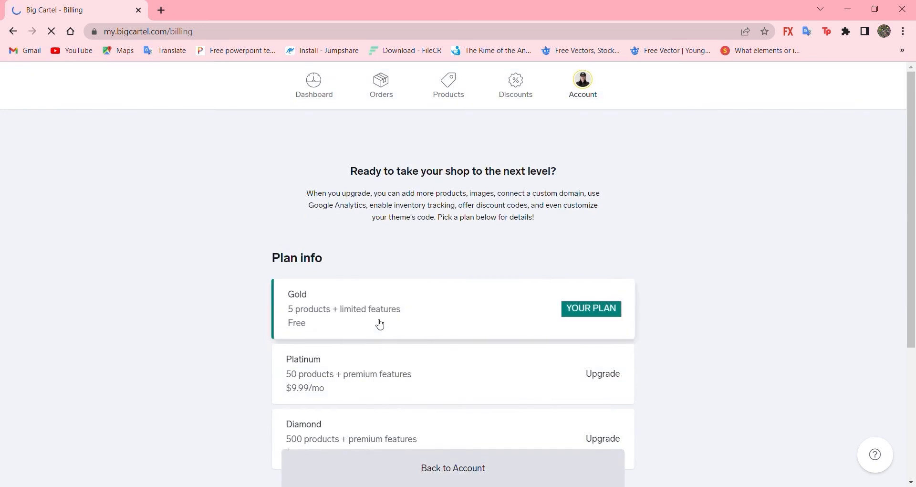
scroll("down", 3)
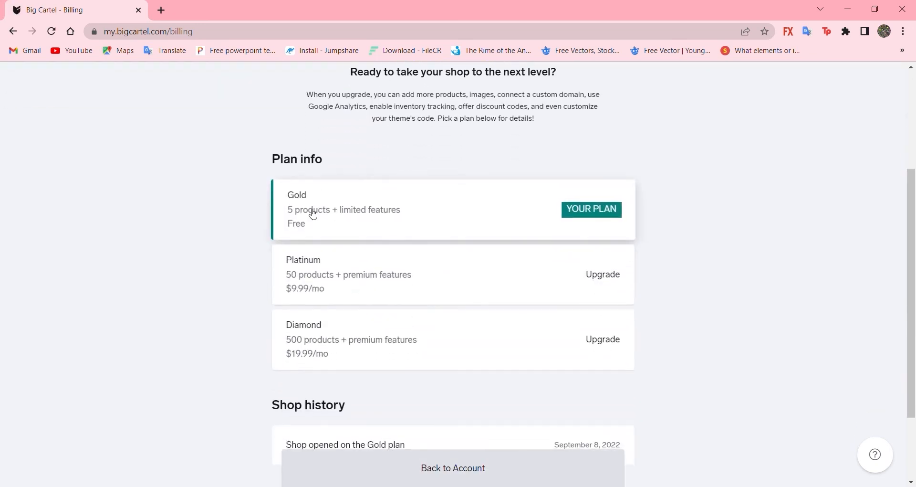
mouse_move(348, 341)
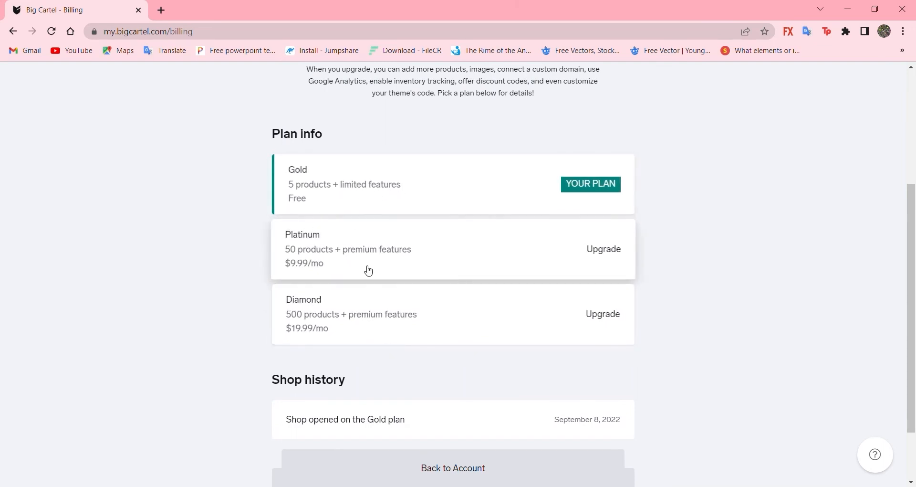
scroll("down", 3)
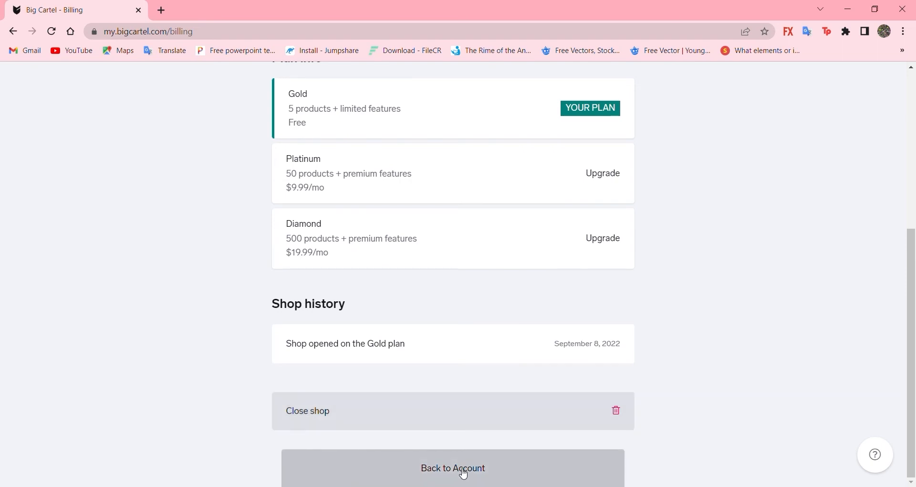
Step: Return to the Account overview and scroll through Preferences, Security, Active devices and apps
left_click(452, 467)
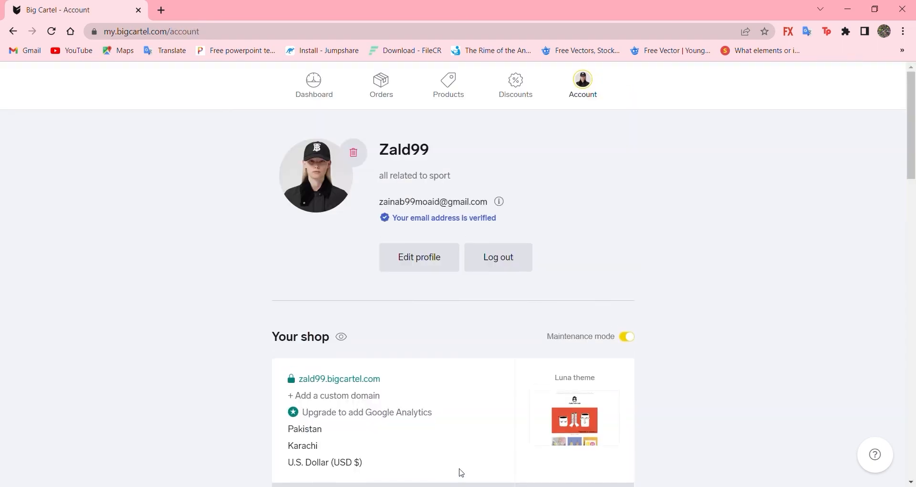
scroll("down", 3)
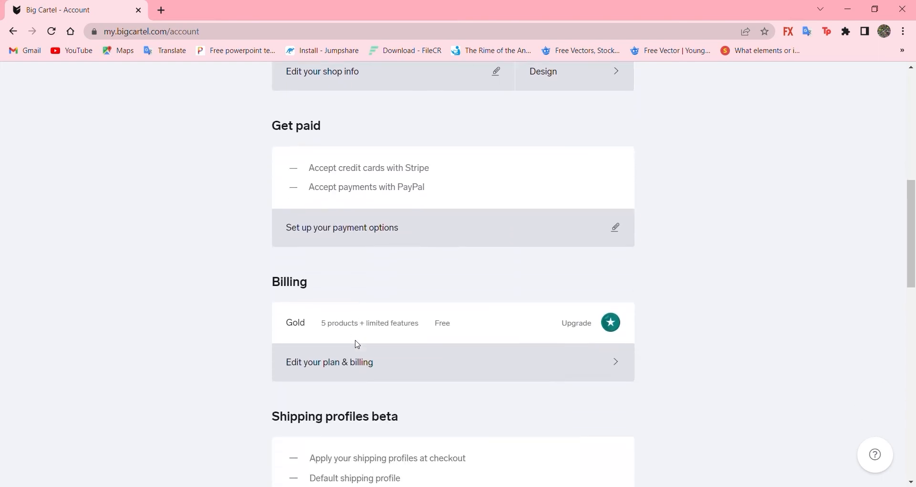
scroll("down", 3)
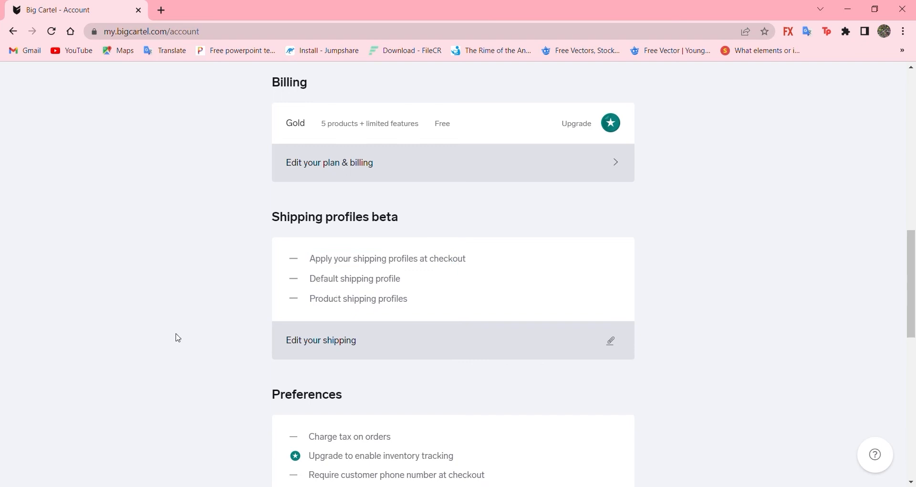
scroll("down", 3)
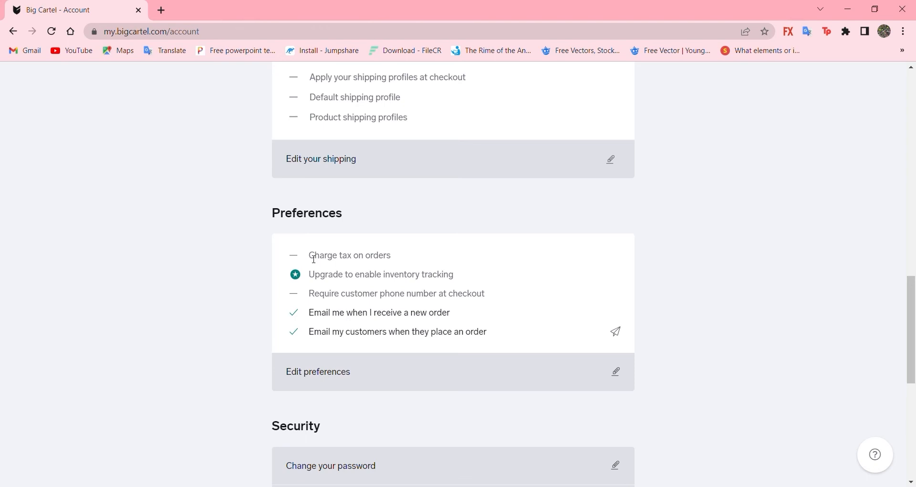
double_click(349, 255)
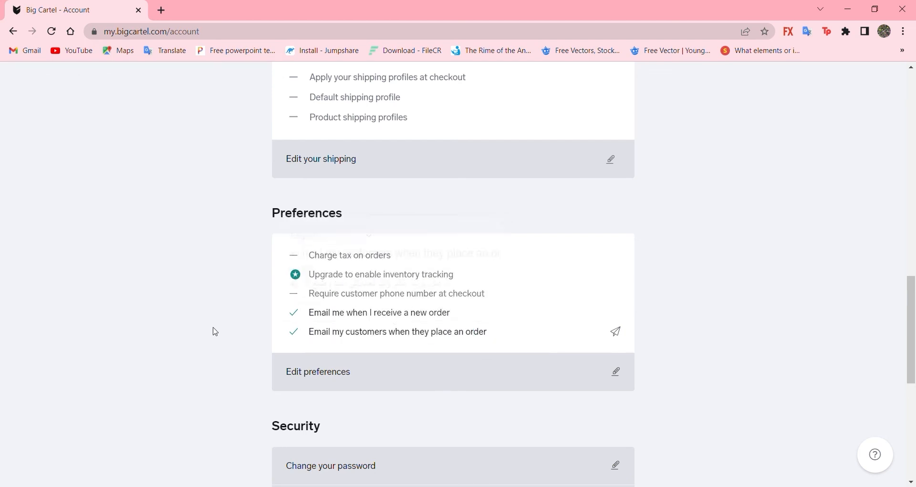
scroll("down", 3)
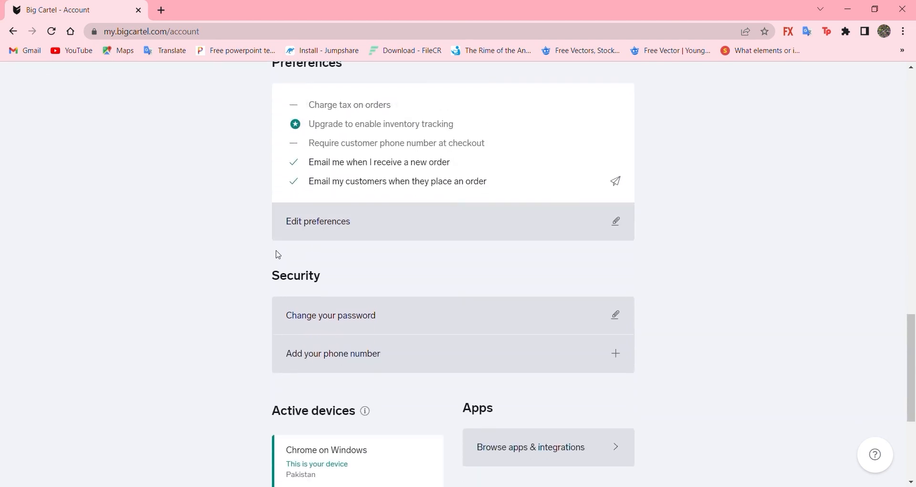
scroll("down", 3)
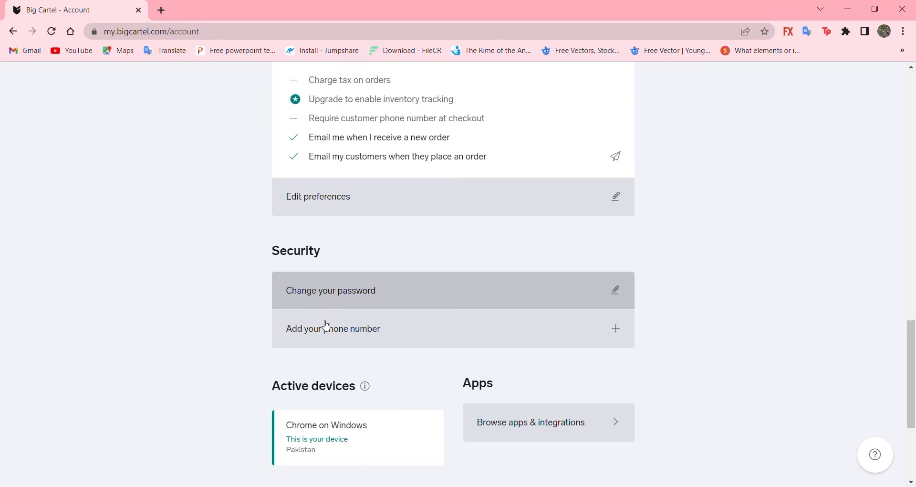
scroll("down", 3)
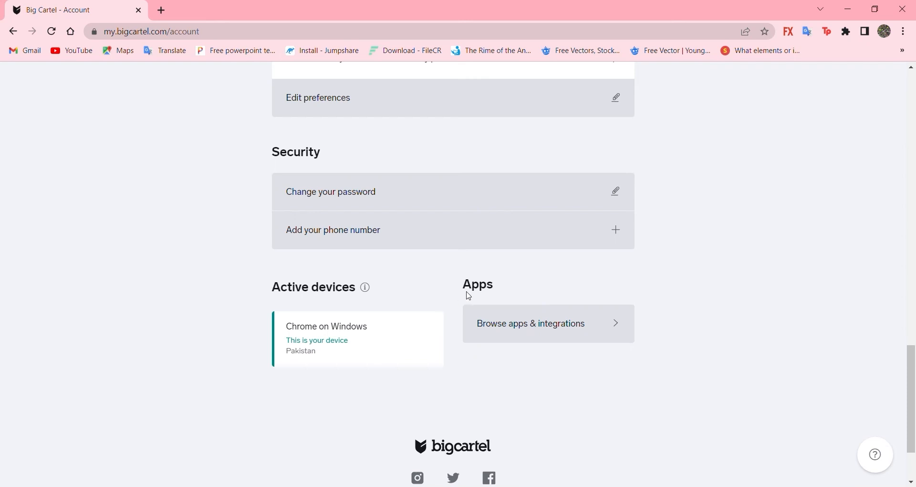
scroll("down", 3)
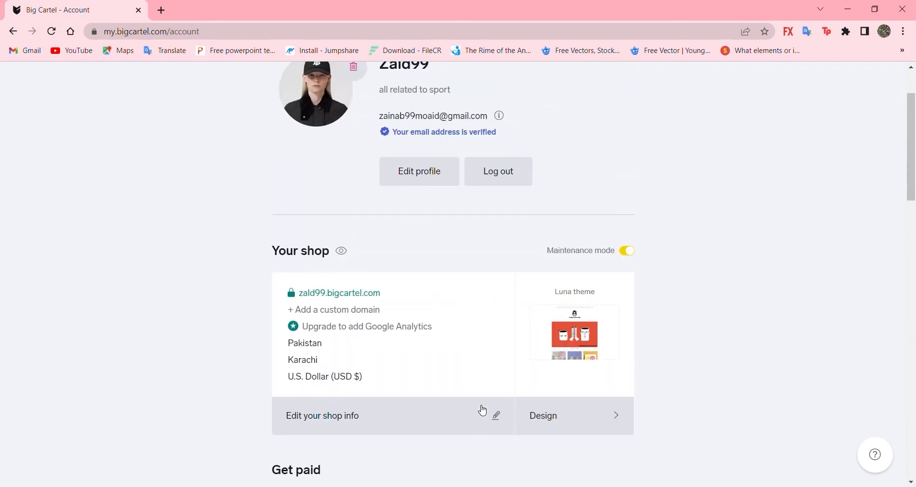
scroll("down", 3)
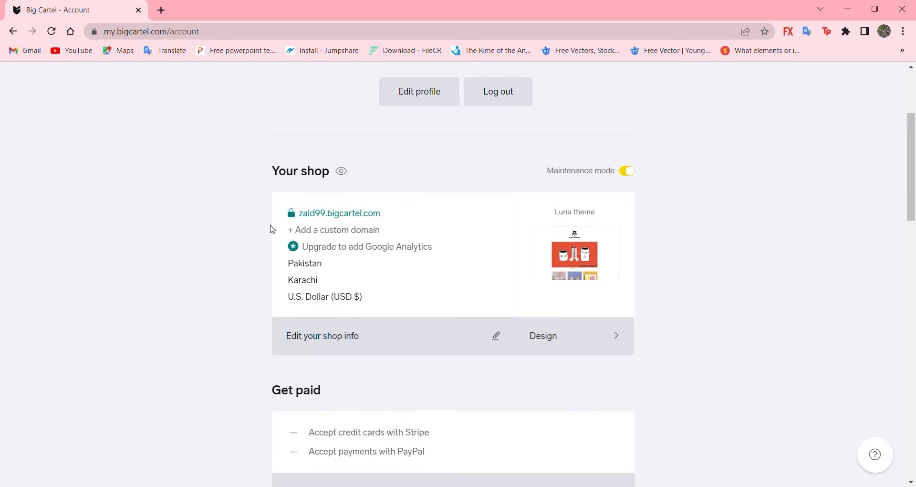
scroll("down", 3)
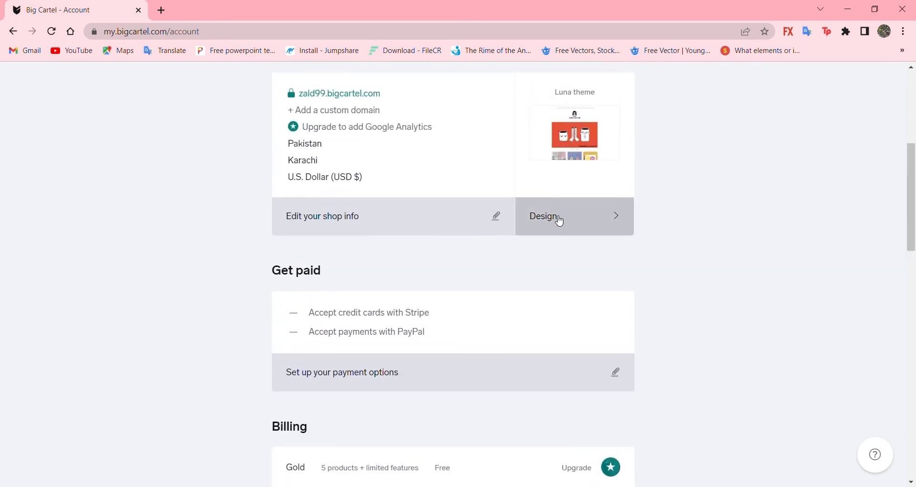
Step: Enter the Design editor from the Your shop card and browse the preview and Settings sidebar
left_click(545, 215)
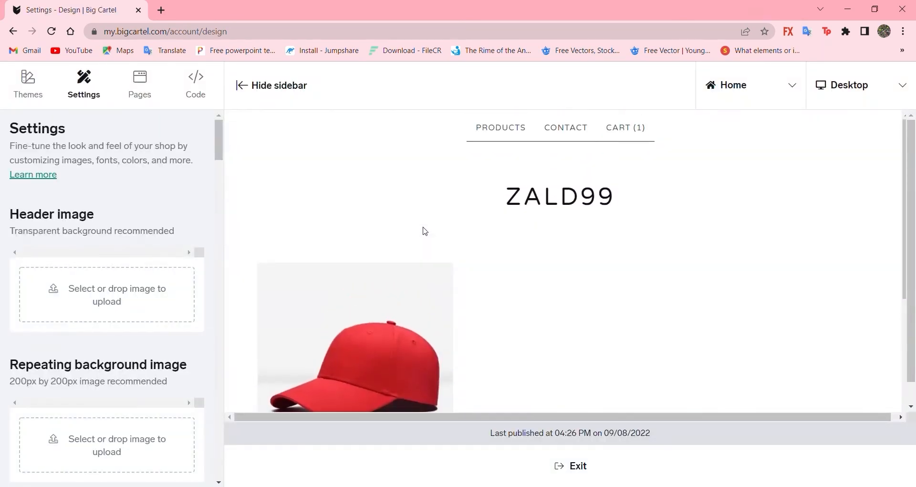
scroll("down", 3)
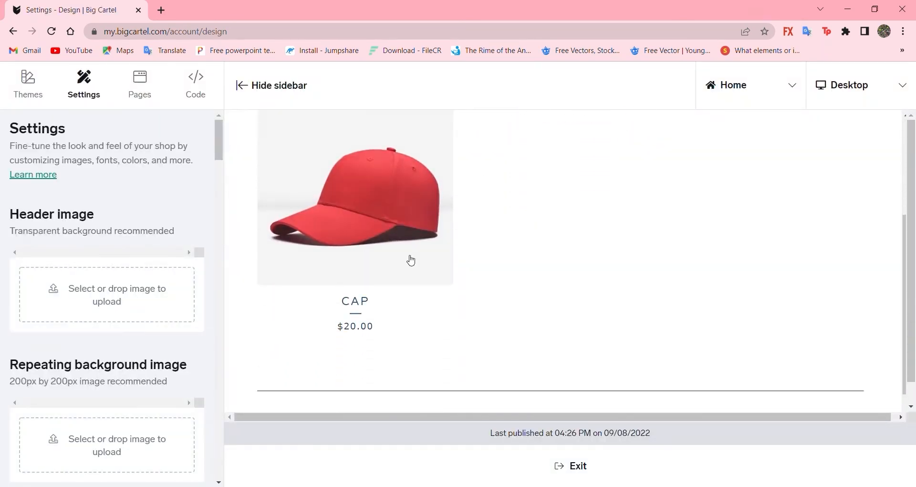
scroll("down", 3)
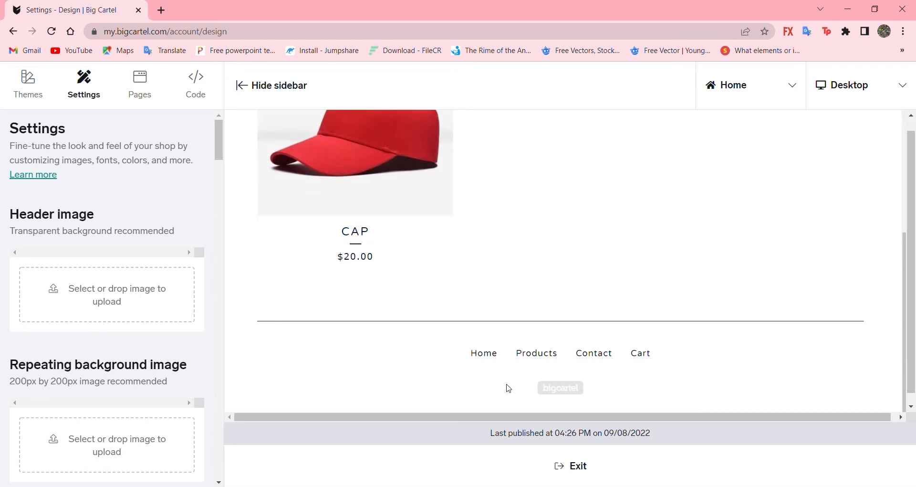
mouse_move(535, 353)
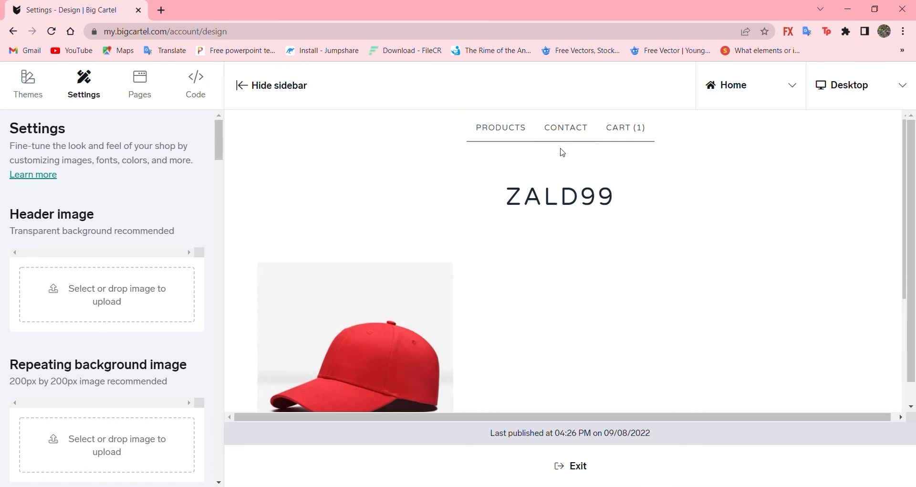
mouse_move(161, 113)
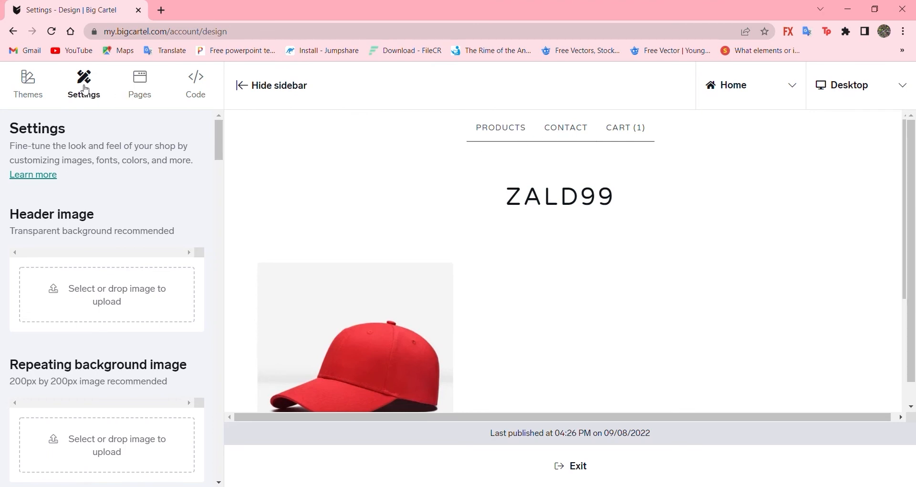
scroll("down", 3)
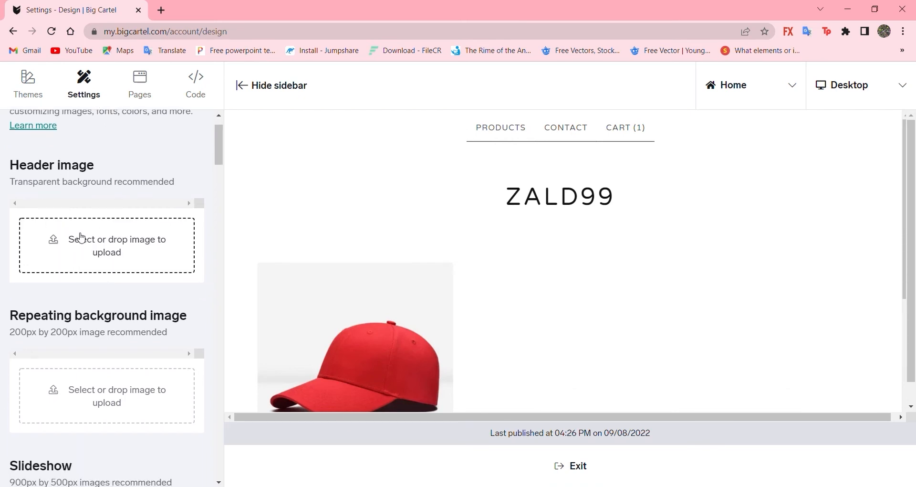
Step: Upload background.webp as the repeating background image tiled behind the storefront
scroll("down", 3)
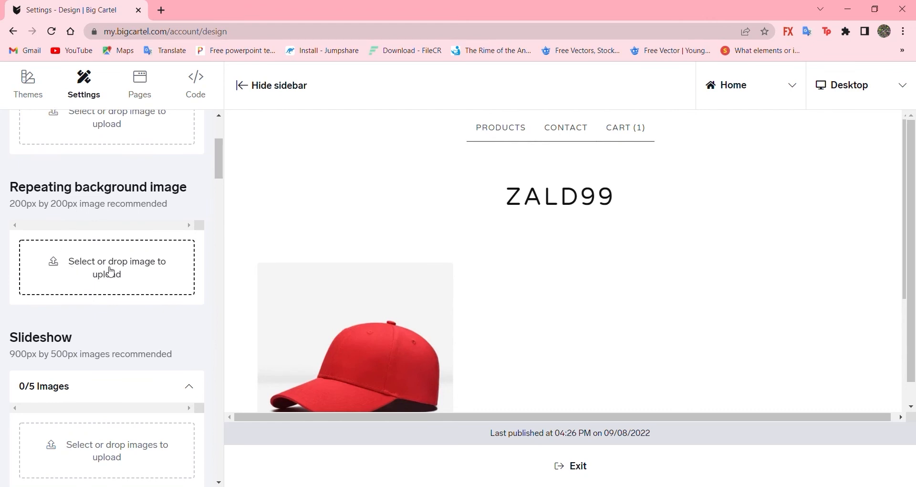
mouse_move(464, 378)
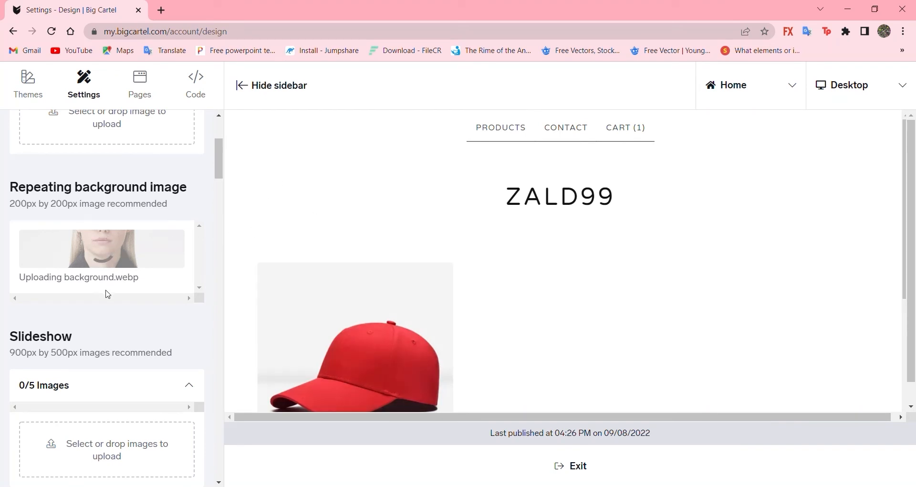
scroll("down", 3)
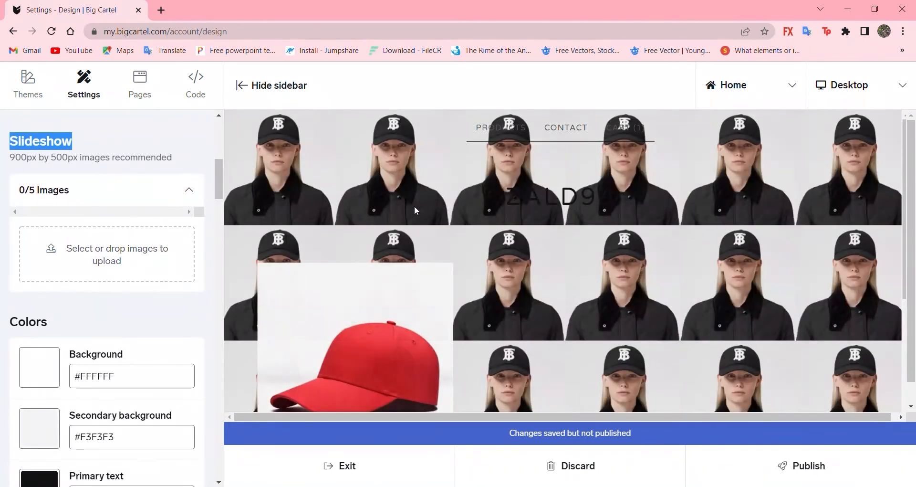
mouse_move(589, 212)
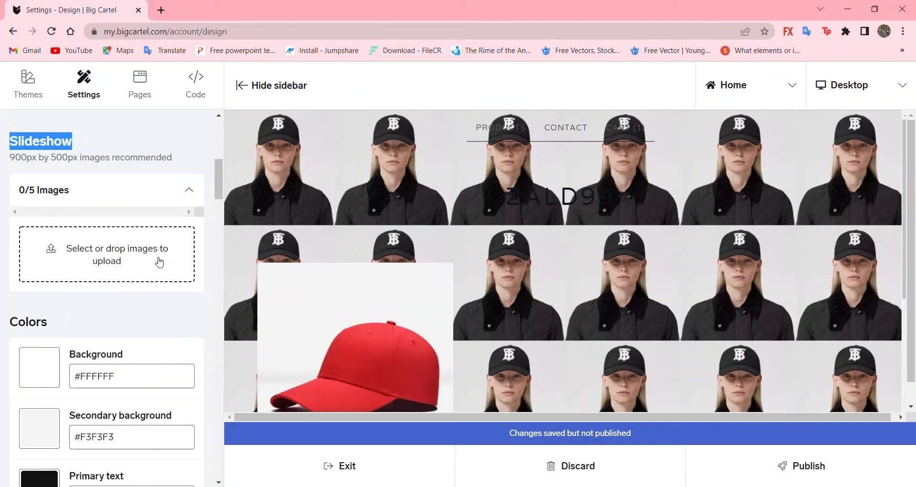
Step: Set the shop's Background colour to red #D64A4A
scroll("down", 3)
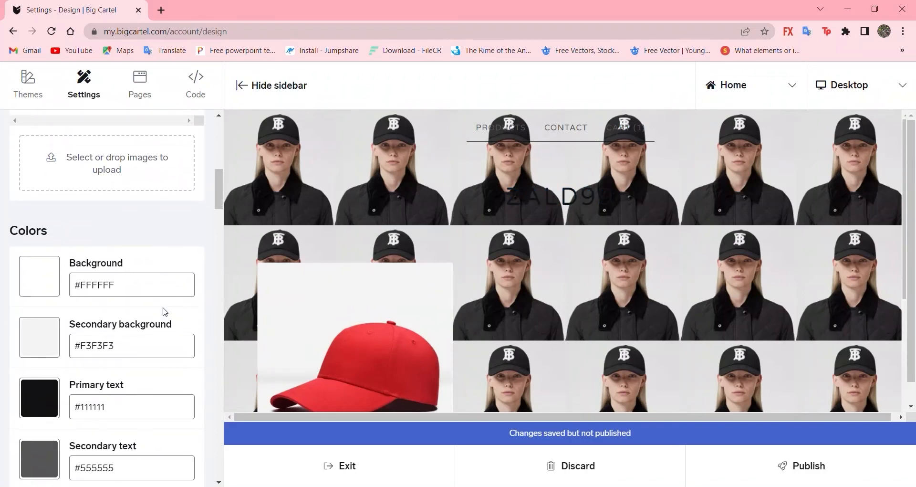
left_click(132, 251)
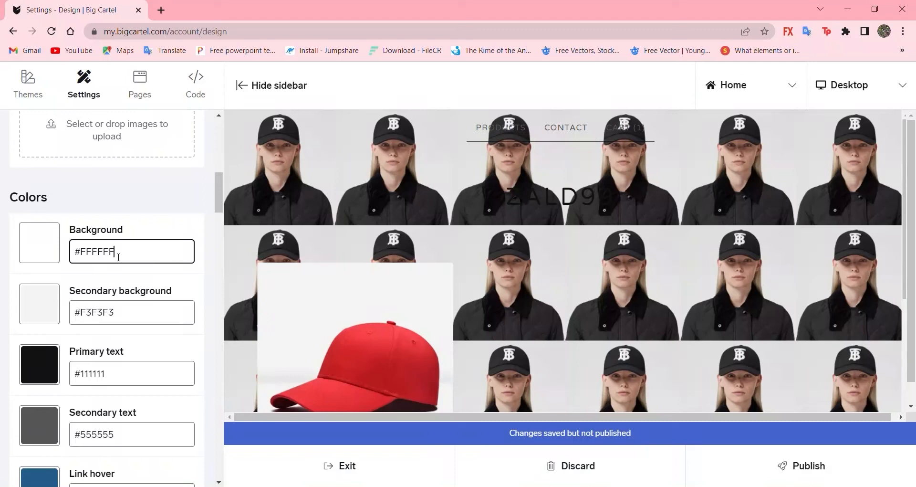
left_click(39, 242)
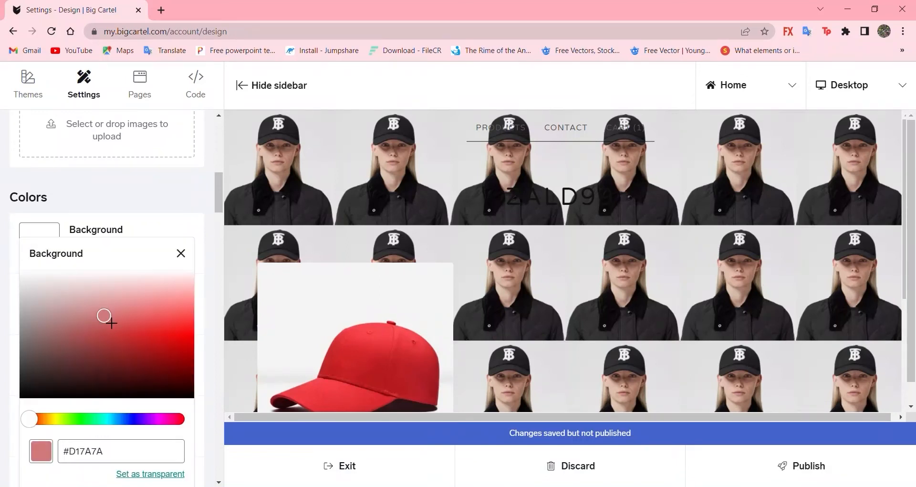
left_click(128, 326)
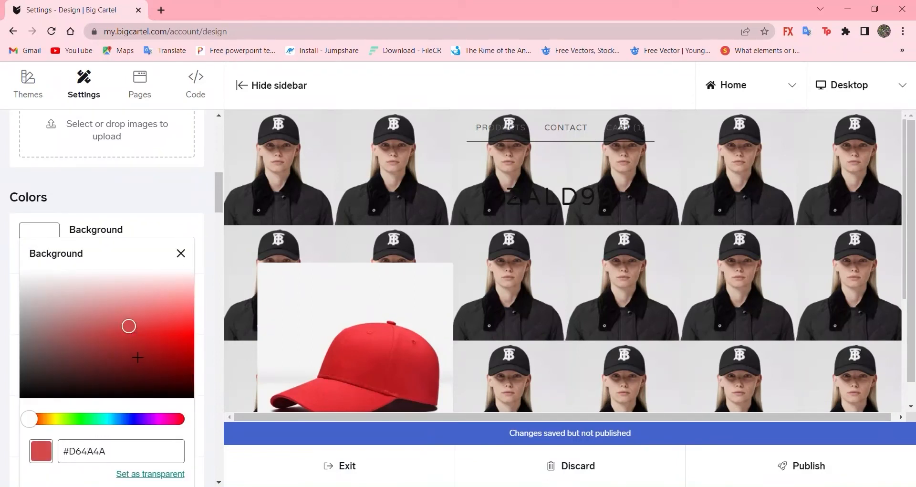
left_click(180, 253)
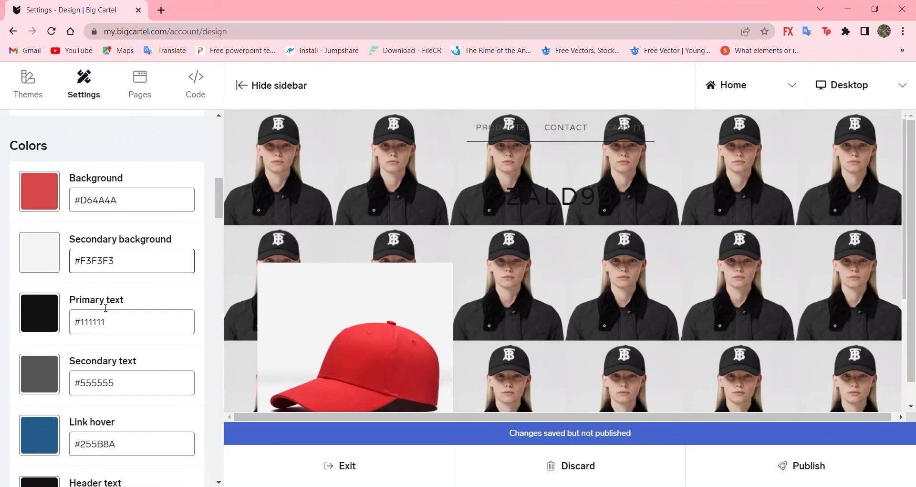
Step: Revisit the background colour picker and try a dark blue shade
scroll("down", 3)
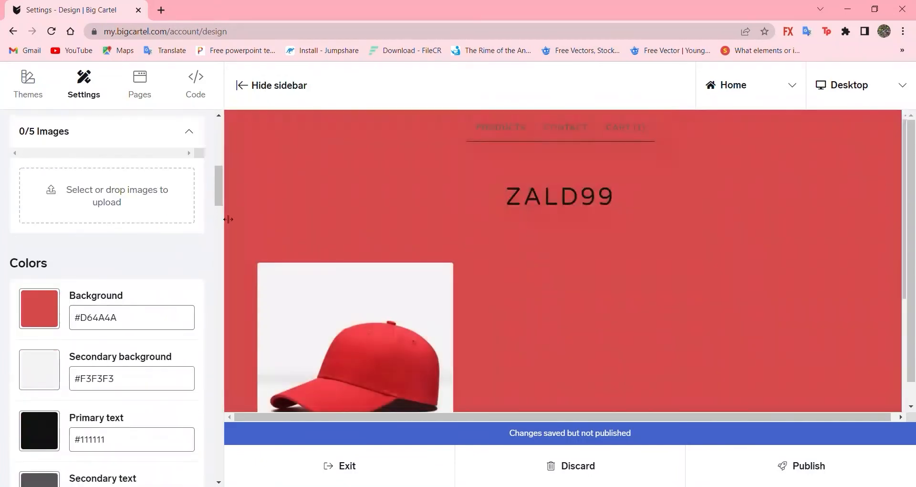
left_click(38, 308)
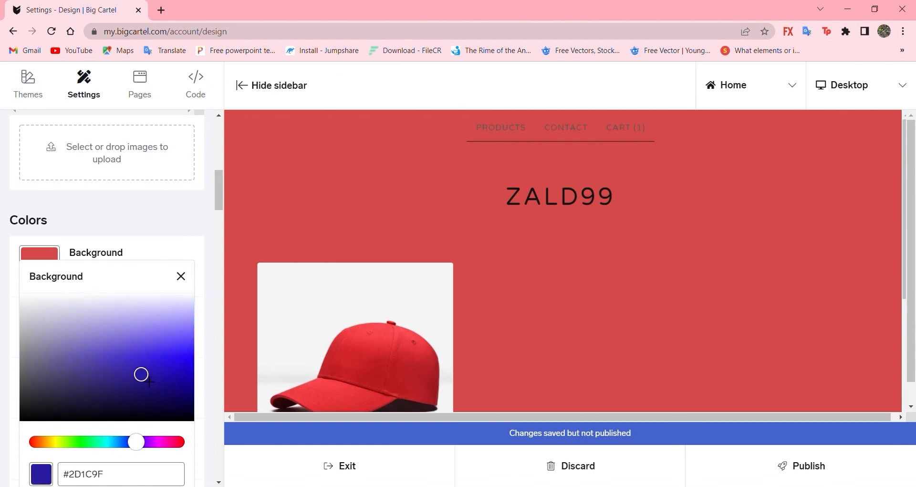
left_click_drag(140, 374, 147, 377)
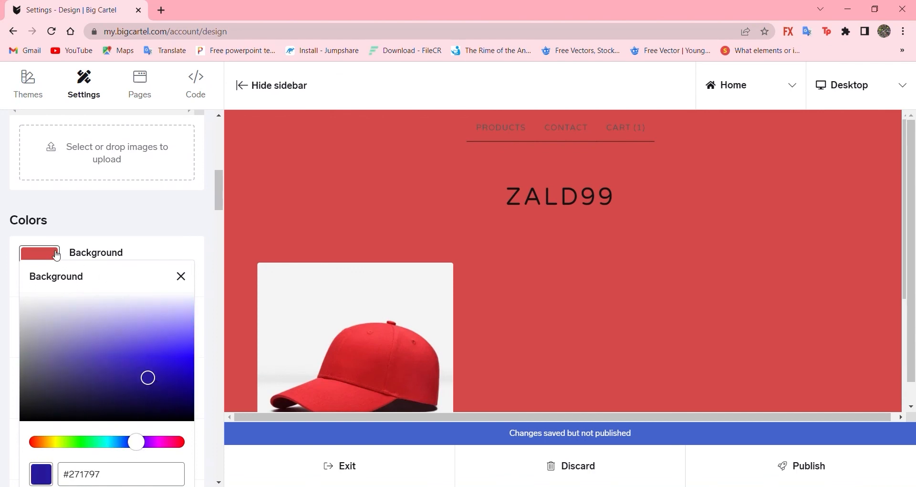
Step: Apply green #35B77E as the shop background colour
left_click(181, 275)
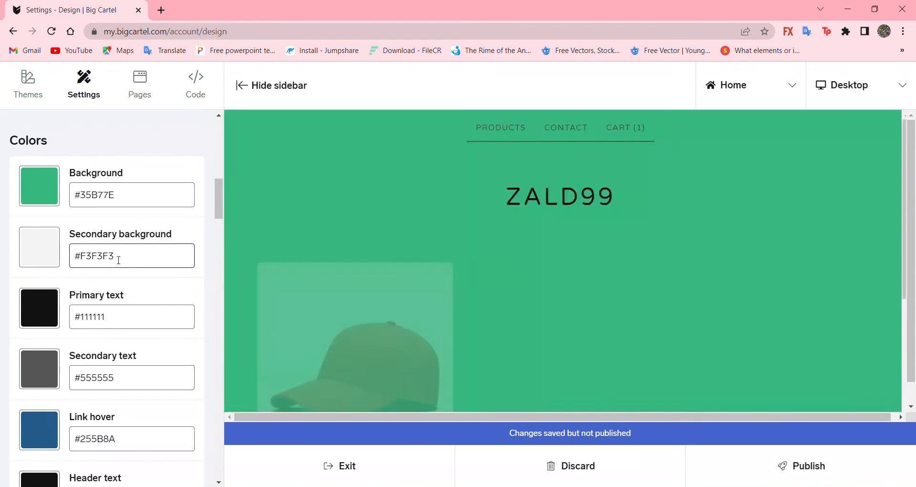
left_click(131, 256)
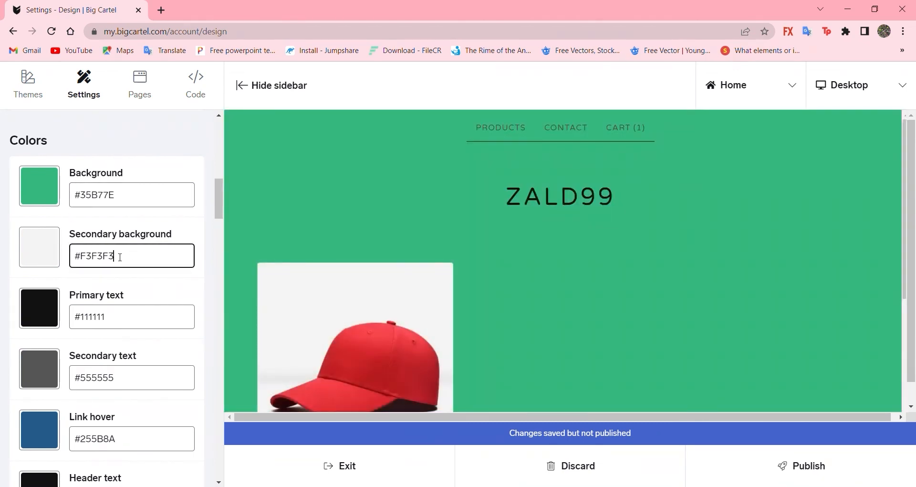
left_click(132, 315)
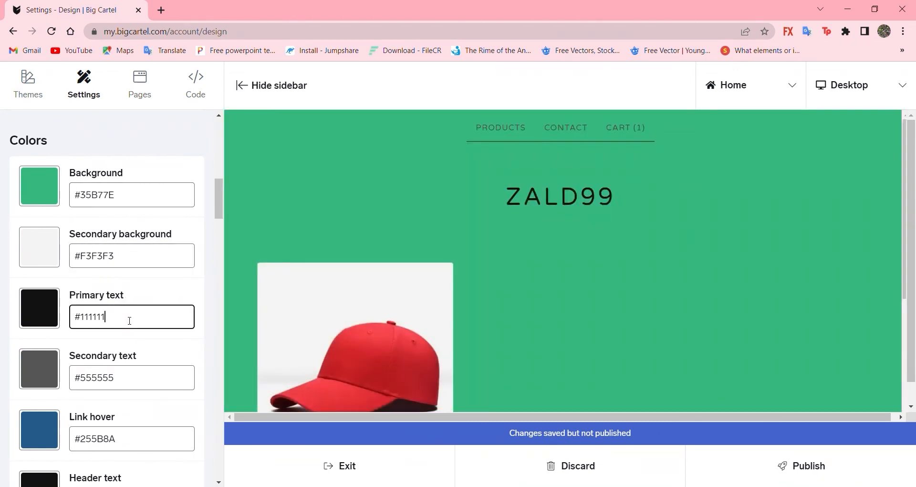
Step: Change the Primary text colour to pinkish red #D06D6D
left_click(38, 308)
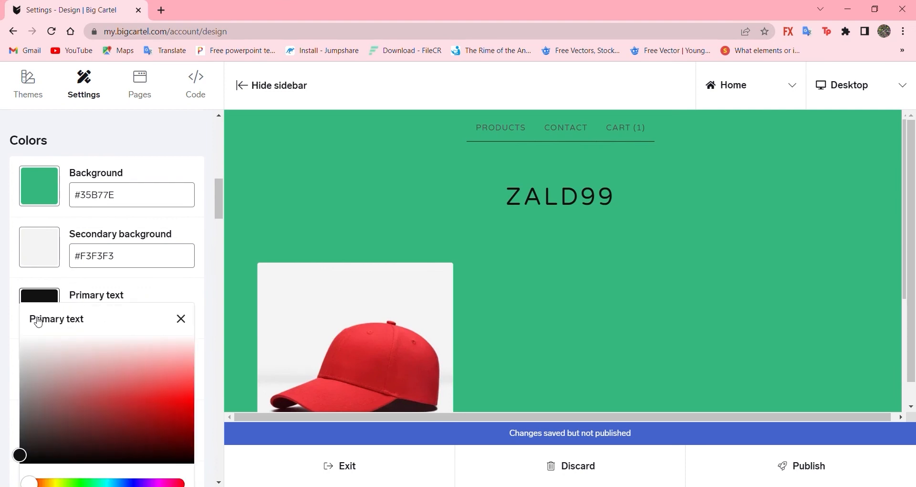
left_click(107, 384)
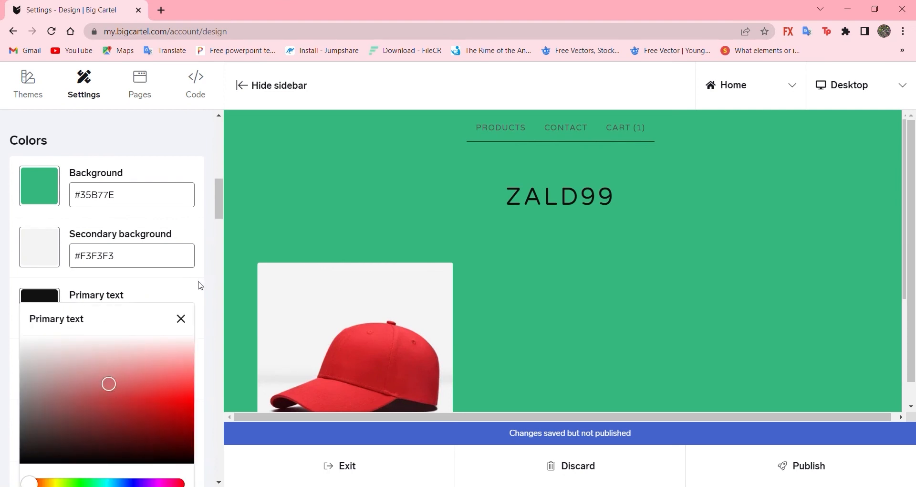
left_click(180, 318)
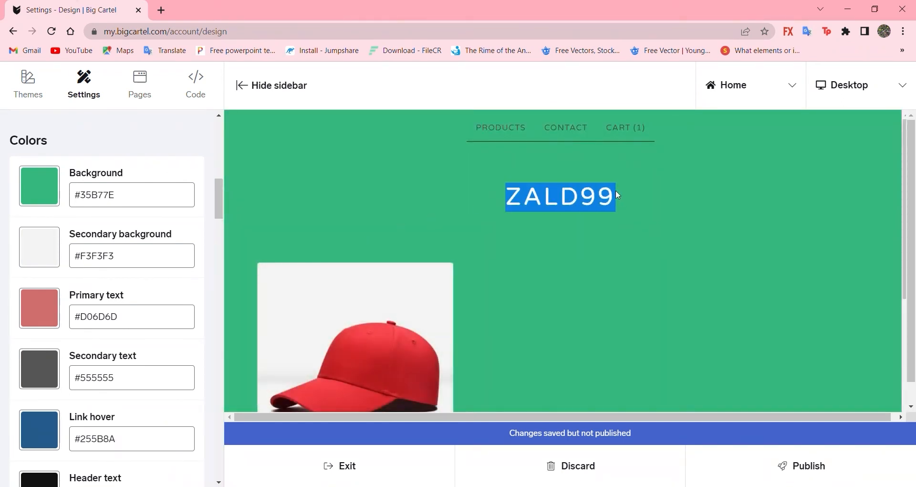
scroll("down", 3)
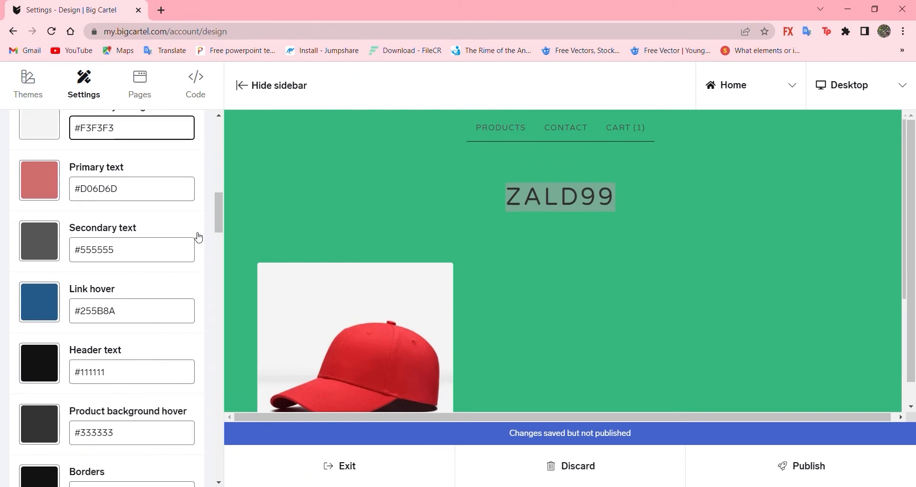
scroll("down", 3)
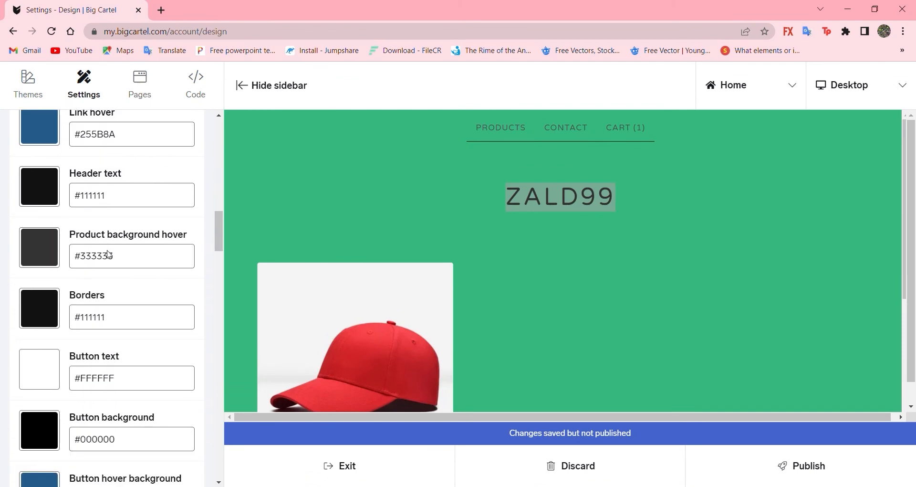
Step: Set the Borders colour to bright red (#E41C1C) in the Colors list
left_click(131, 236)
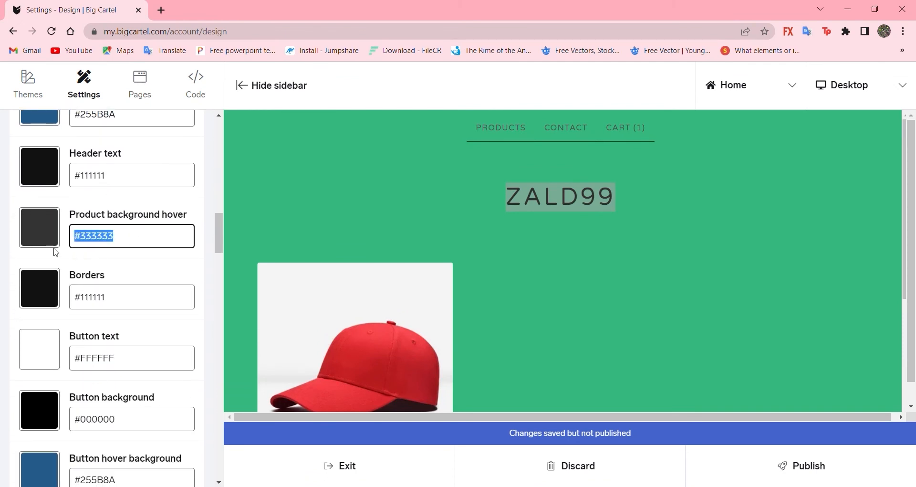
left_click(127, 236)
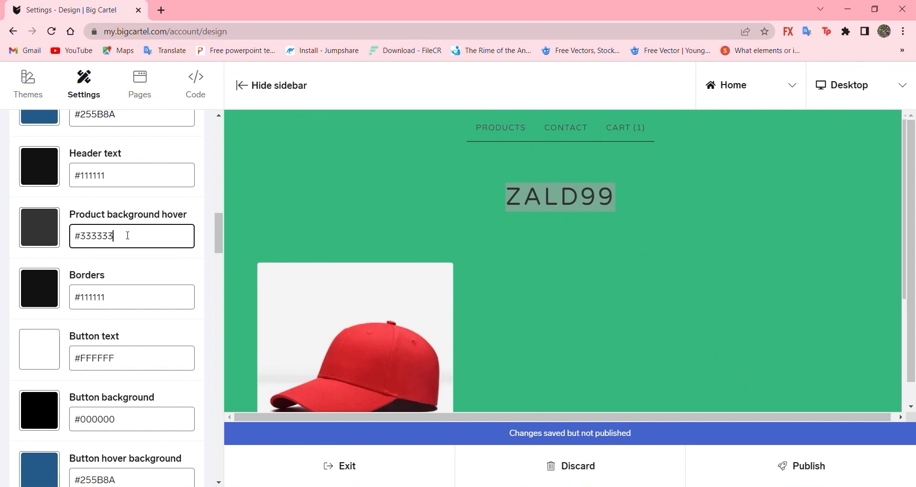
scroll("down", 3)
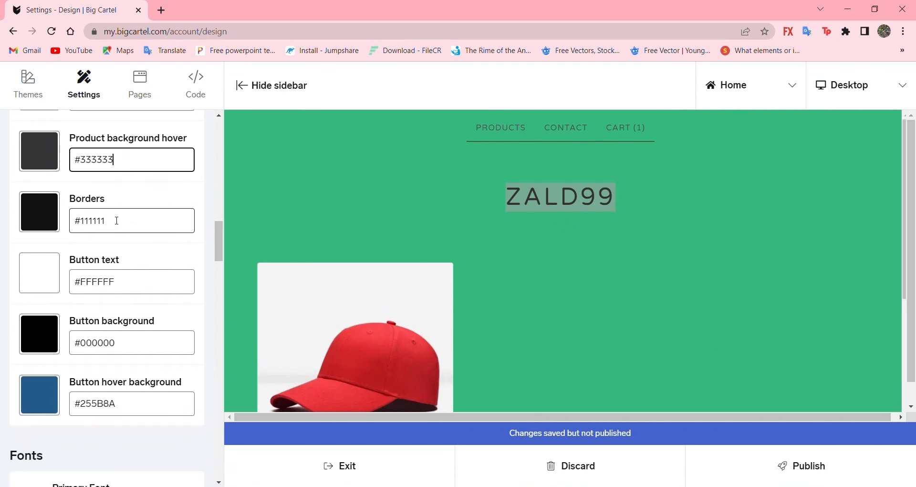
left_click(38, 212)
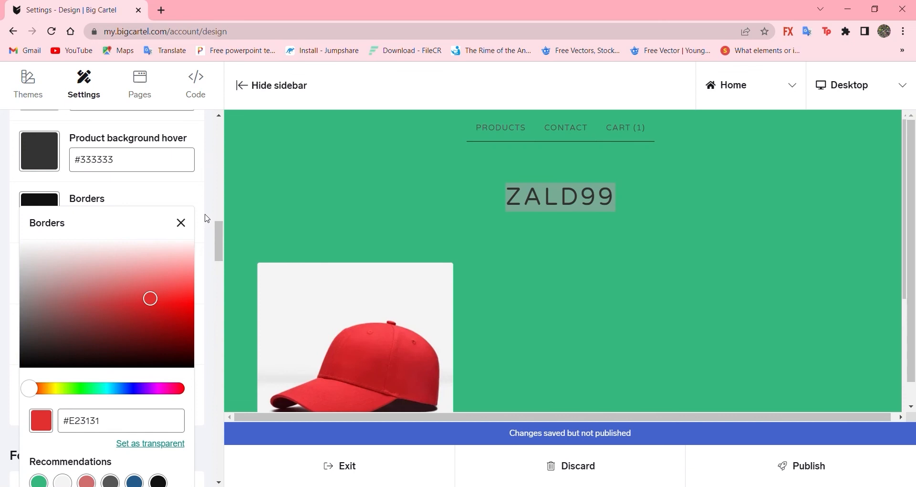
mouse_move(194, 198)
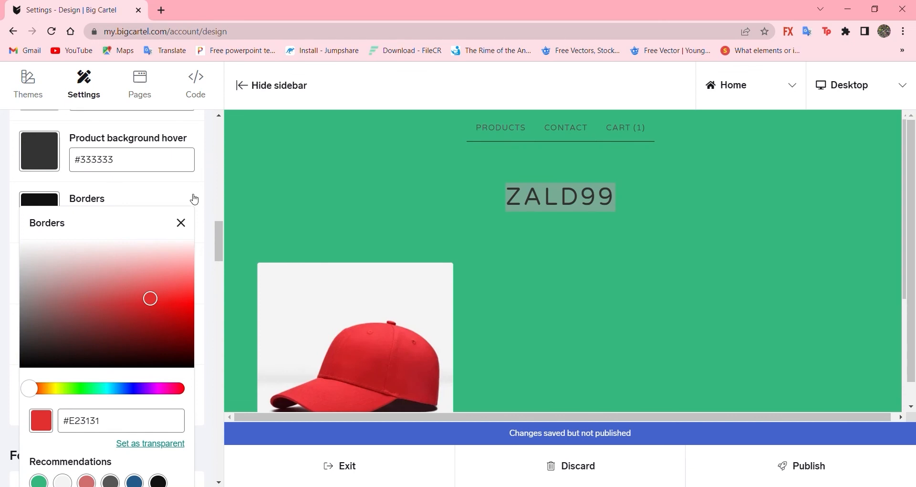
mouse_move(189, 228)
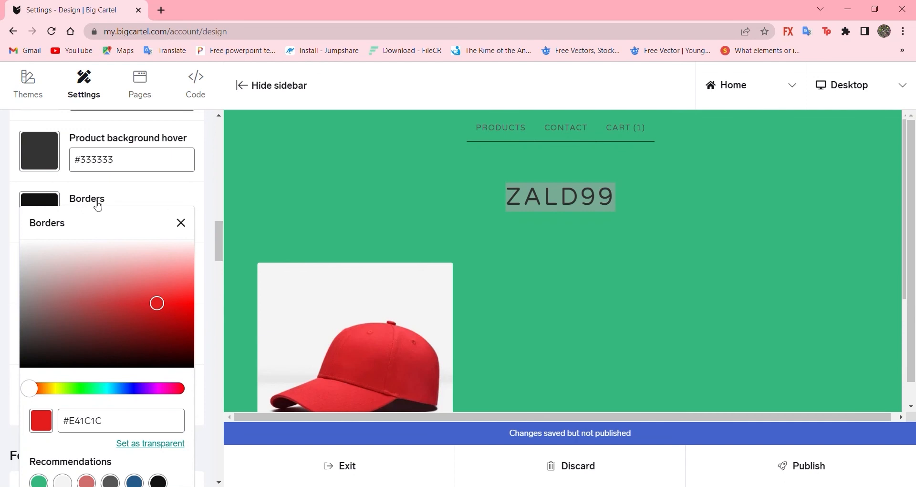
left_click(180, 223)
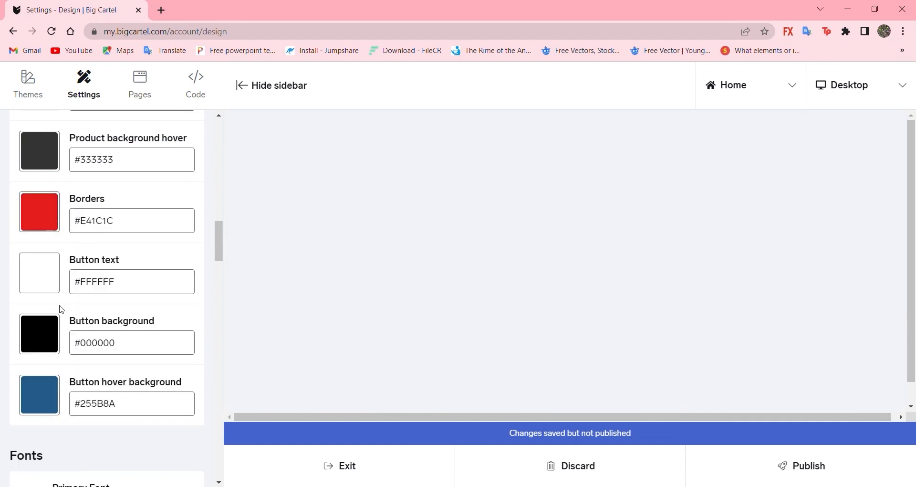
Step: Scroll down the design settings to reach the Fonts section
scroll("down", 3)
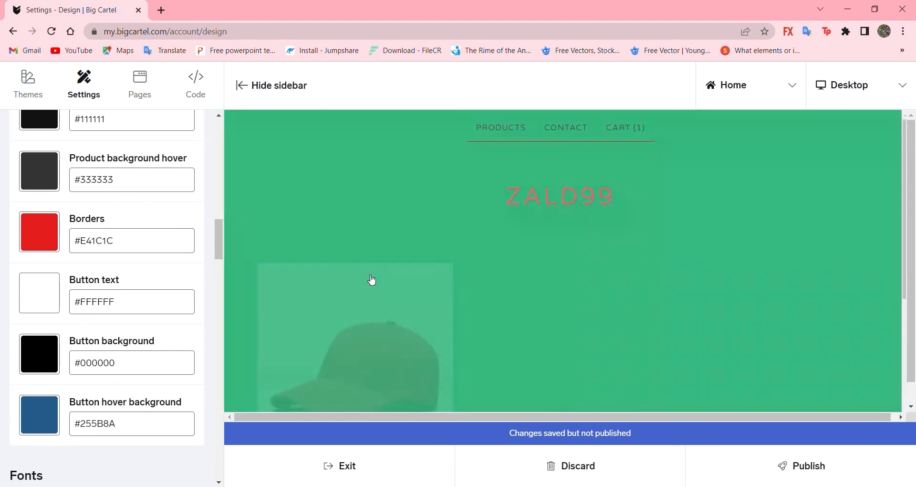
scroll("down", 3)
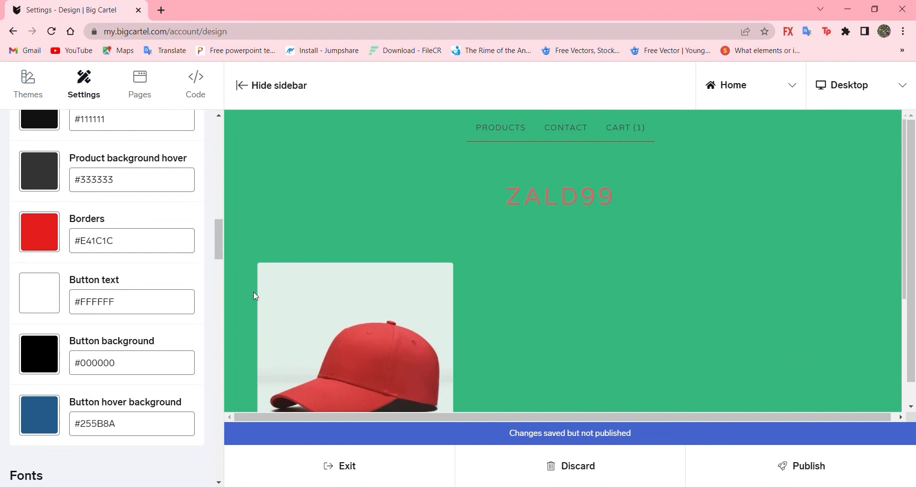
scroll("down", 3)
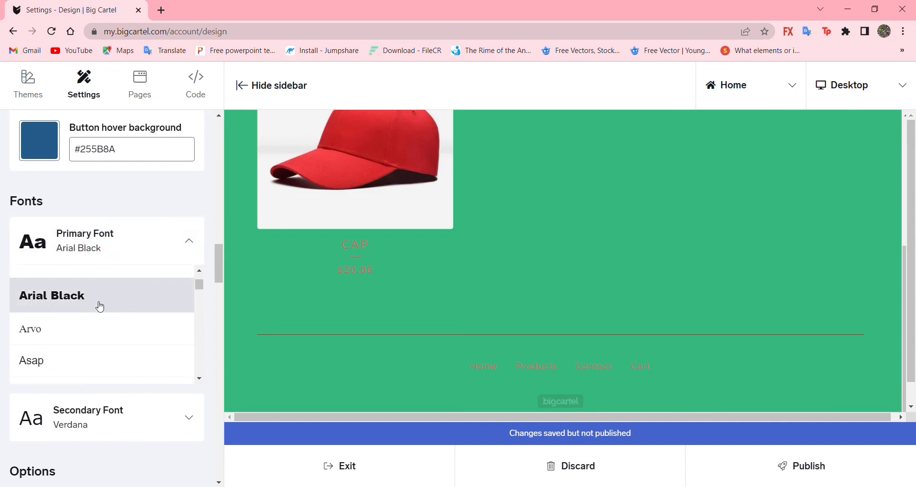
mouse_move(186, 187)
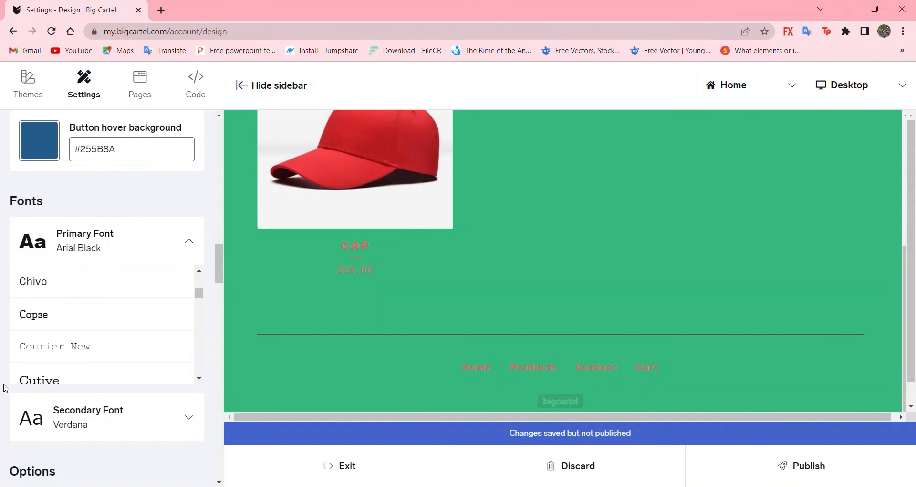
Step: Scroll past the Arial Black primary font toward the shop Options
scroll("down", 3)
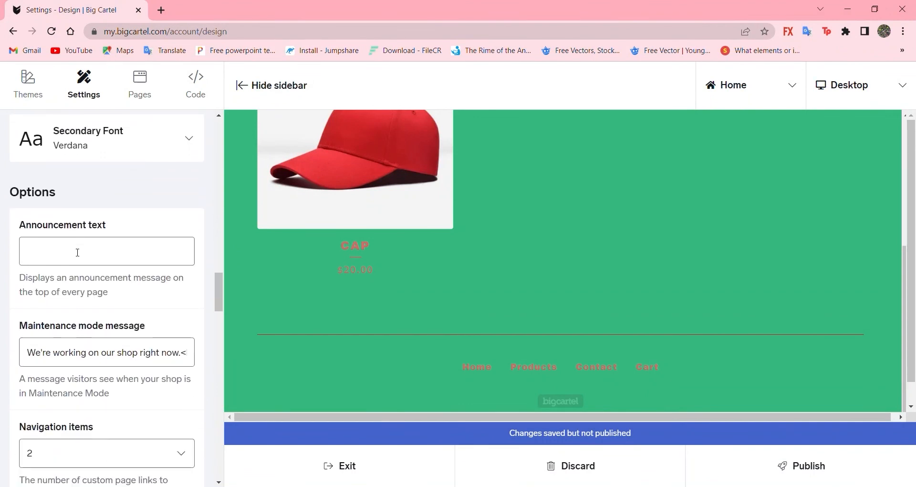
Step: Enter "welcome to zald store" as the Announcement text and check it in the preview
left_click(106, 251)
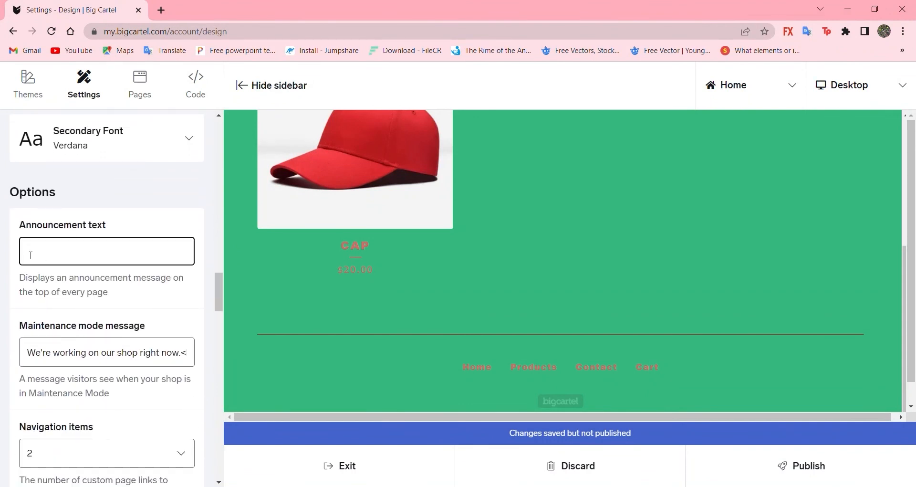
type("welcome to zq")
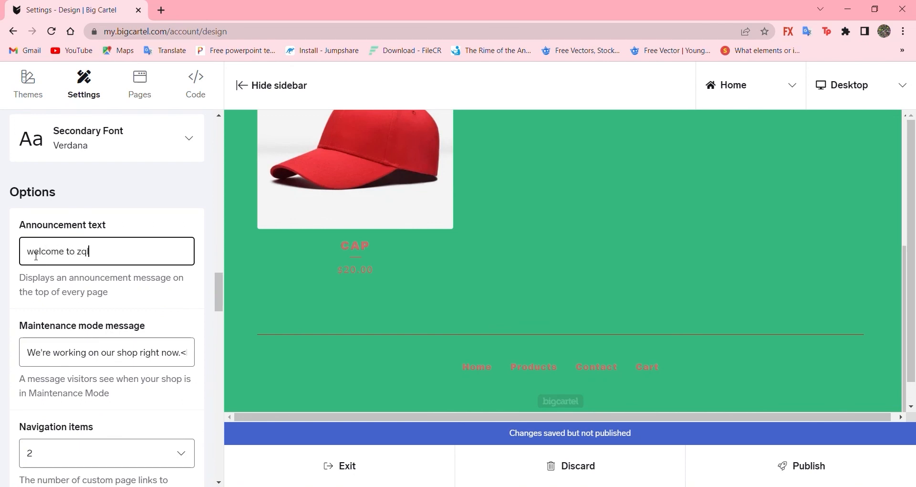
type("ald s")
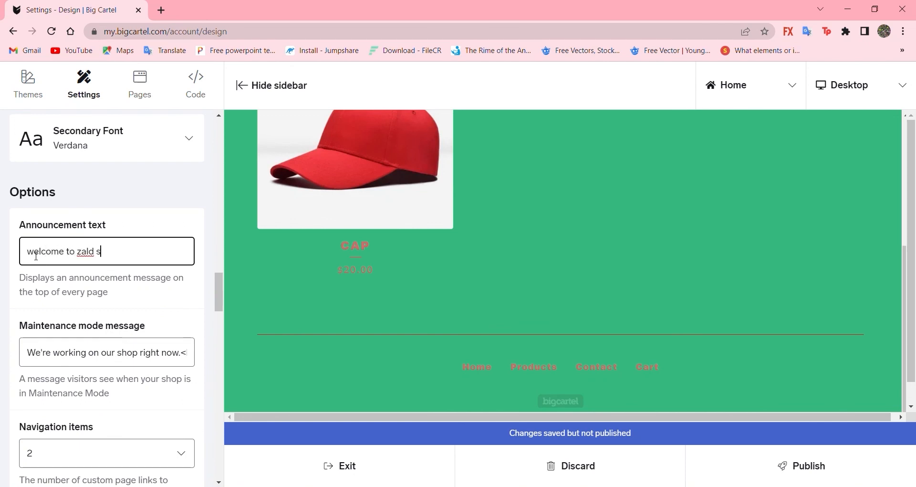
type("tore")
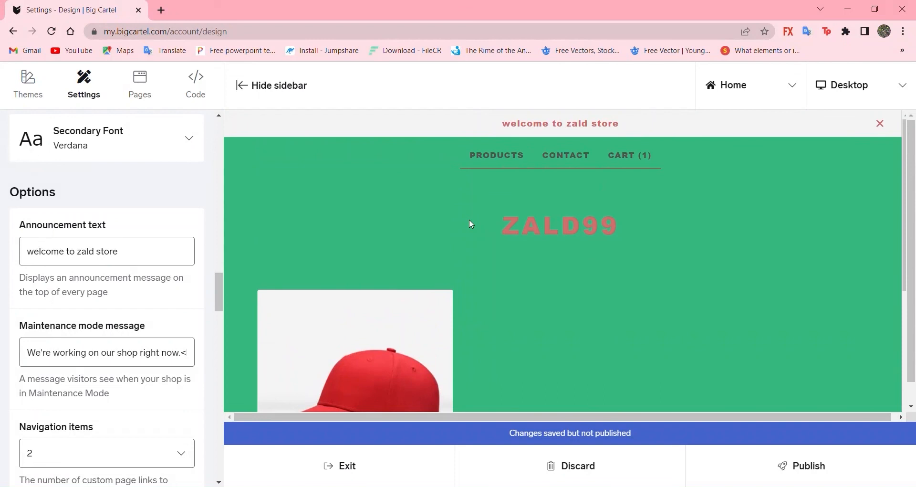
double_click(560, 123)
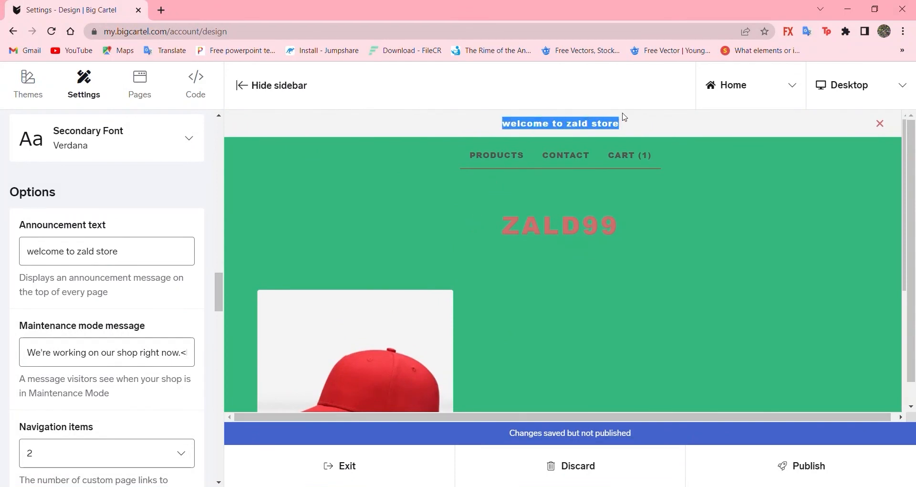
scroll("down", 3)
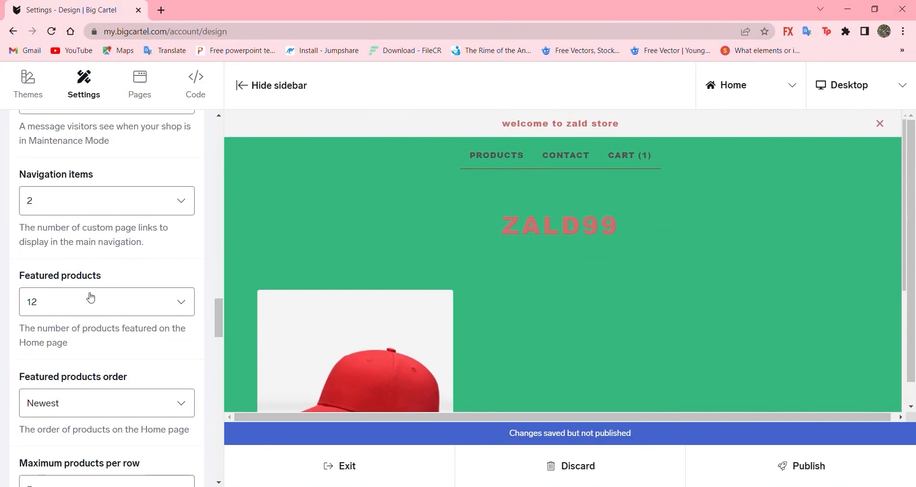
scroll("down", 3)
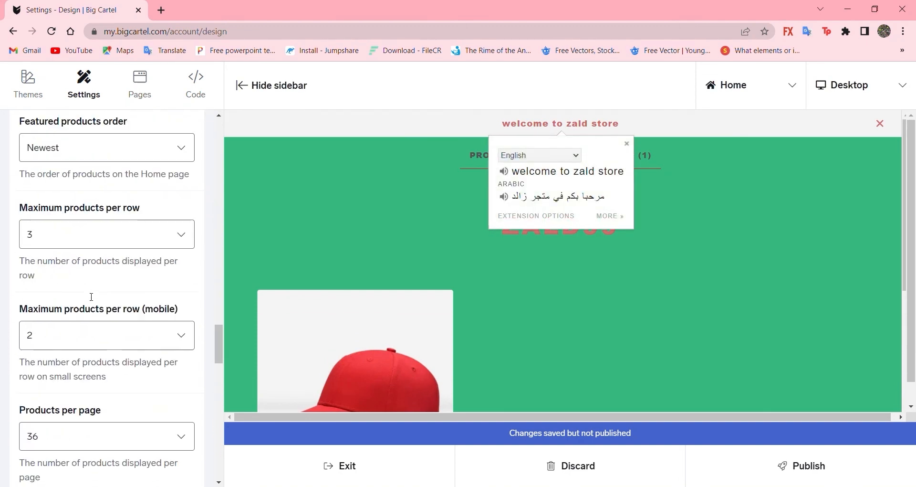
scroll("down", 3)
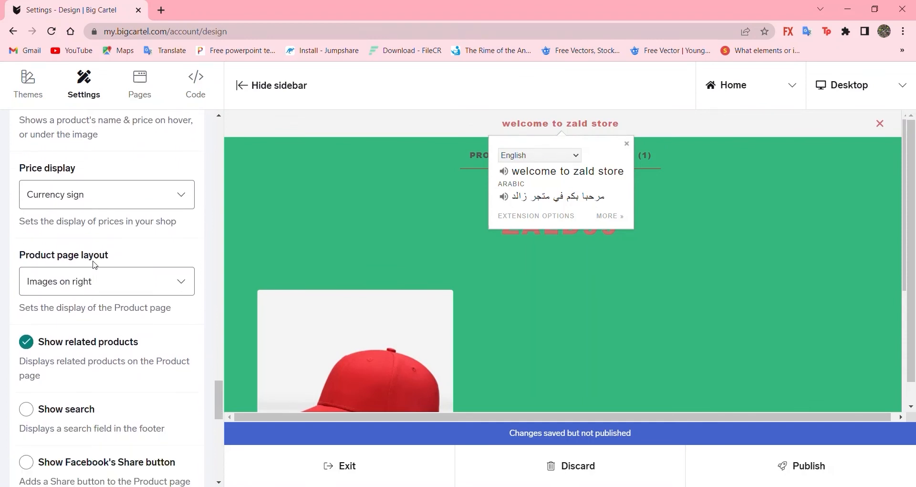
mouse_move(112, 204)
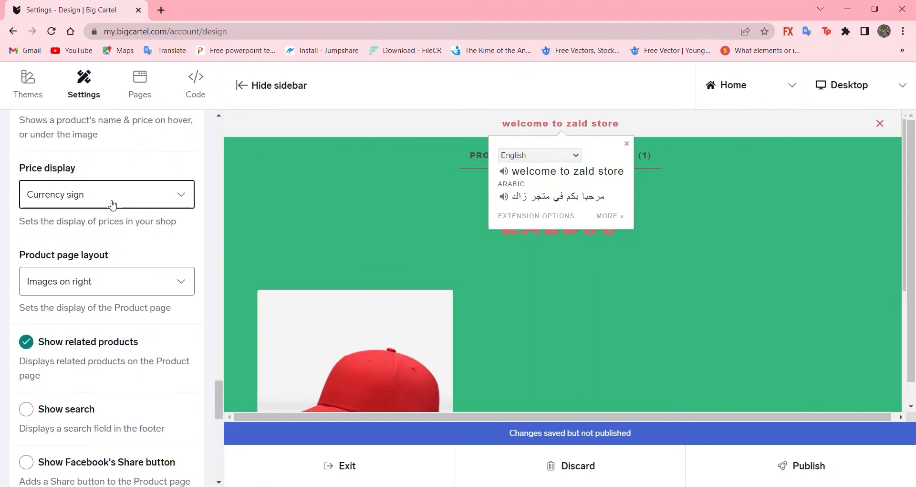
scroll("down", 3)
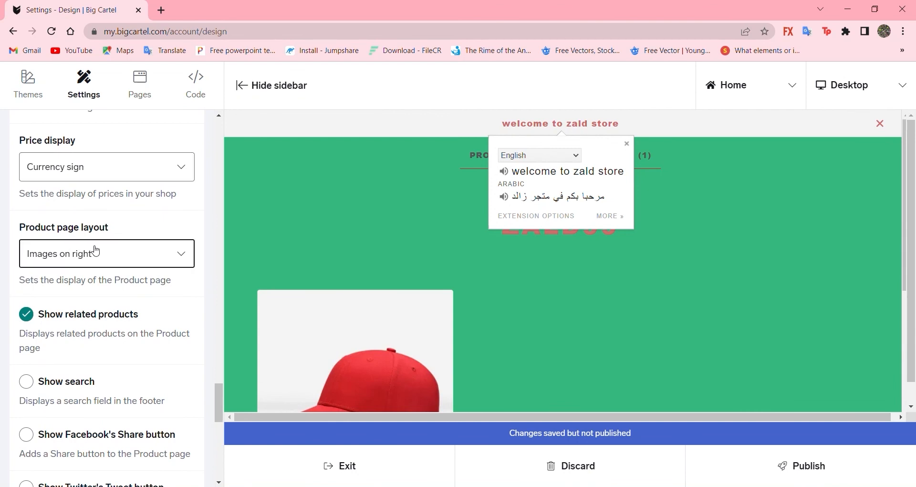
scroll("down", 3)
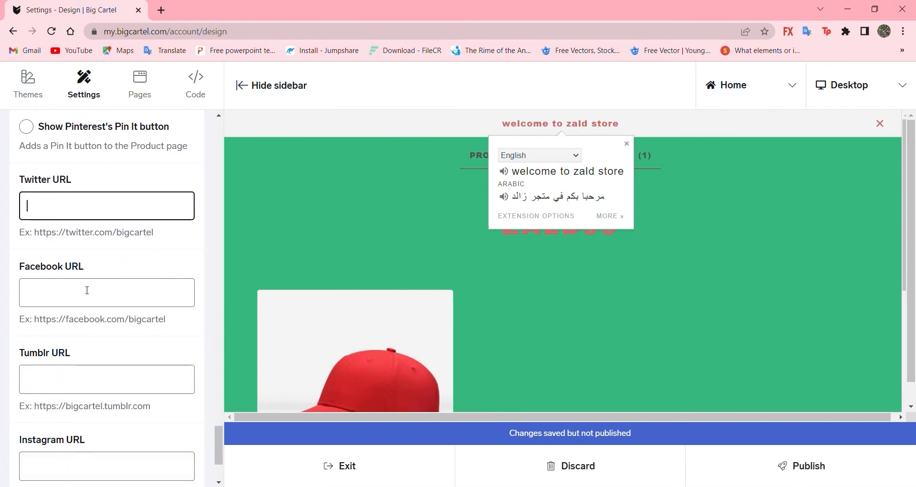
scroll("down", 3)
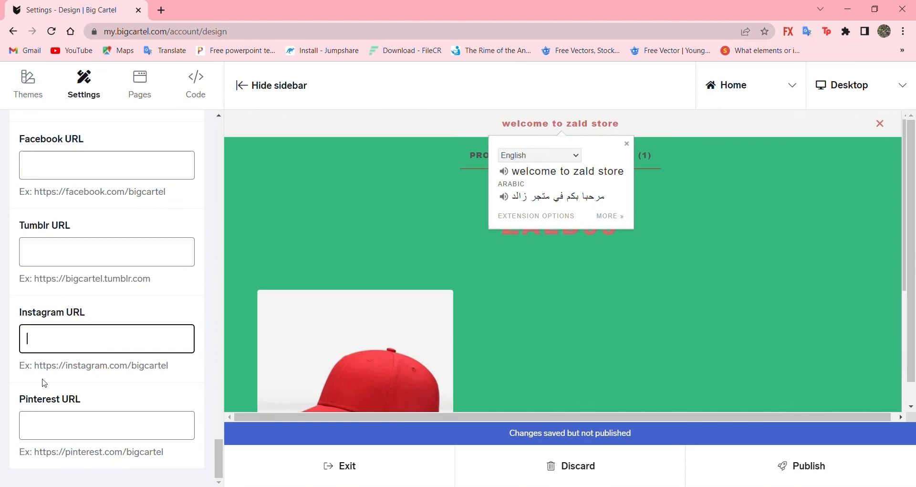
left_click(106, 424)
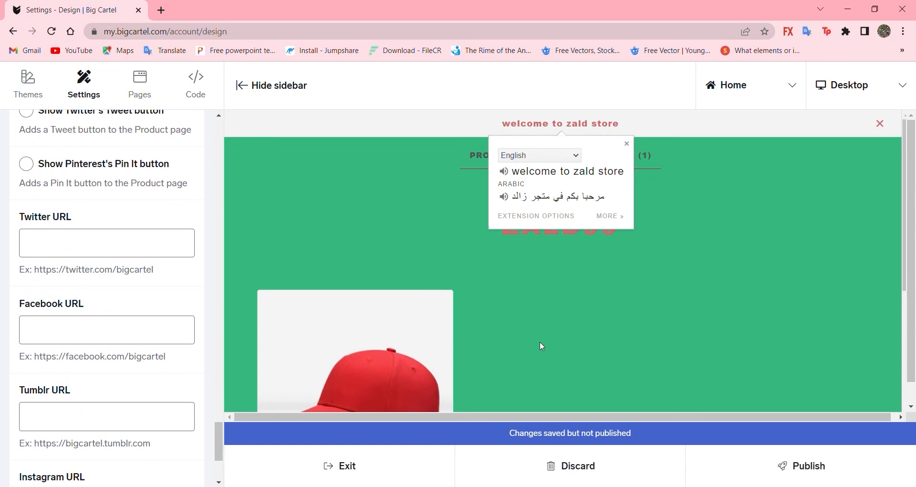
mouse_move(808, 466)
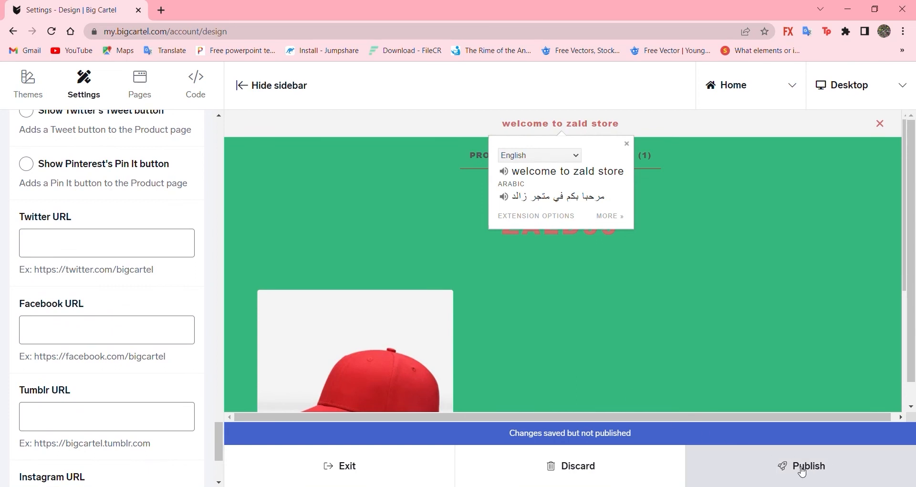
Step: Publish the saved design and acknowledge the changes-are-live alert
left_click(808, 465)
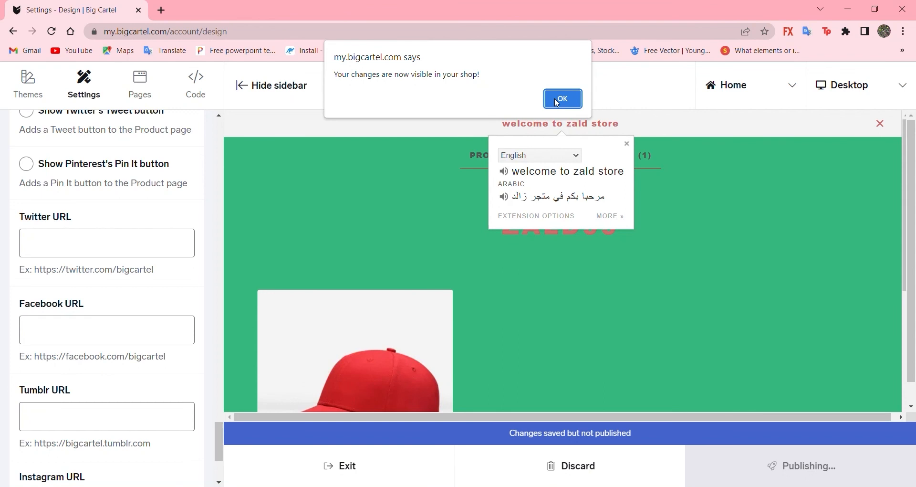
left_click(560, 98)
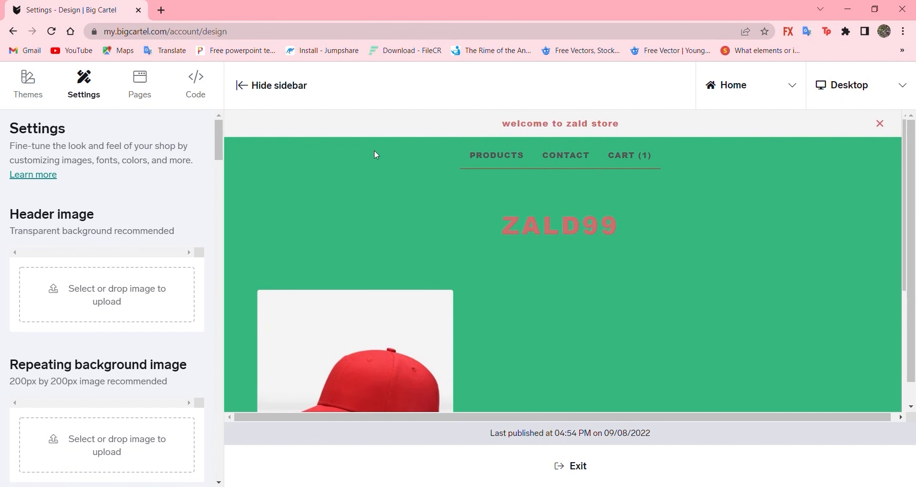
mouse_move(28, 84)
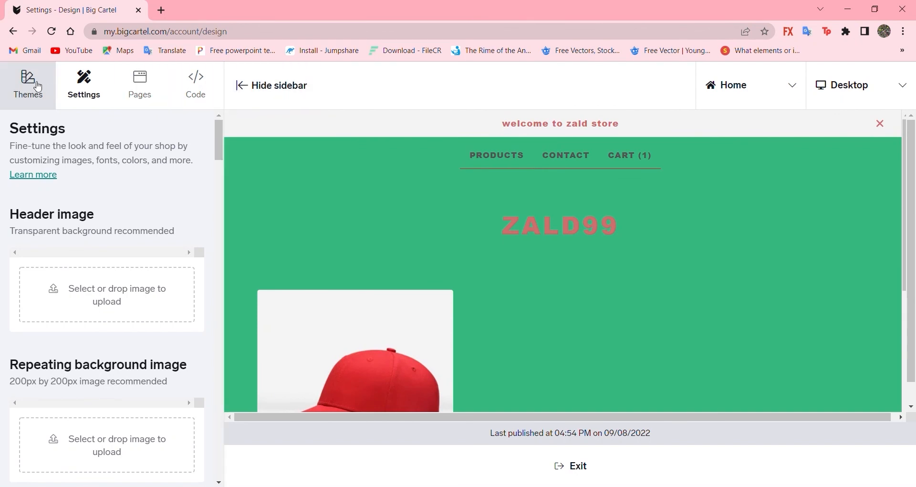
Step: Switch the shop to the Lunch Break theme from the Themes gallery, confirming the replacement
left_click(27, 85)
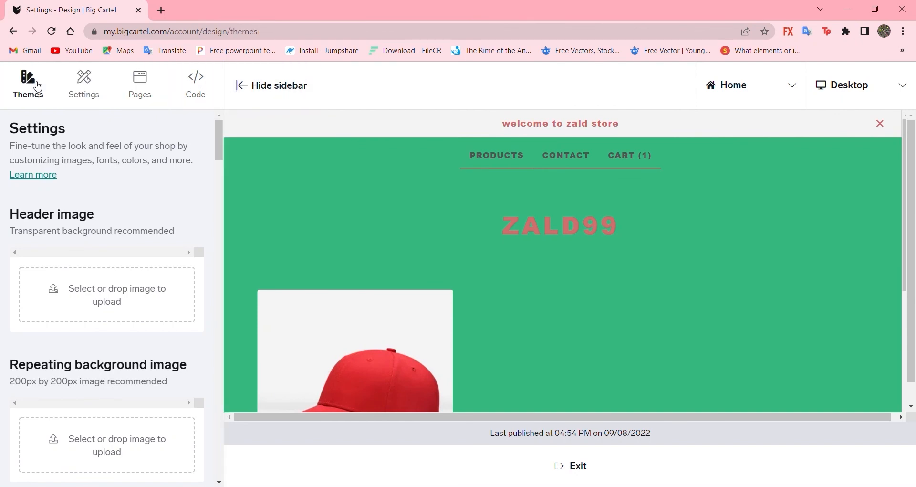
left_click(27, 84)
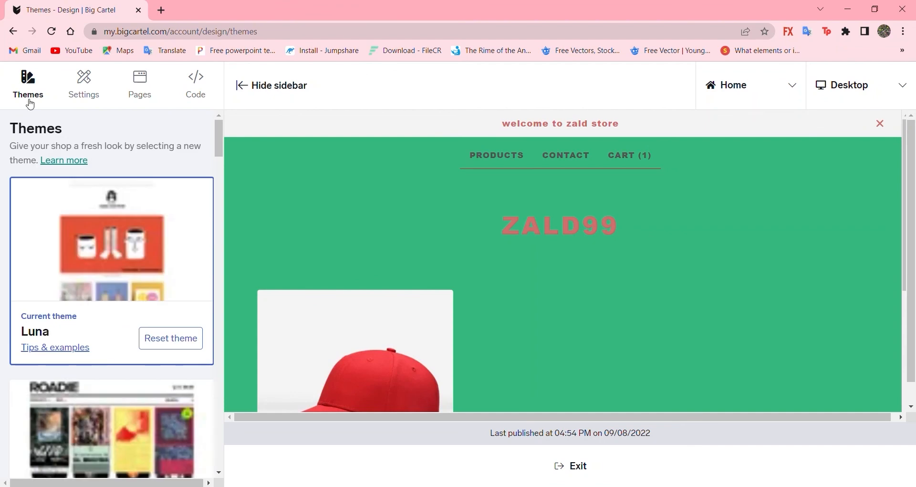
scroll("down", 3)
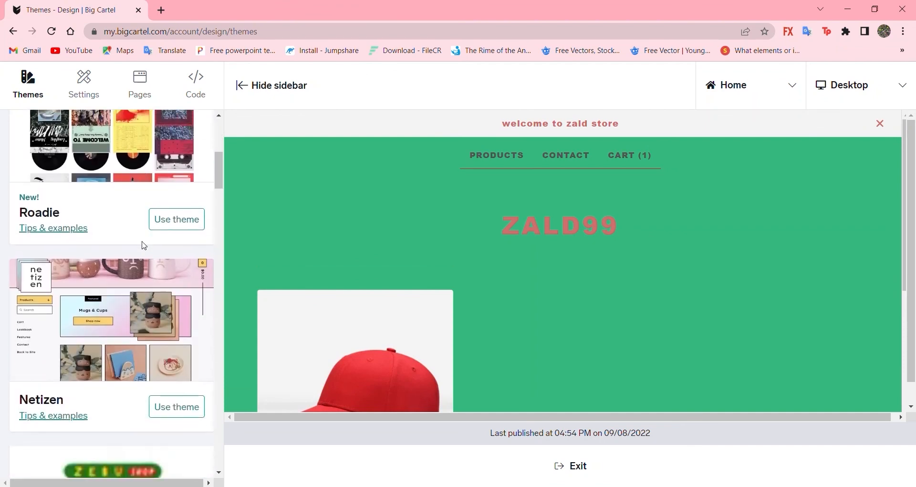
scroll("down", 3)
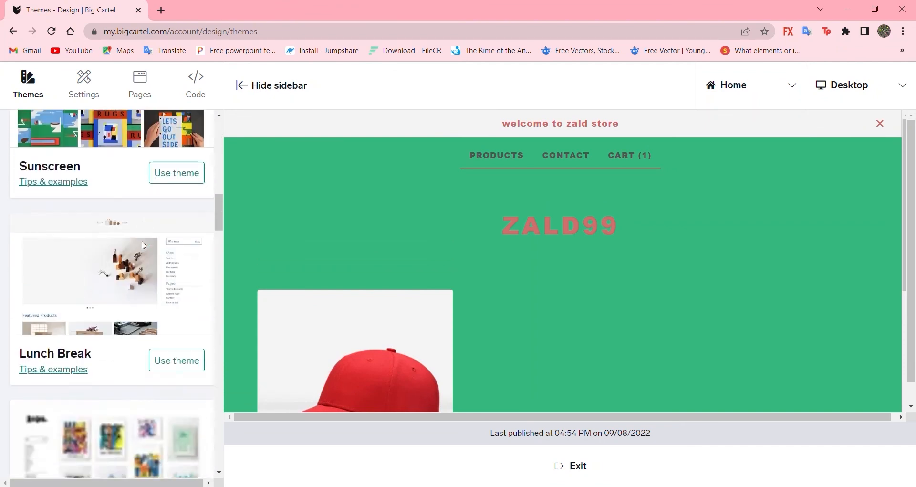
scroll("down", 3)
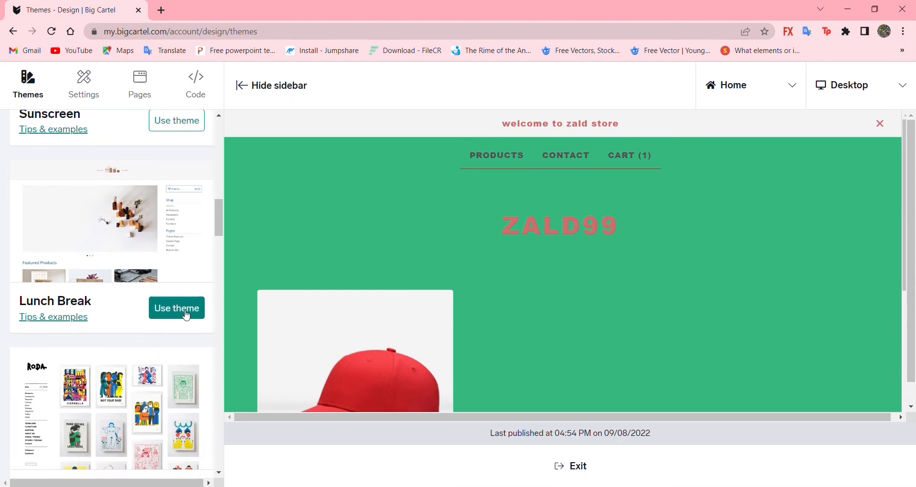
left_click(176, 308)
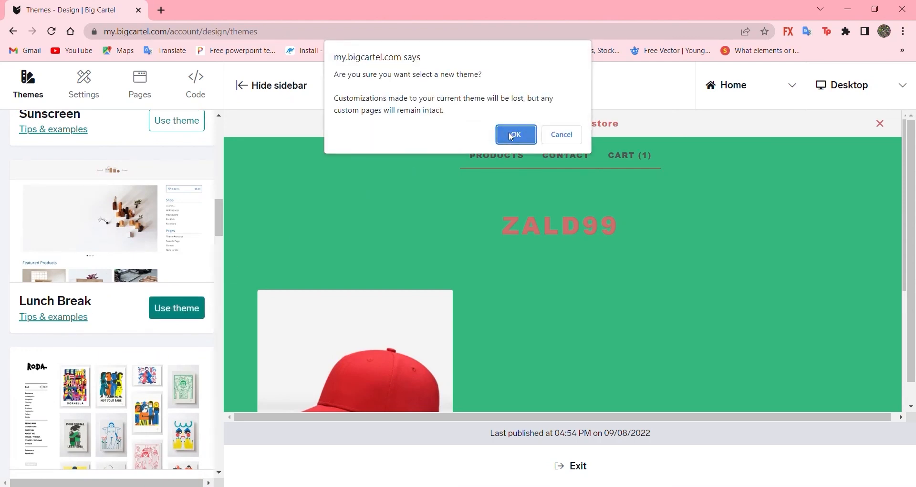
left_click(515, 135)
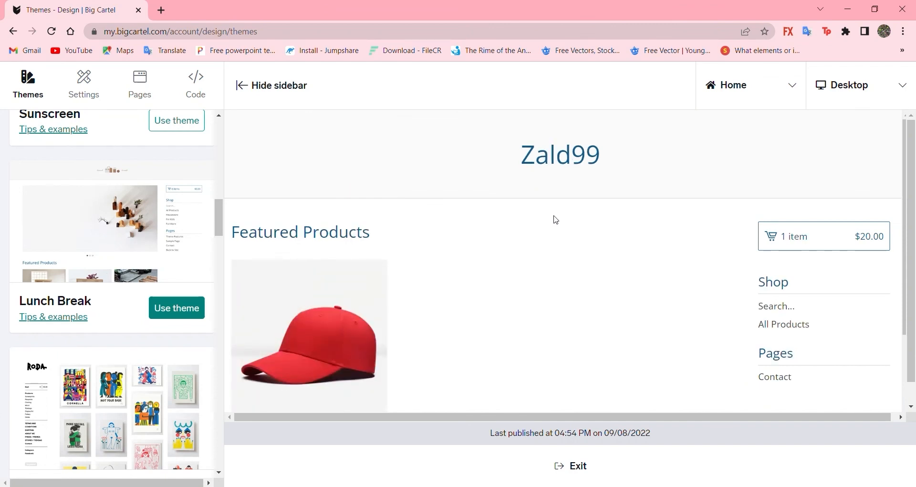
Step: View the preview cart and raise the cap quantity to 3 for a $60.00 total
scroll("down", 3)
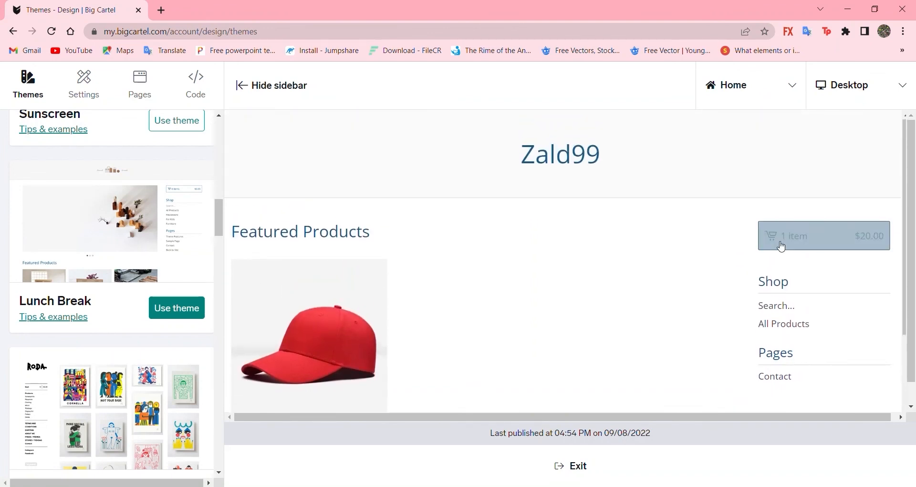
left_click(822, 236)
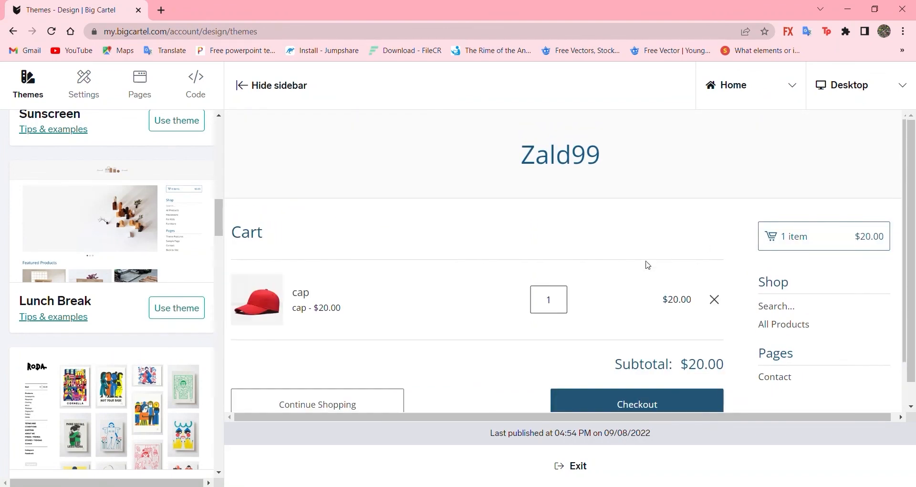
scroll("down", 3)
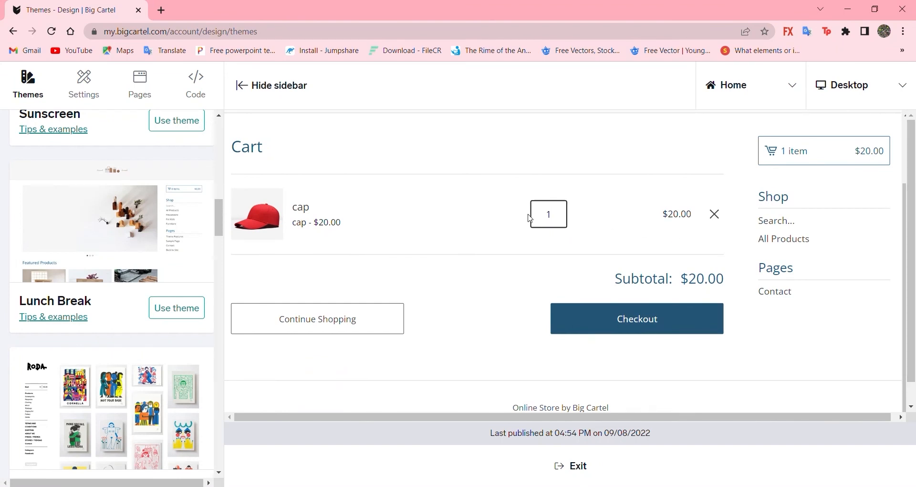
left_click(547, 214)
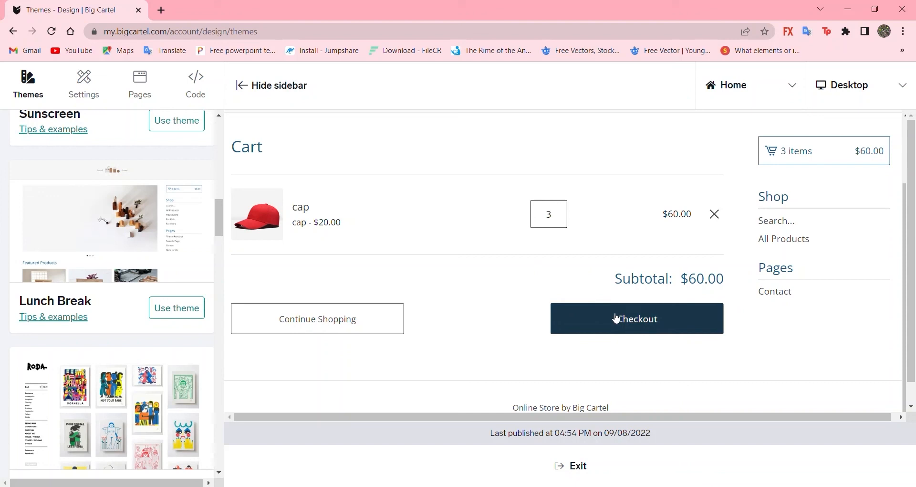
mouse_move(470, 361)
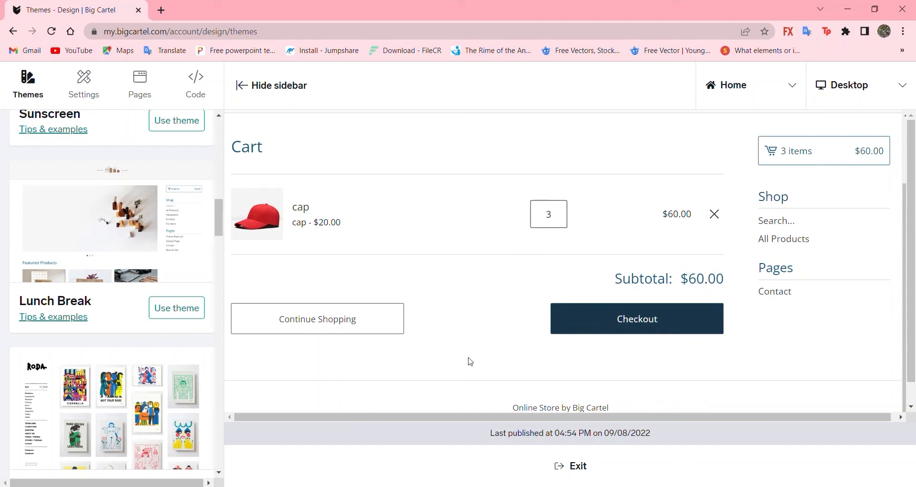
mouse_move(501, 214)
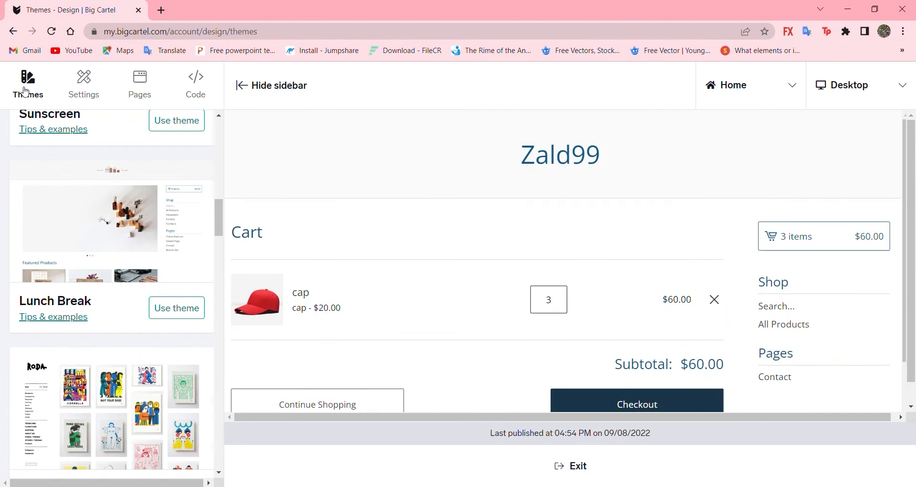
scroll("down", 3)
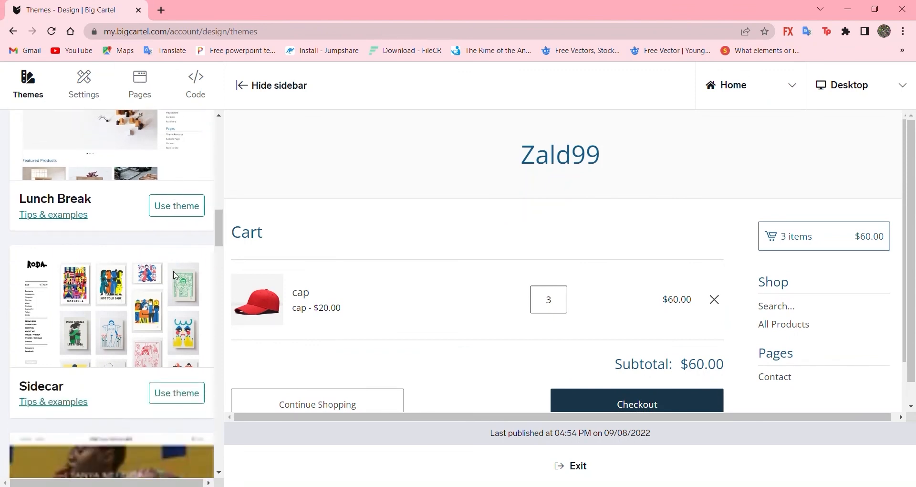